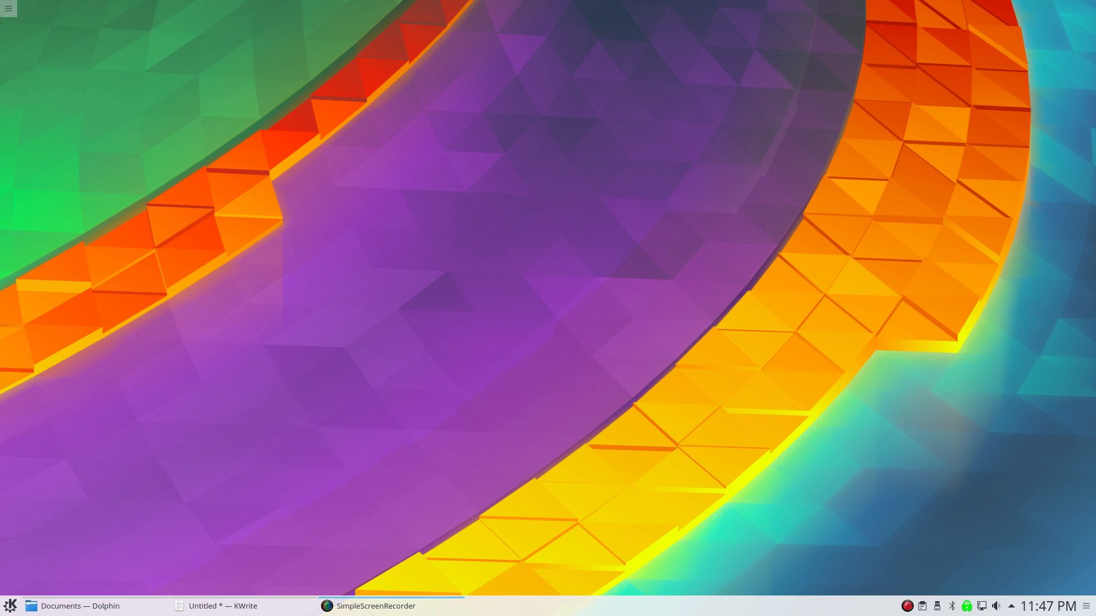
pyautogui.moveTo(196, 217)
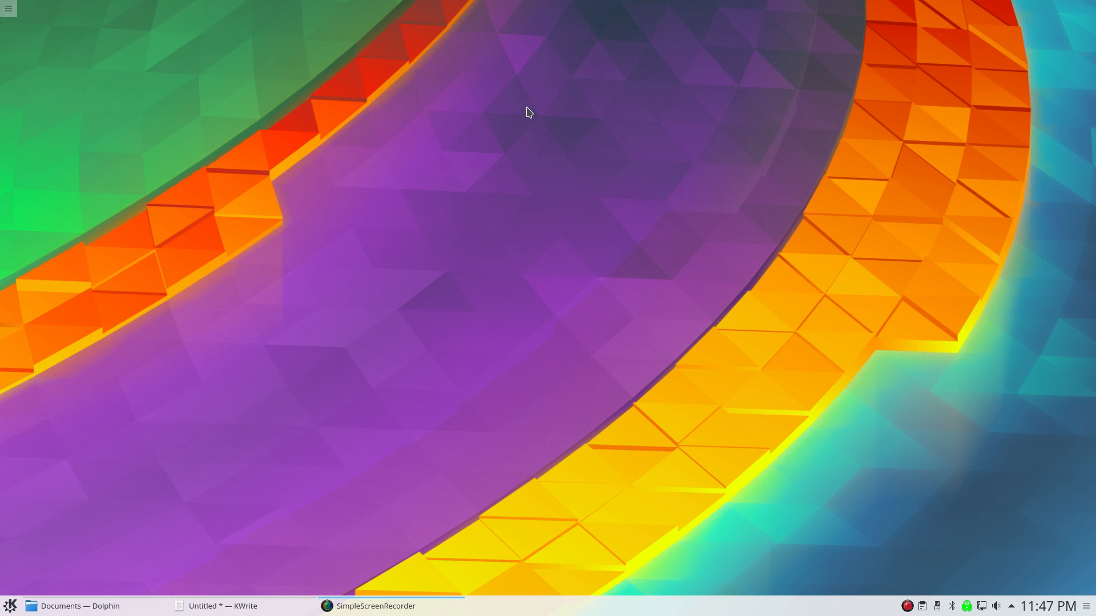
pyautogui.moveTo(462, 105)
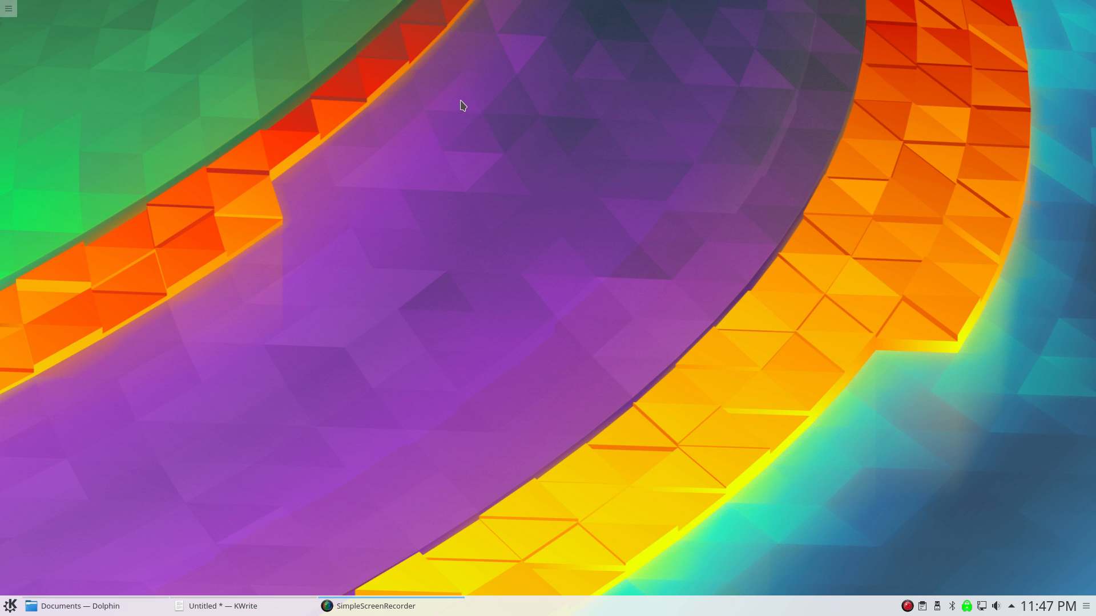
pyautogui.moveTo(523, 388)
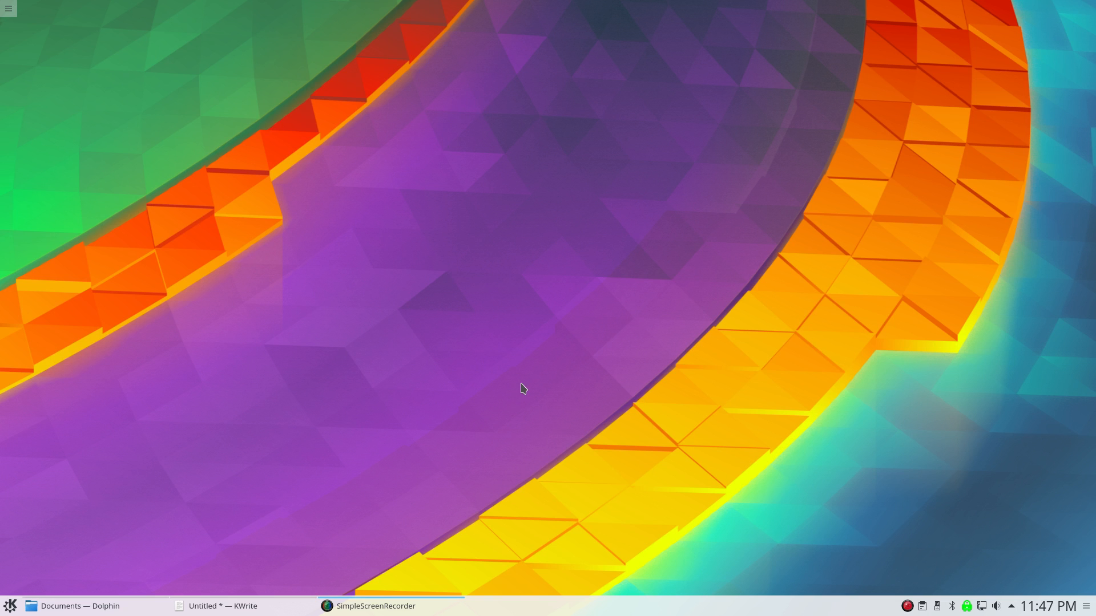
pyautogui.moveTo(111, 521)
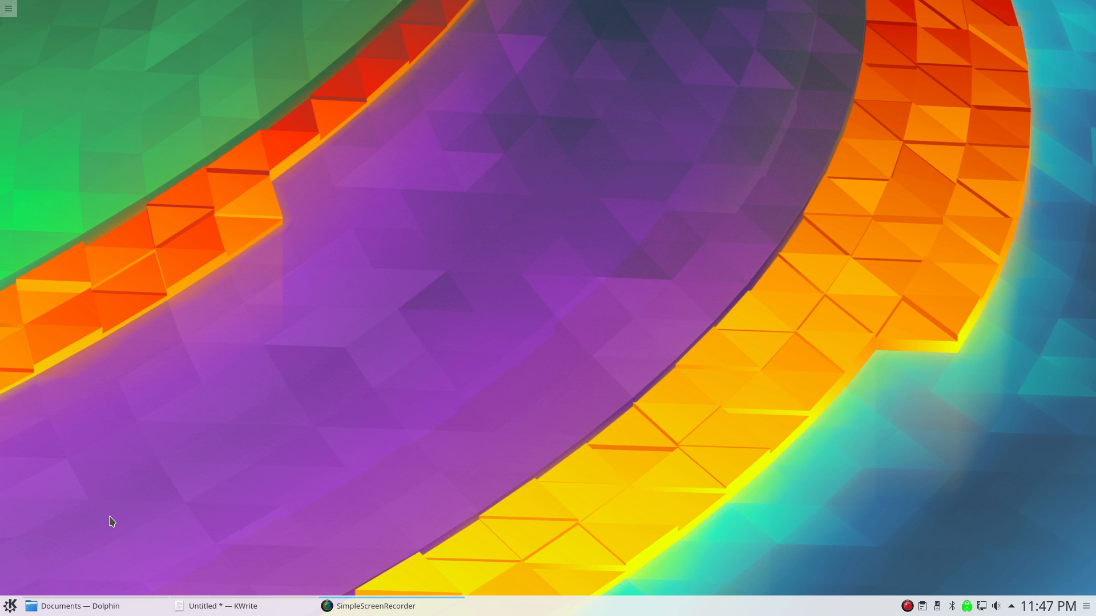
pyautogui.moveTo(58, 541)
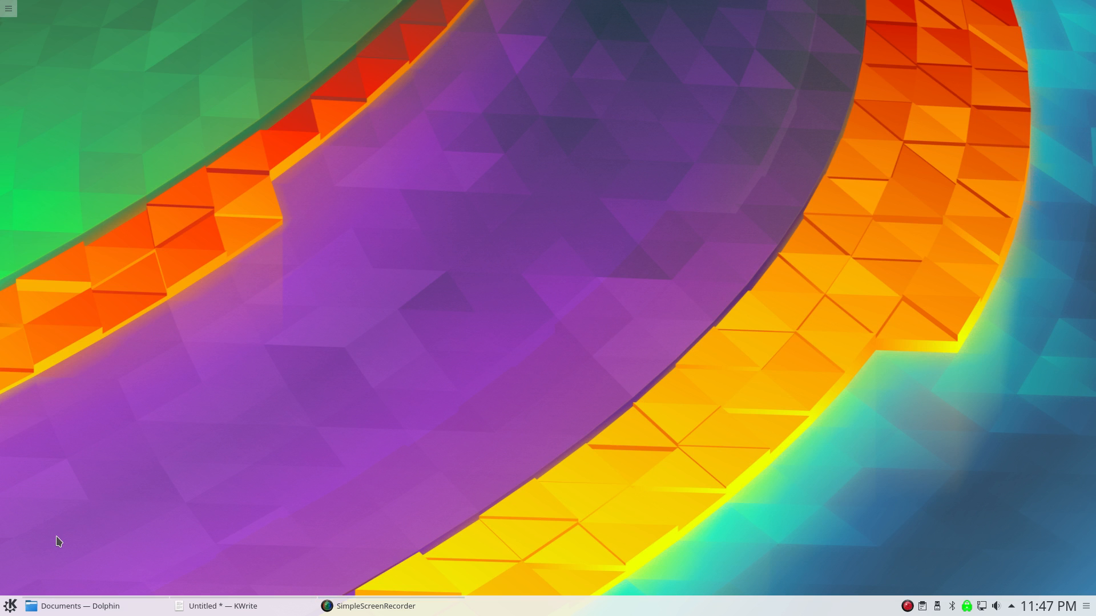
pyautogui.moveTo(126, 477)
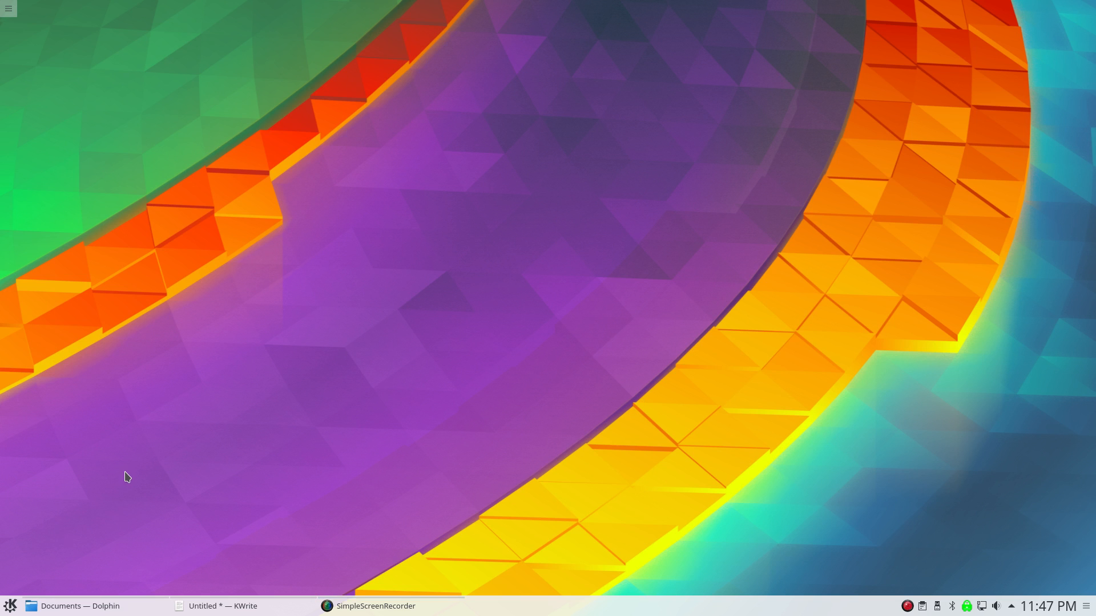
pyautogui.moveTo(56, 493)
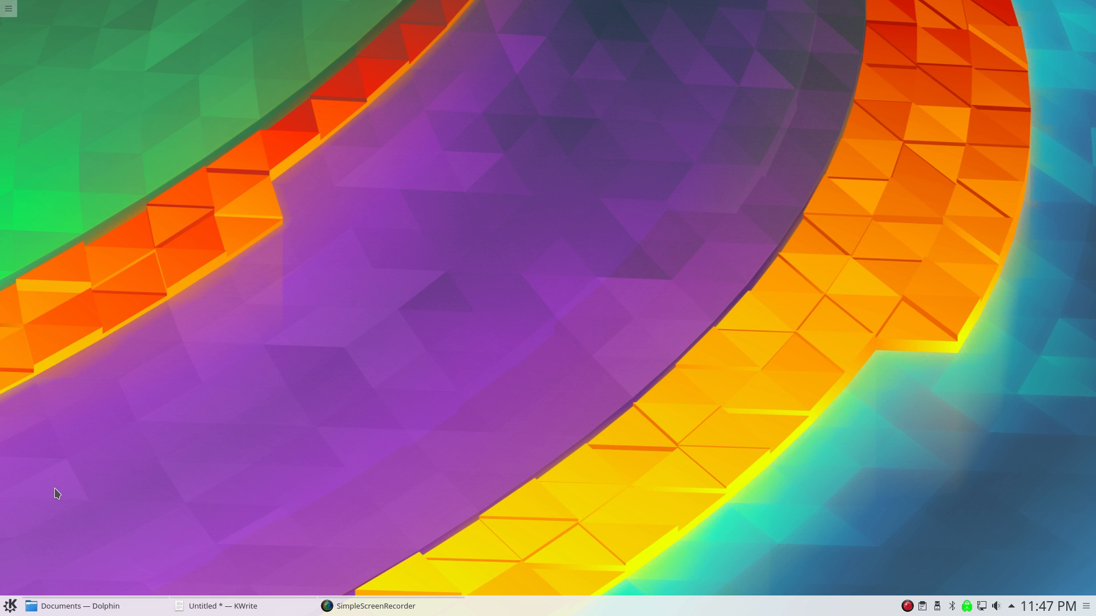
pyautogui.moveTo(126, 531)
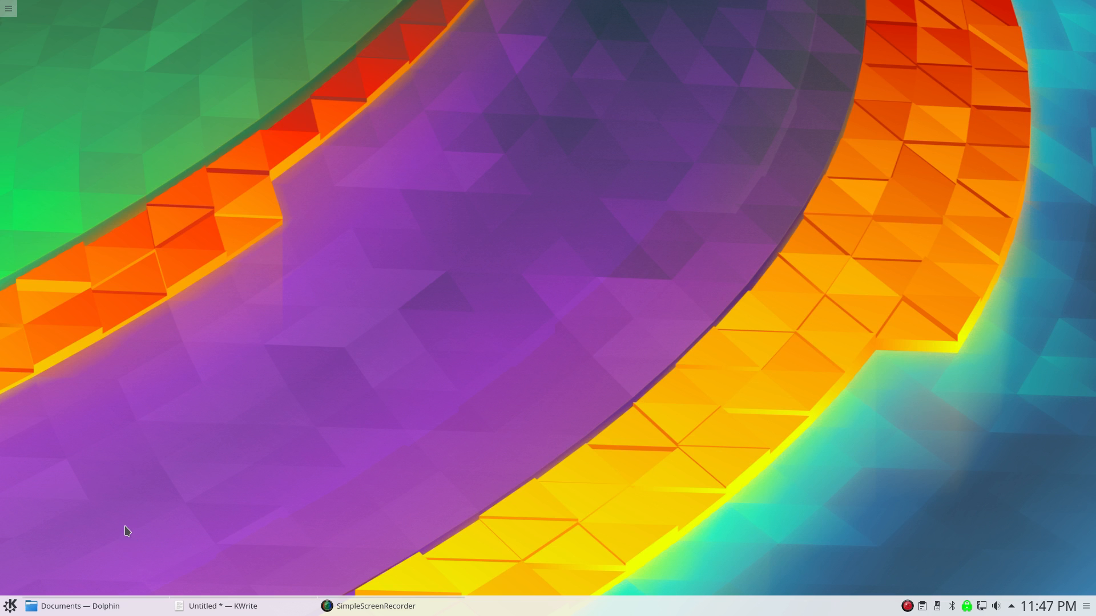
pyautogui.moveTo(407, 541)
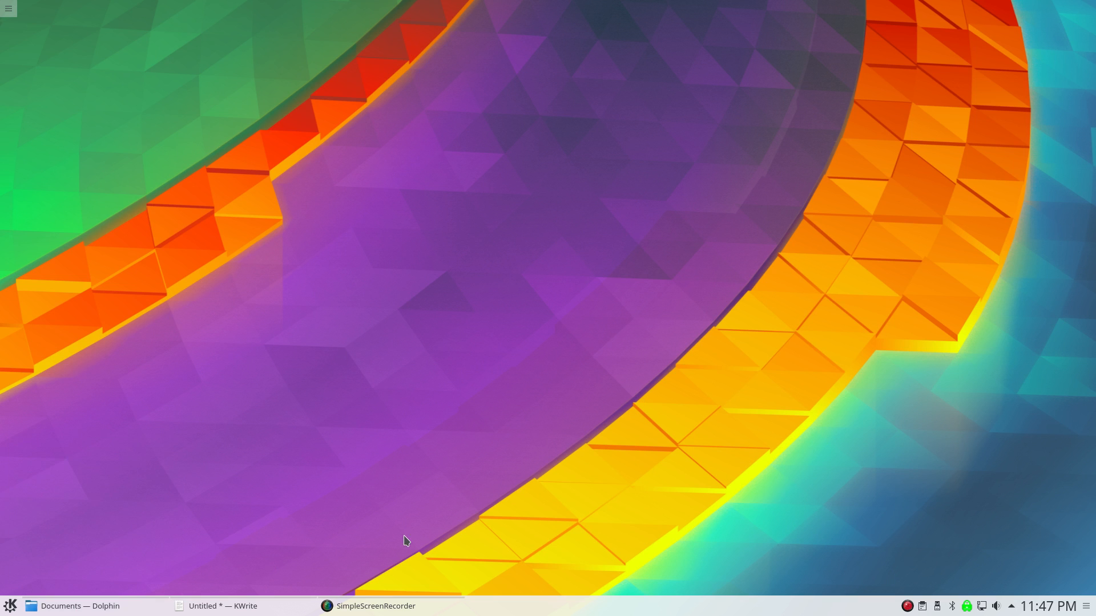
pyautogui.moveTo(443, 504)
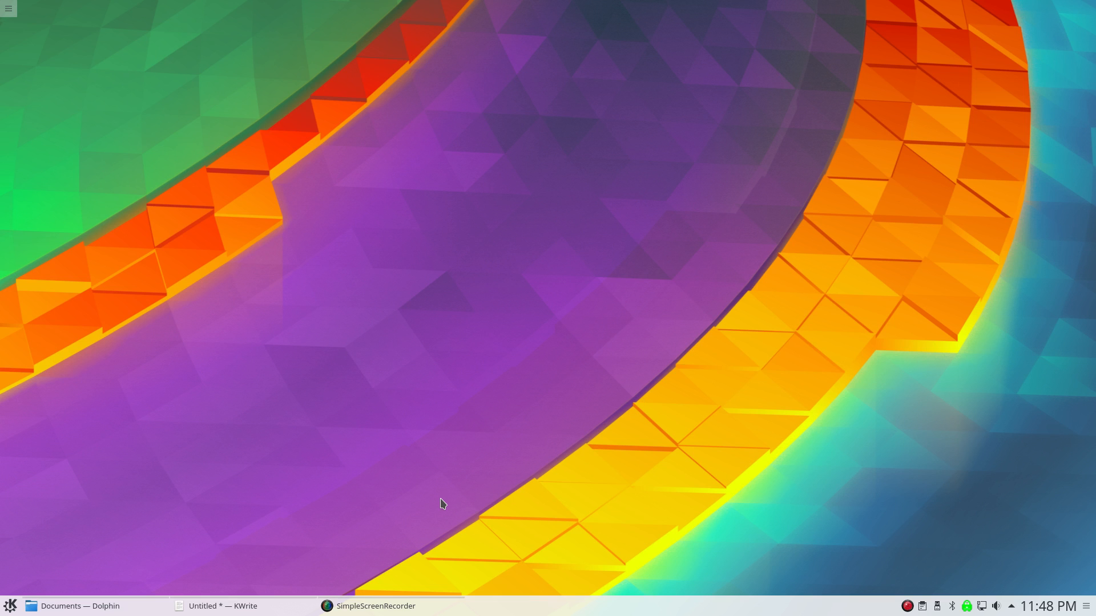
pyautogui.moveTo(554, 509)
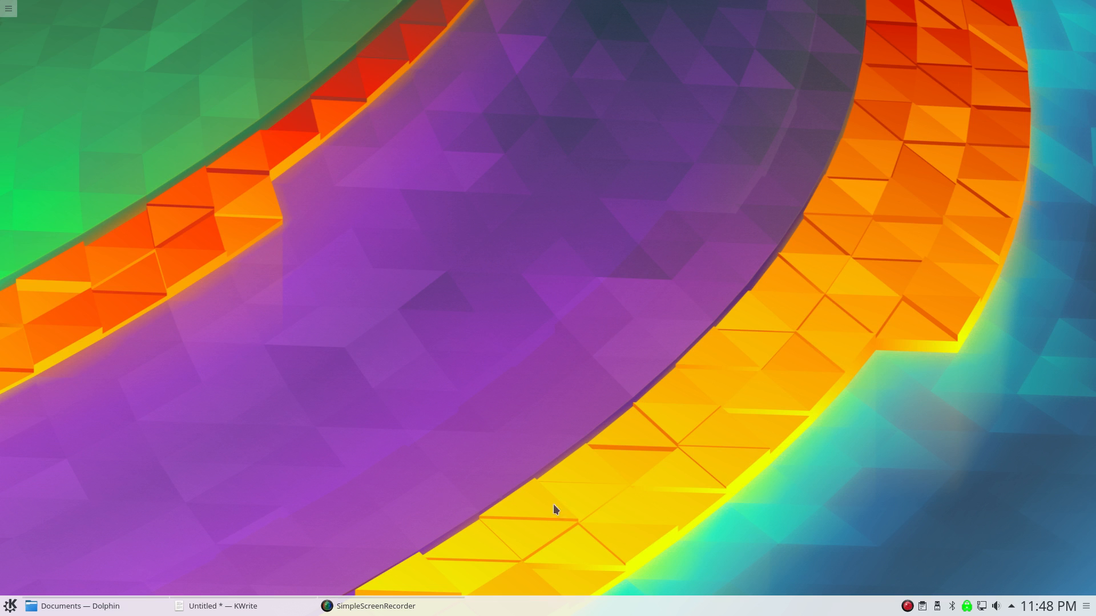
pyautogui.moveTo(765, 480)
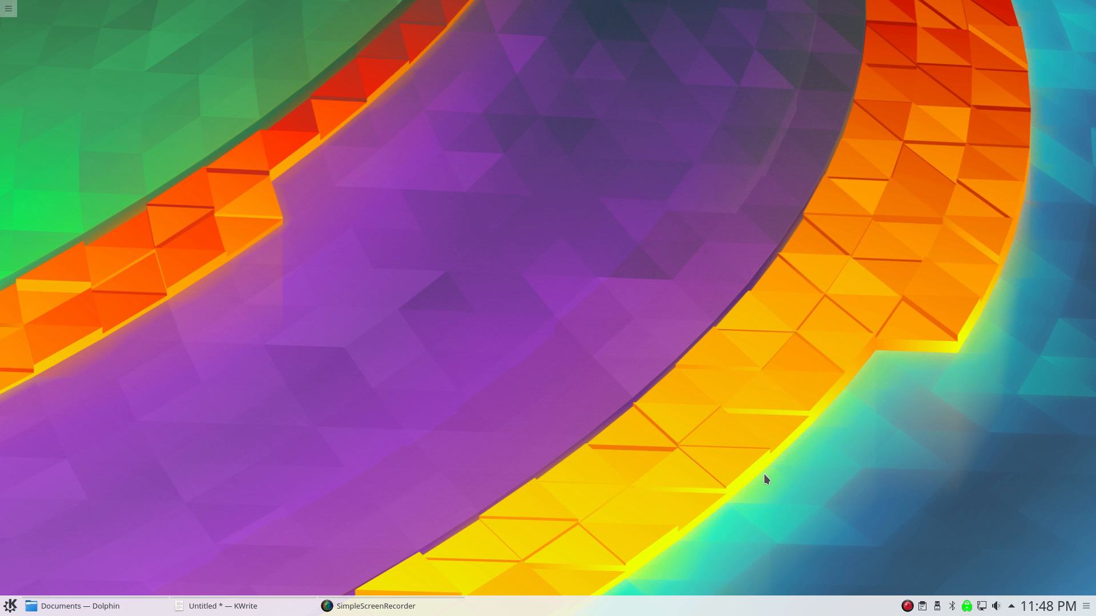
pyautogui.moveTo(972, 607)
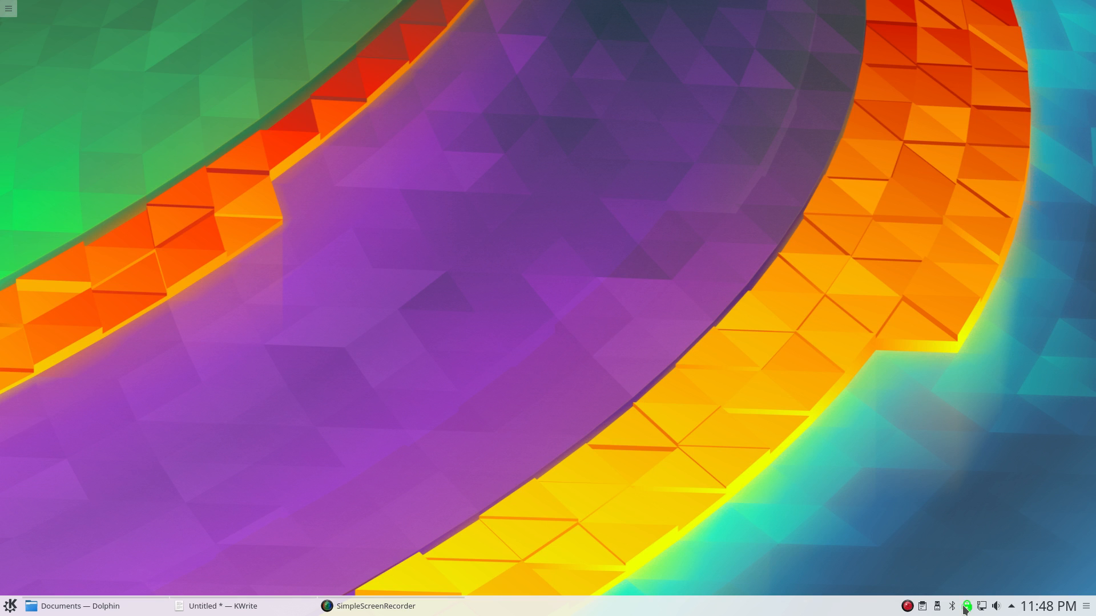
pyautogui.moveTo(971, 606)
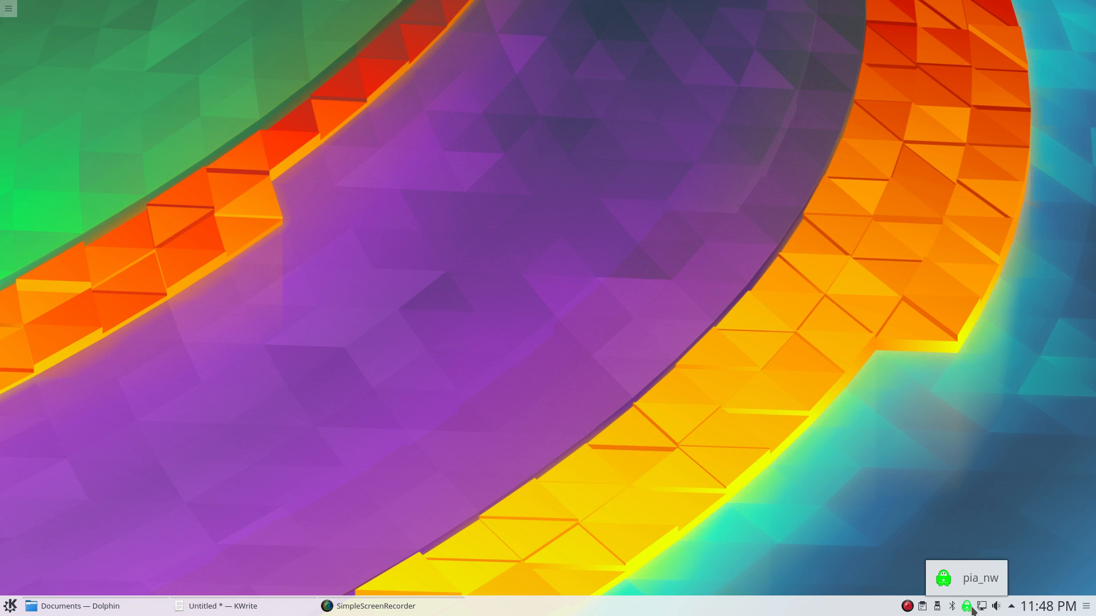
pyautogui.moveTo(529, 561)
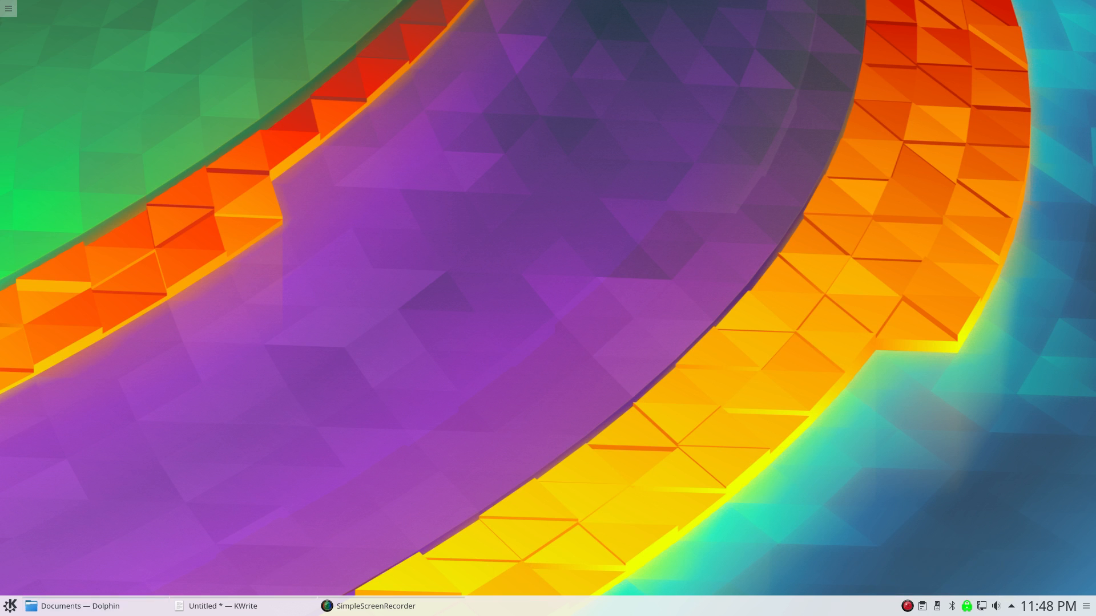
pyautogui.moveTo(10, 606)
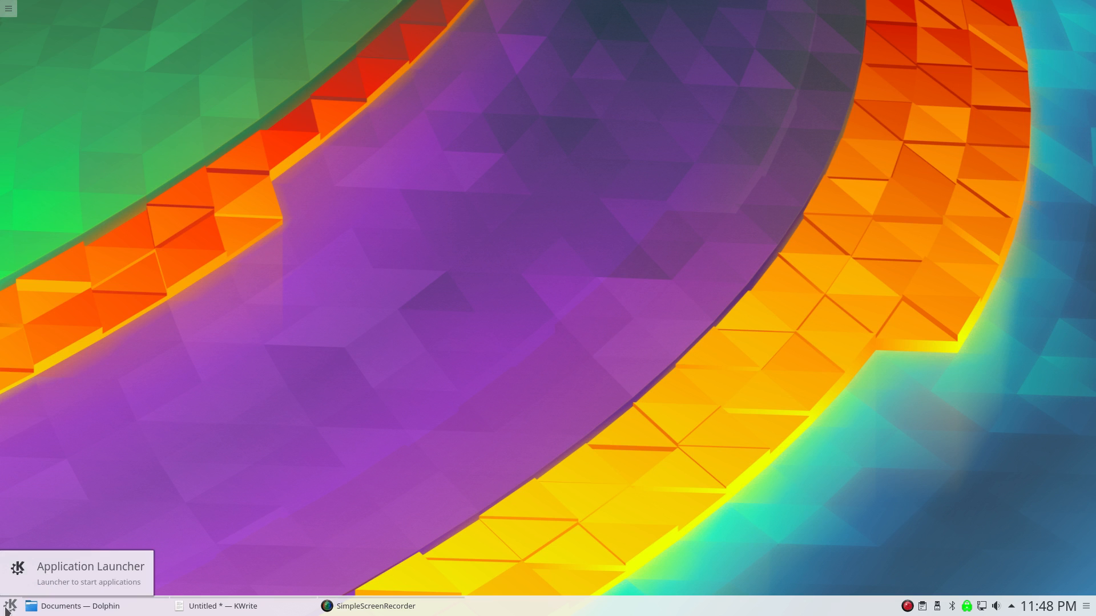
# Browse the launcher's Graphics, Multimedia, Settings and Utilities categories looking for system information.
pyautogui.click(11, 606)
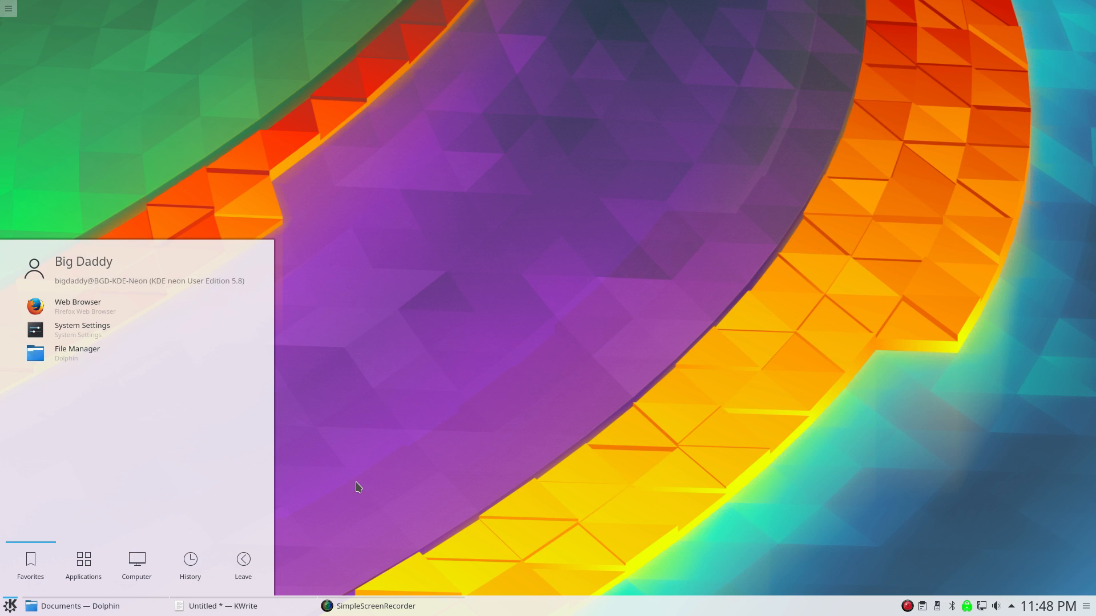
pyautogui.moveTo(132, 471)
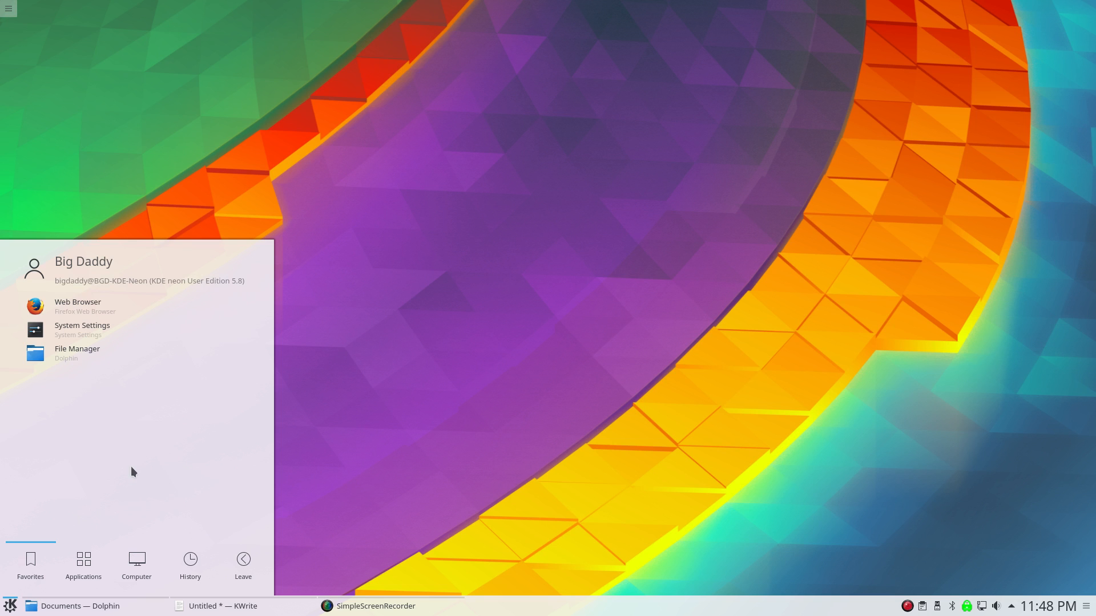
pyautogui.click(82, 565)
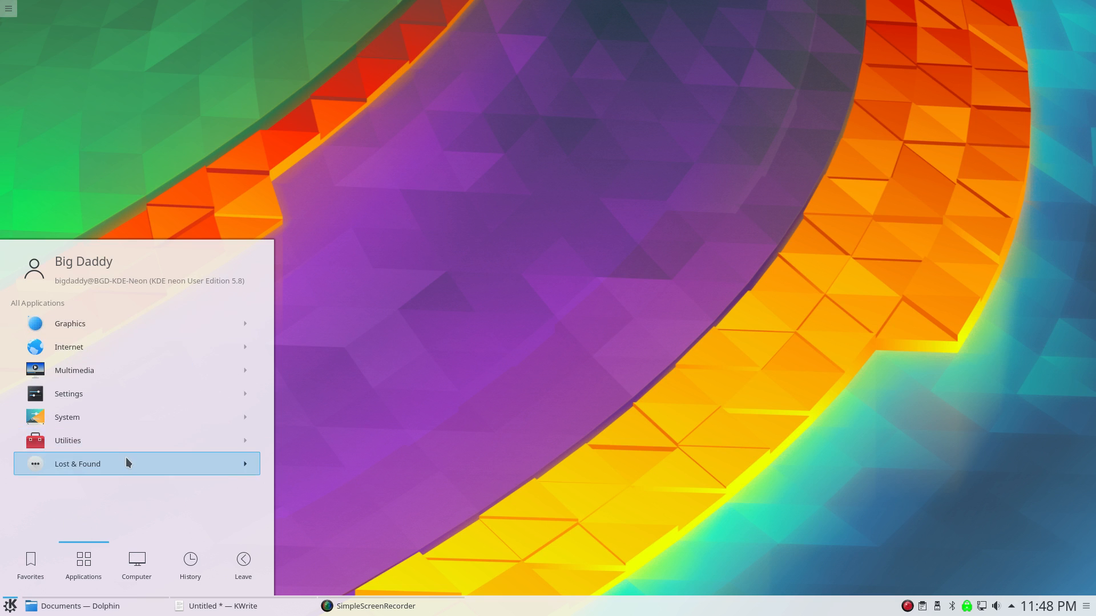
pyautogui.moveTo(100, 323)
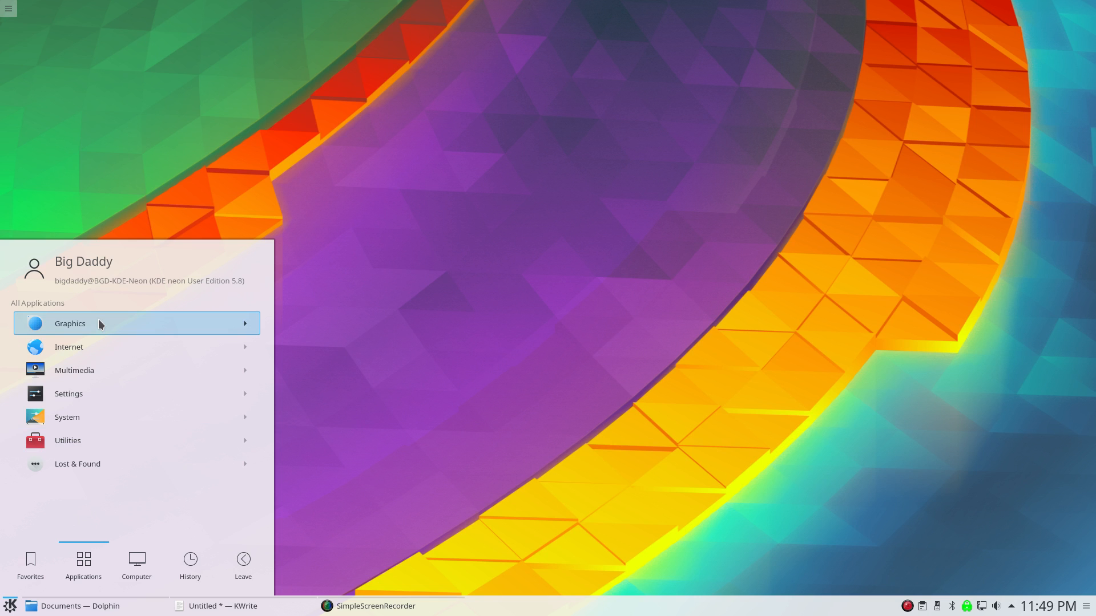
pyautogui.click(69, 323)
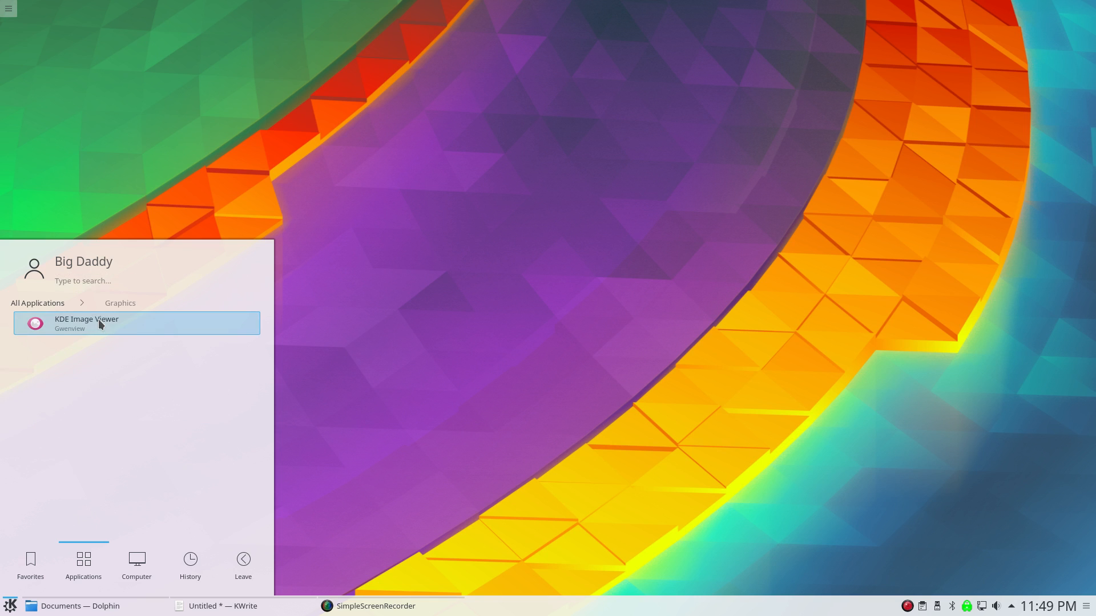
pyautogui.moveTo(41, 302)
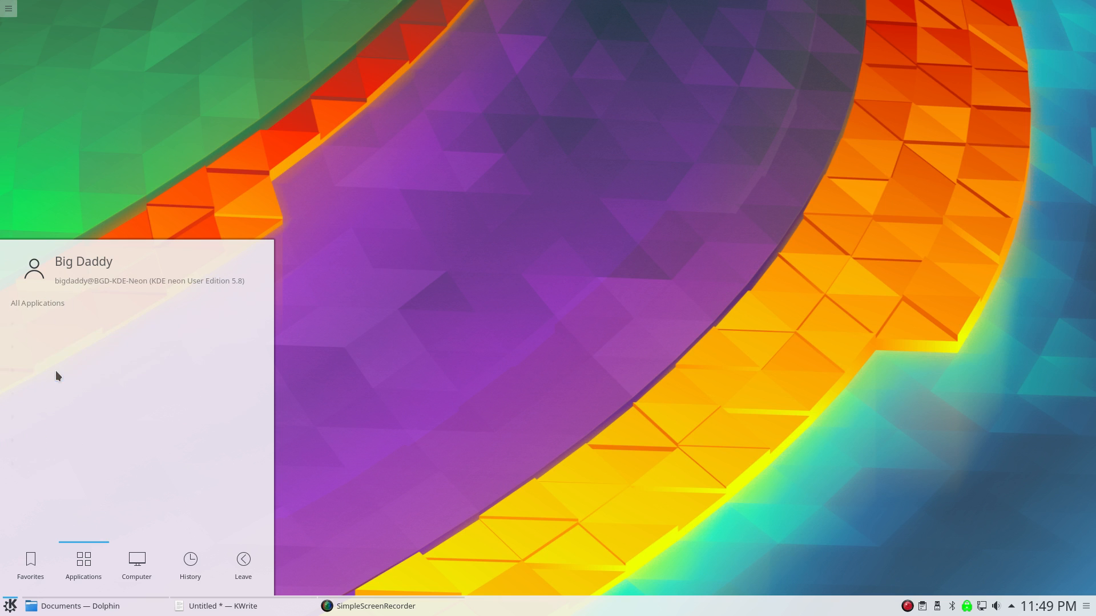
pyautogui.click(36, 302)
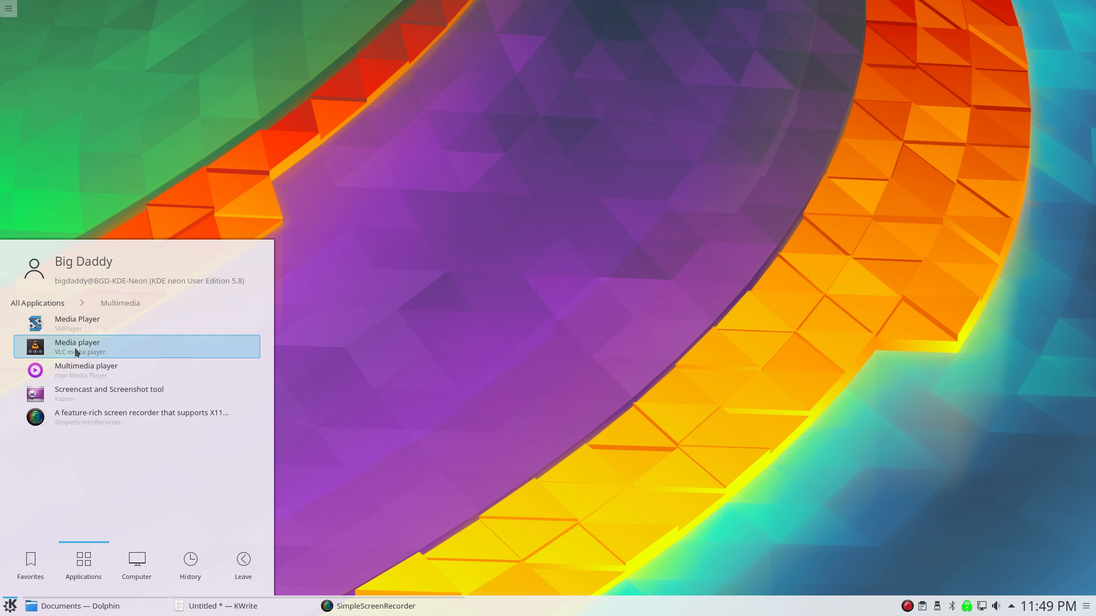
pyautogui.moveTo(88, 417)
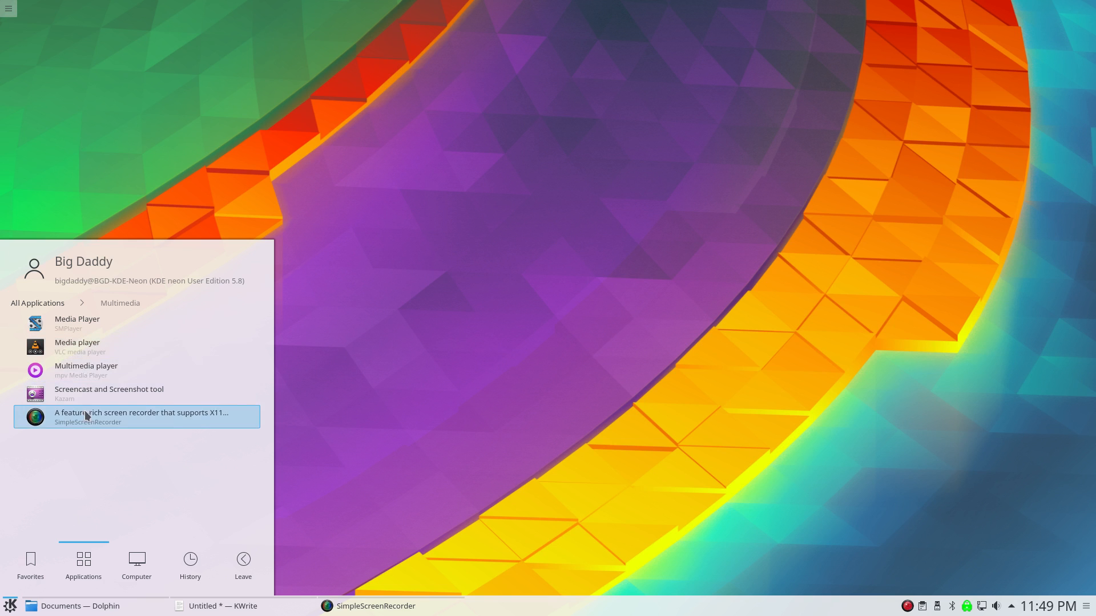
pyautogui.moveTo(60, 356)
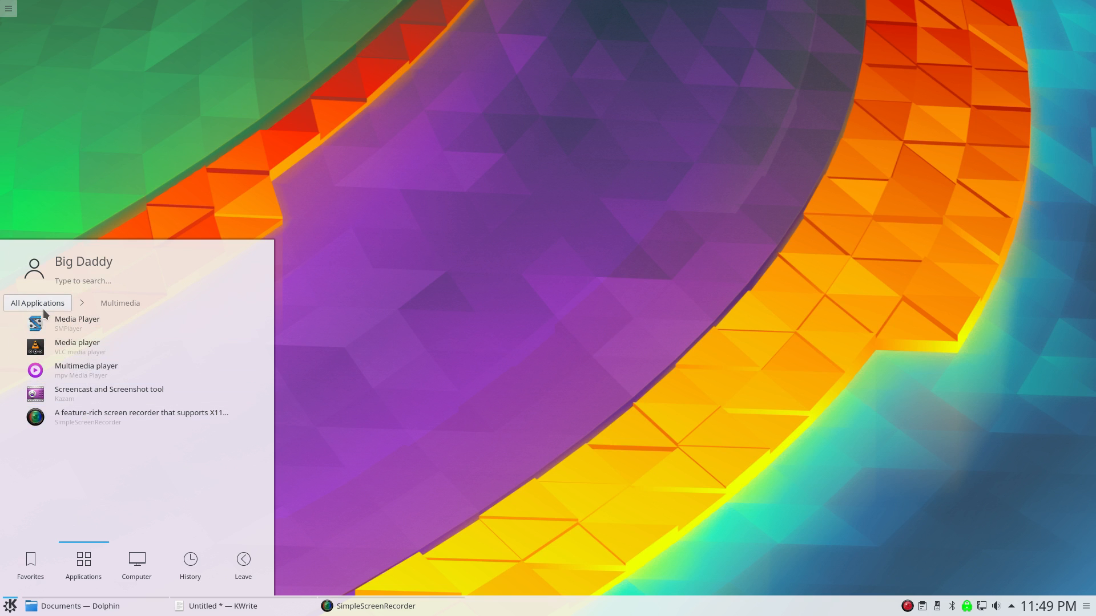
pyautogui.click(36, 302)
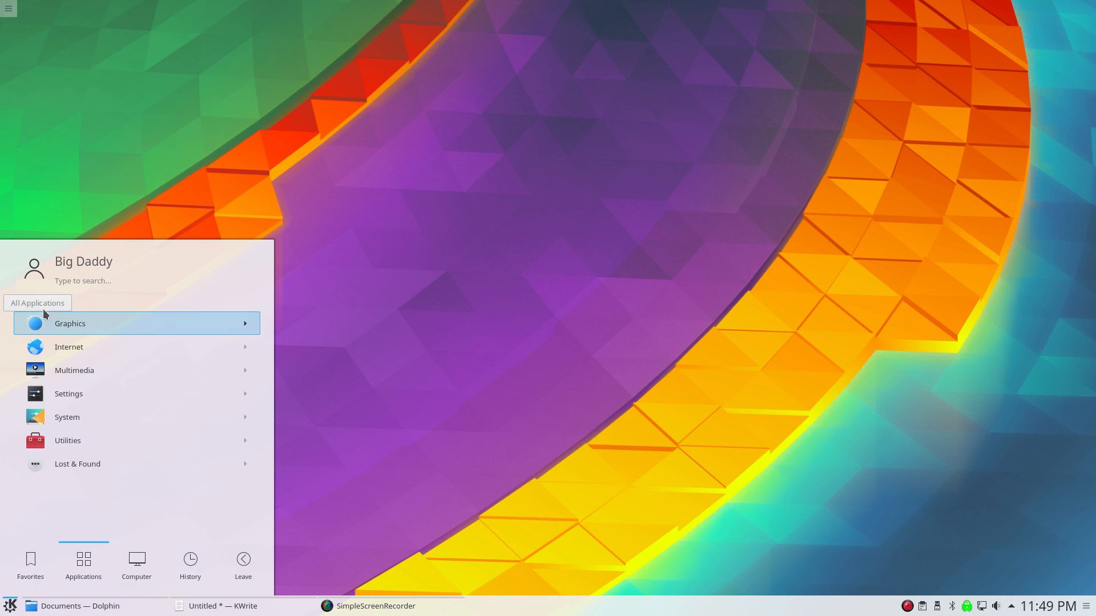
pyautogui.click(68, 394)
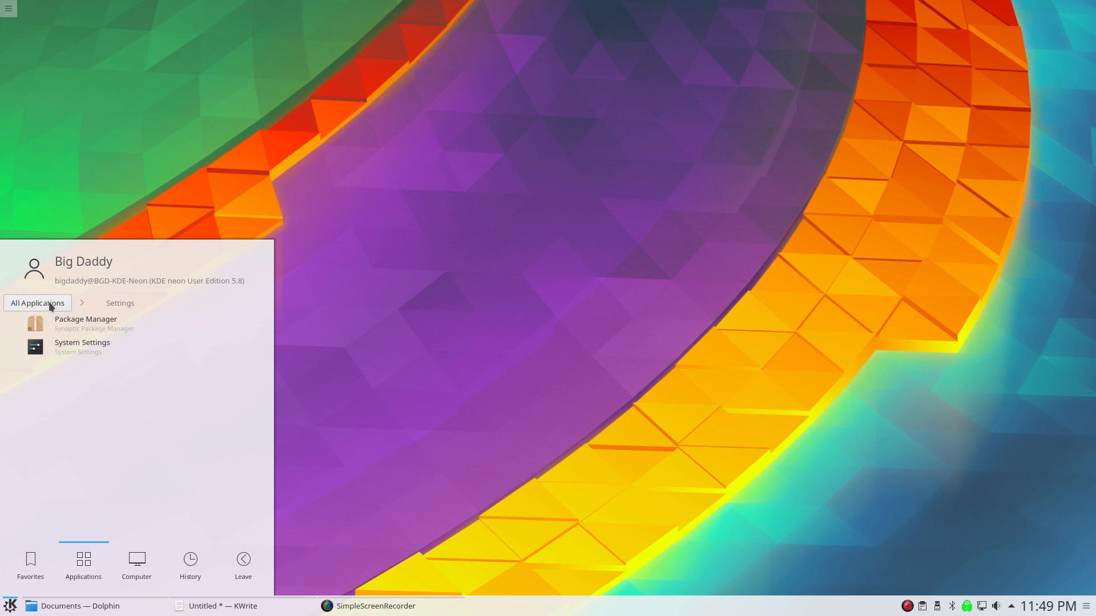
pyautogui.click(36, 302)
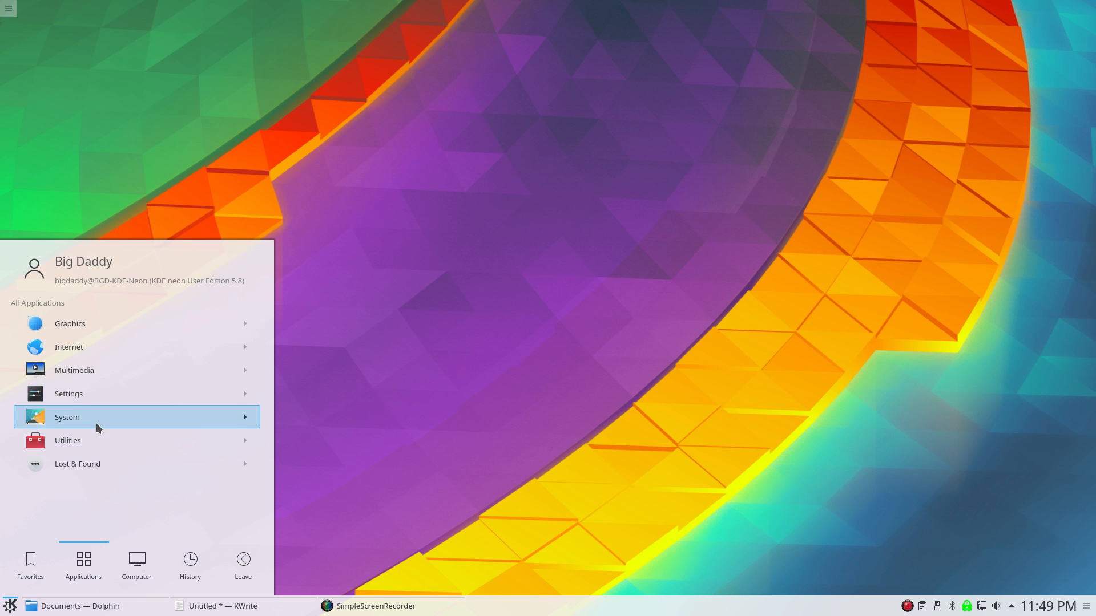
pyautogui.moveTo(88, 441)
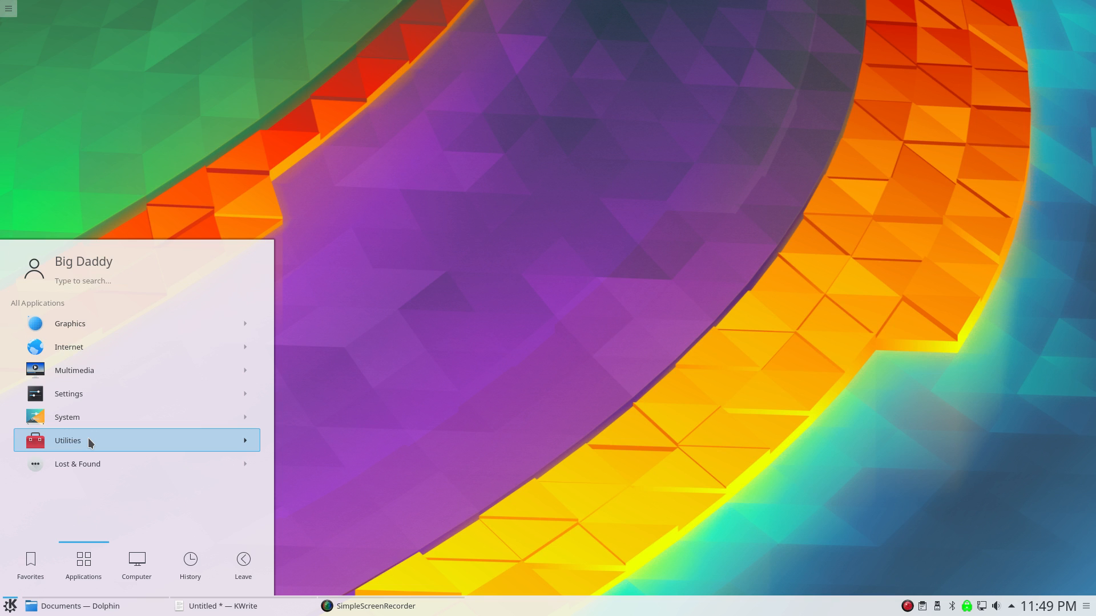
pyautogui.click(67, 440)
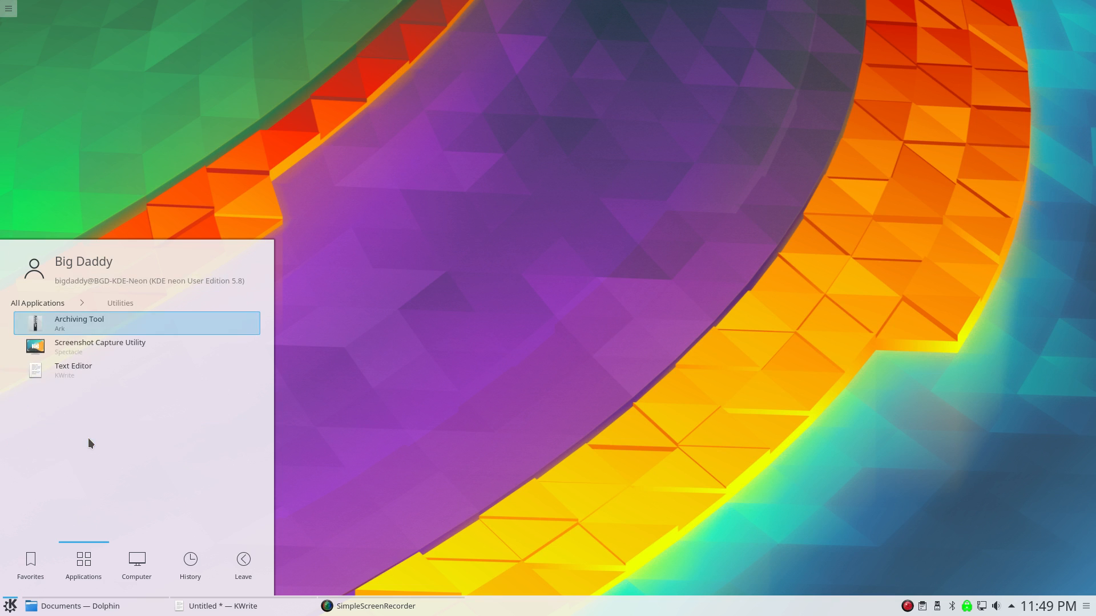
pyautogui.moveTo(104, 320)
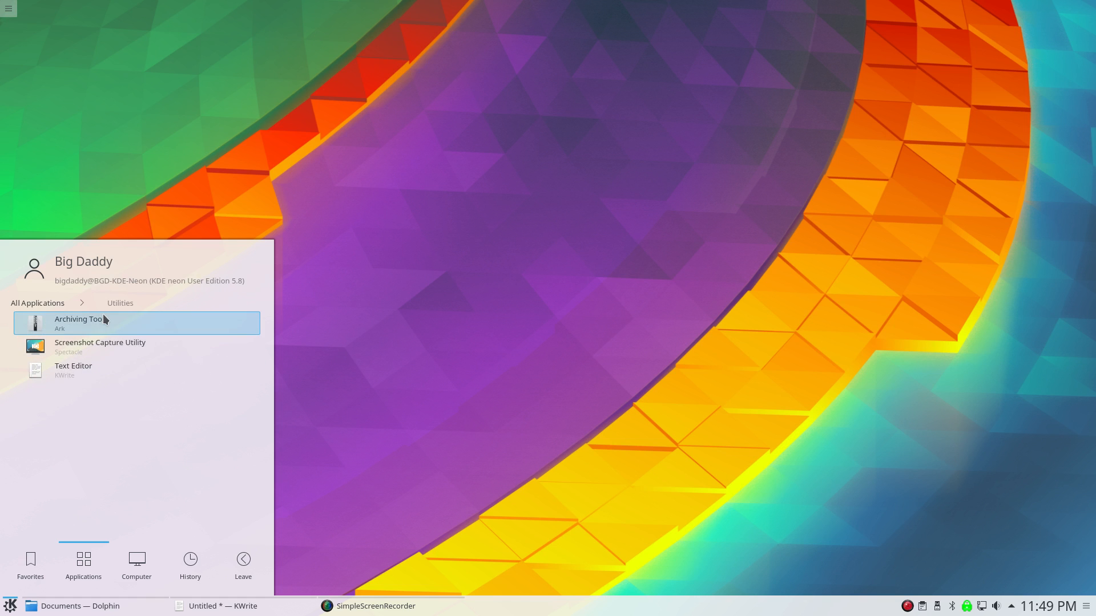
pyautogui.moveTo(110, 378)
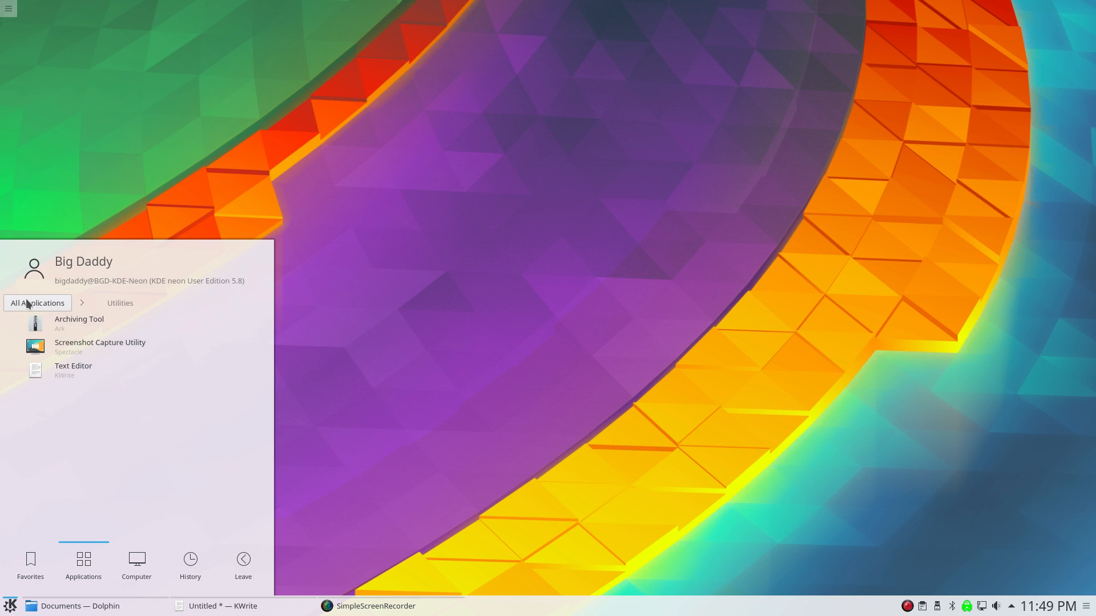
pyautogui.click(37, 302)
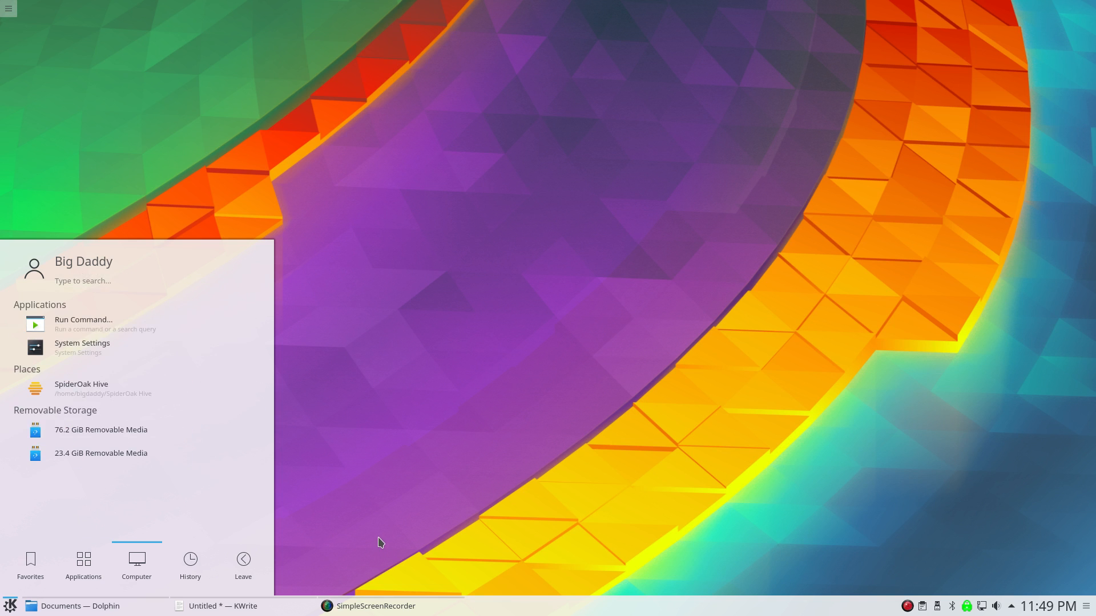
pyautogui.moveTo(376, 543)
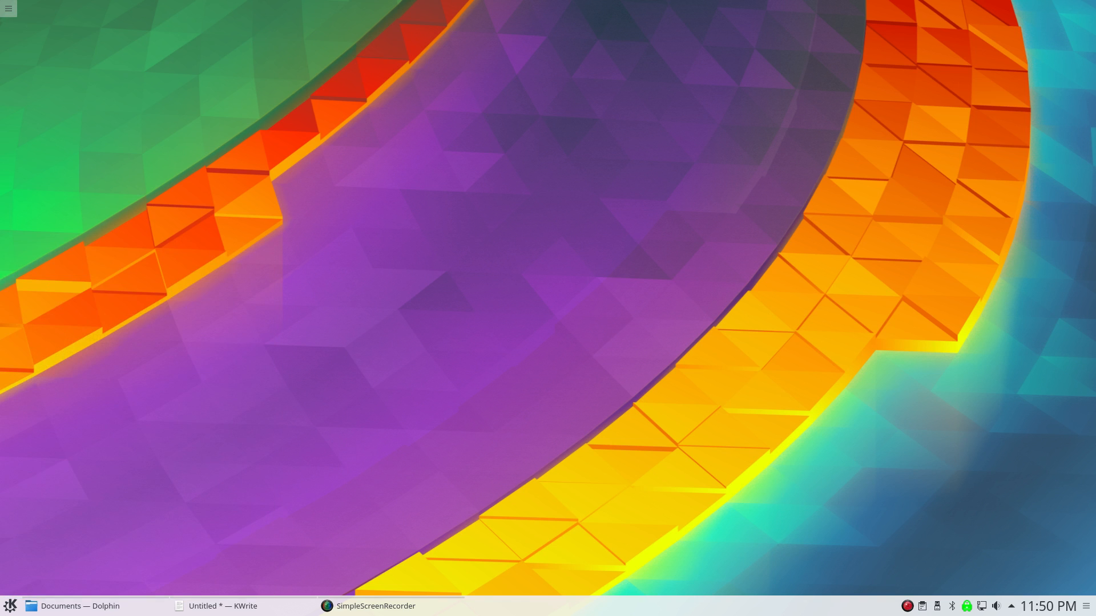
pyautogui.moveTo(10, 606)
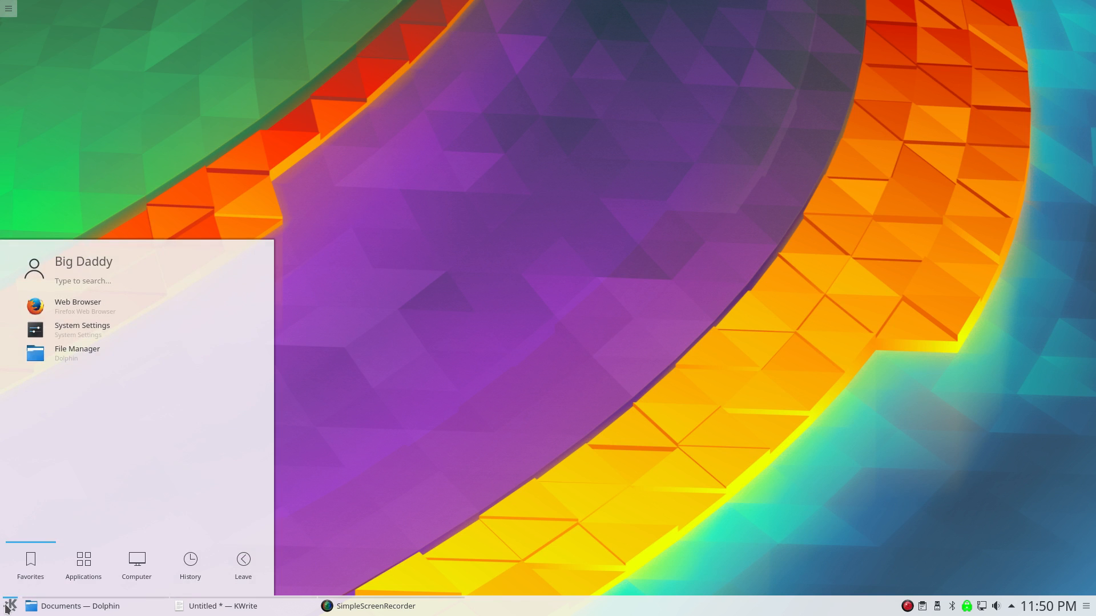
pyautogui.moveTo(434, 347)
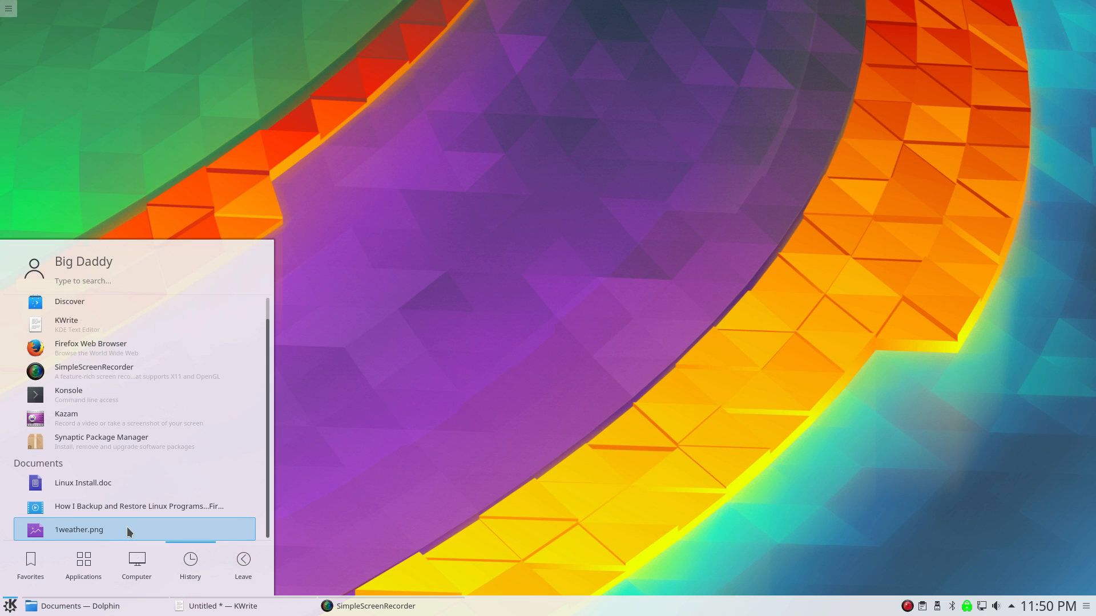
# Search the launcher for 'abou' to find About System.
pyautogui.write('abou')
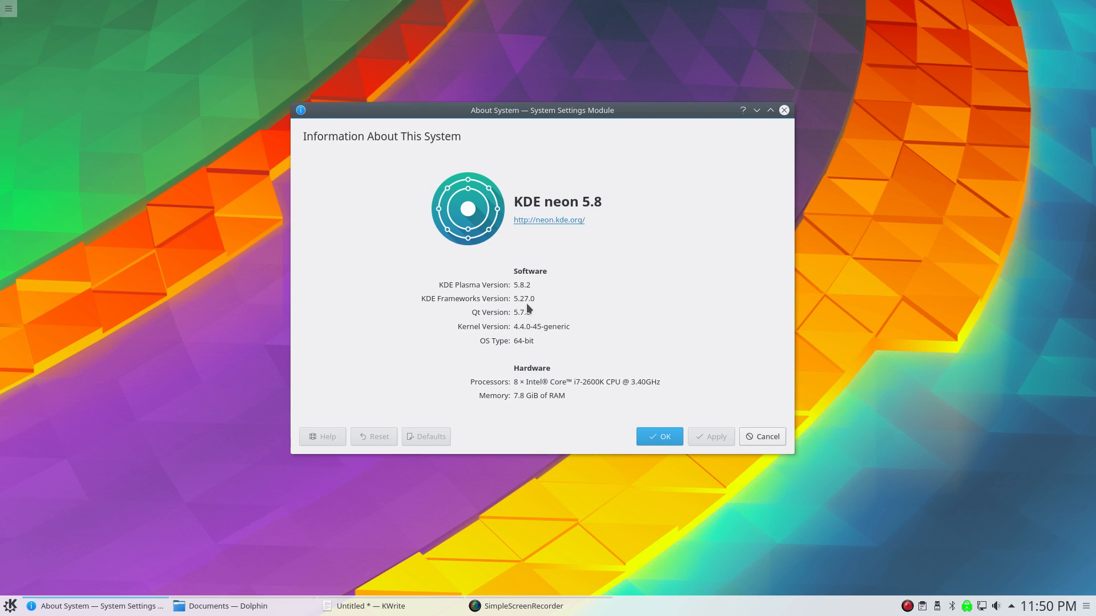
pyautogui.moveTo(530, 309)
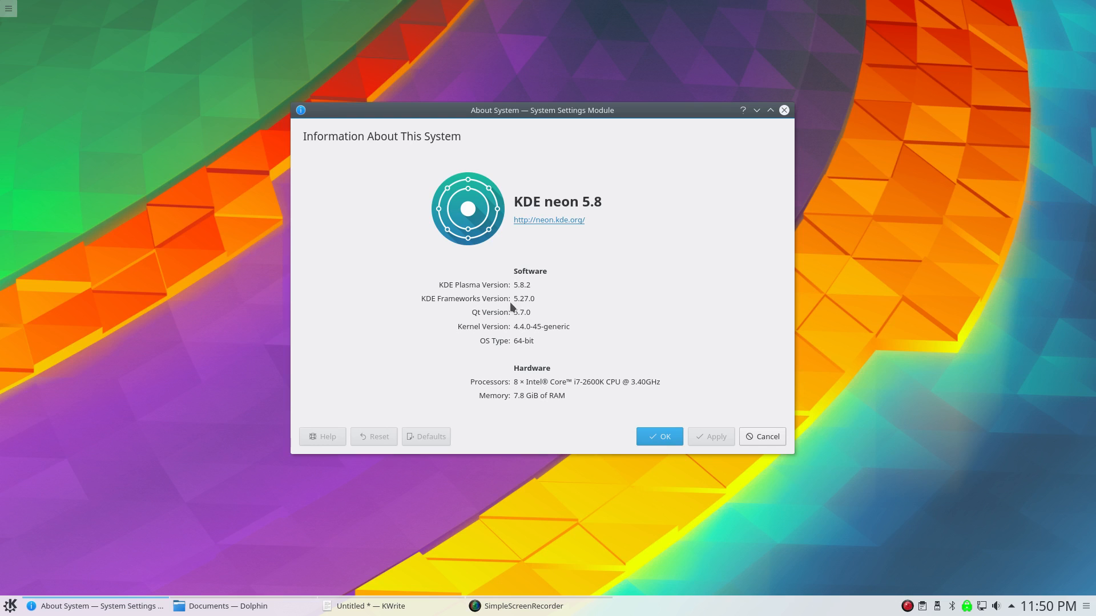
pyautogui.moveTo(524, 322)
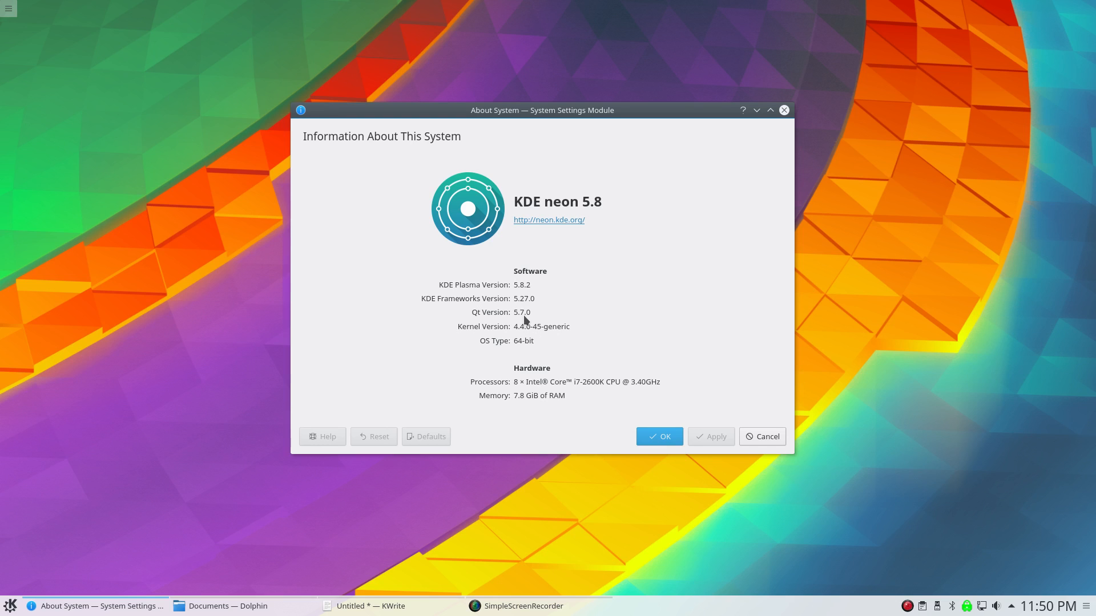
pyautogui.moveTo(524, 335)
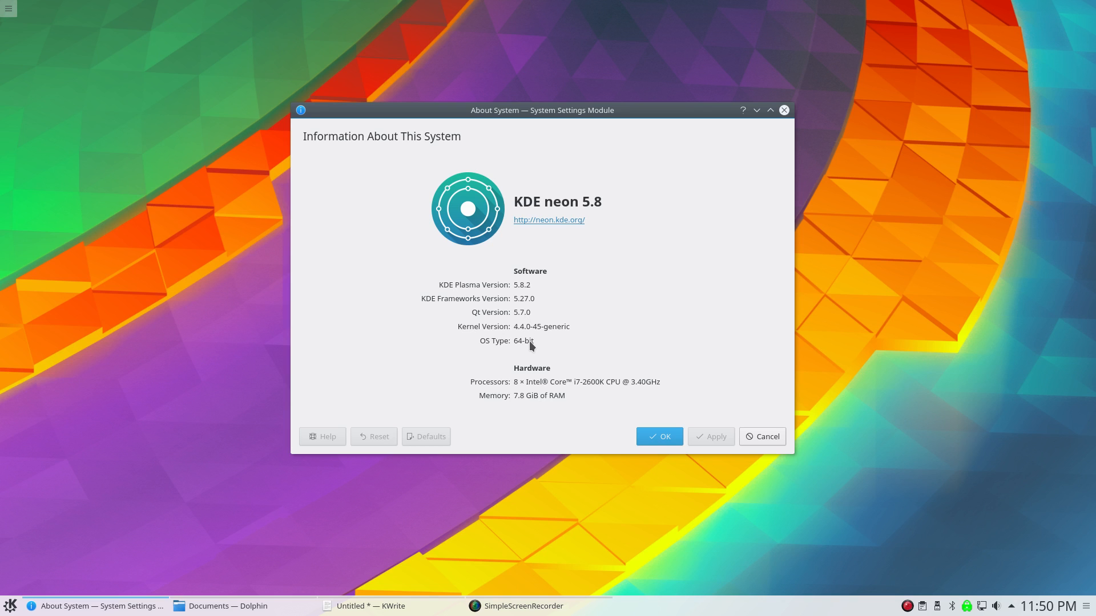
pyautogui.moveTo(531, 344)
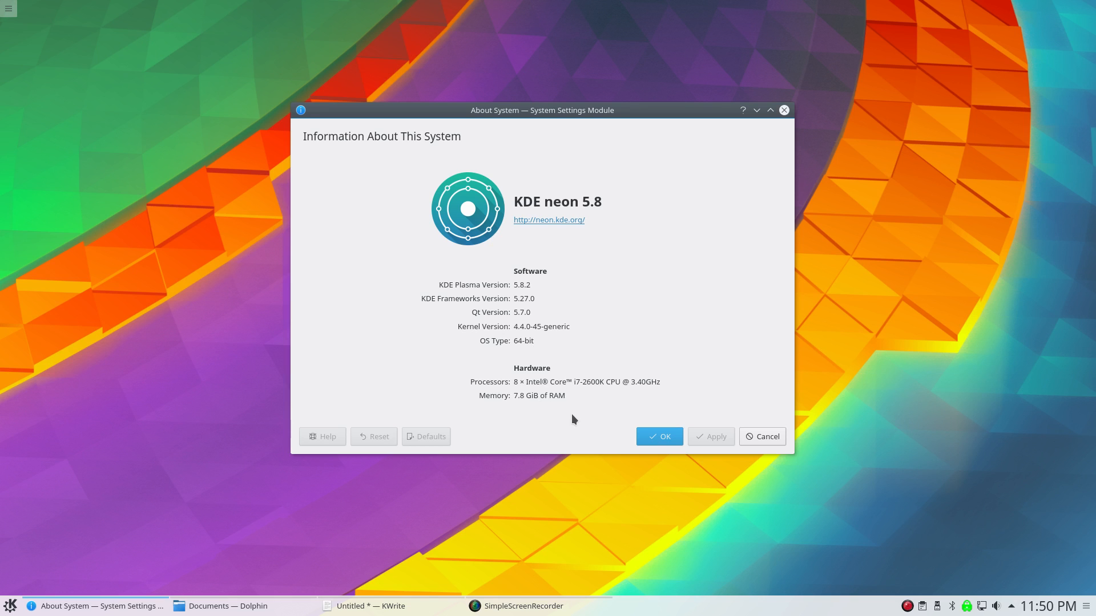
# Dismiss the About System window with OK and reopen the application launcher.
pyautogui.click(658, 436)
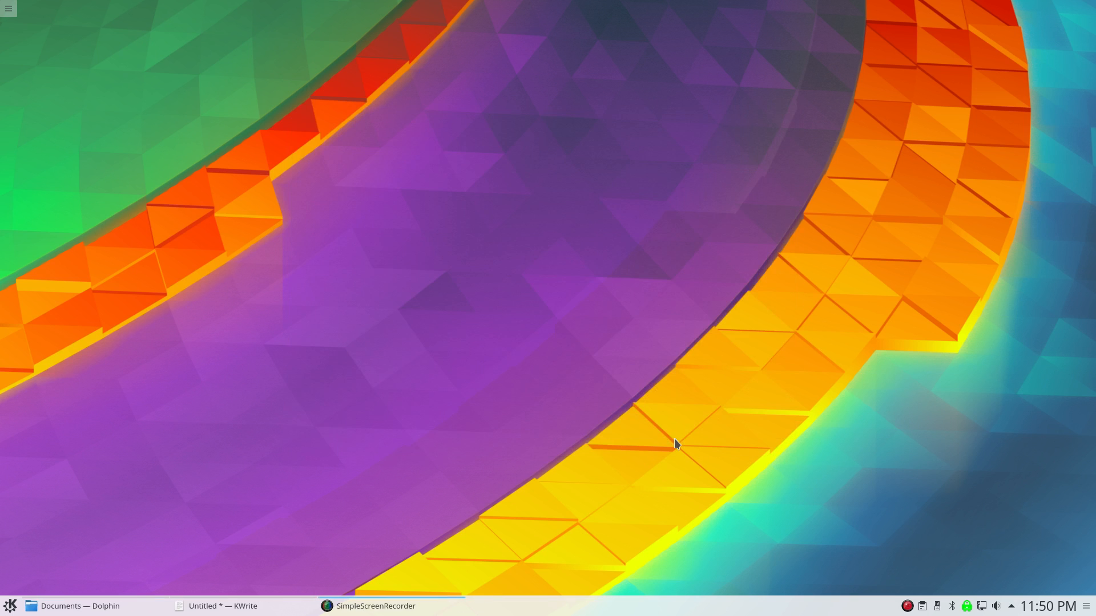
pyautogui.moveTo(572, 447)
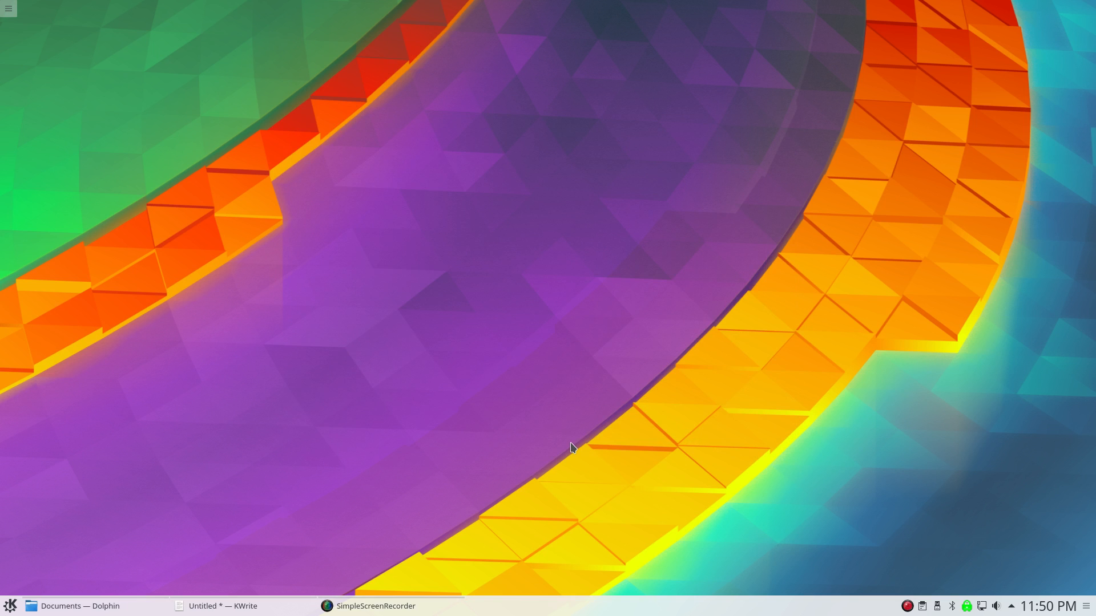
pyautogui.moveTo(412, 484)
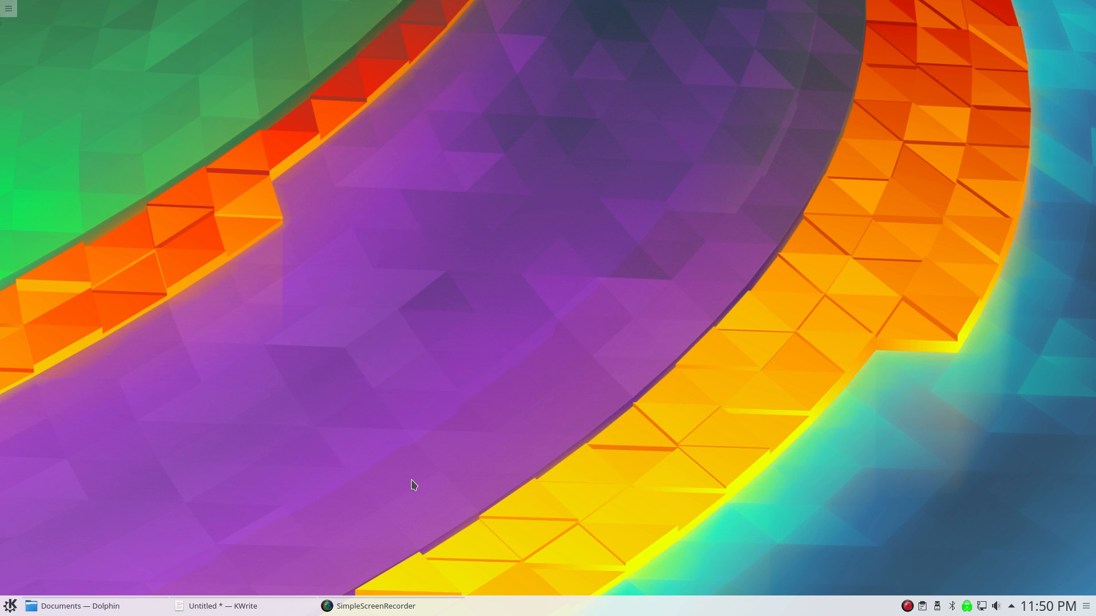
pyautogui.click(11, 606)
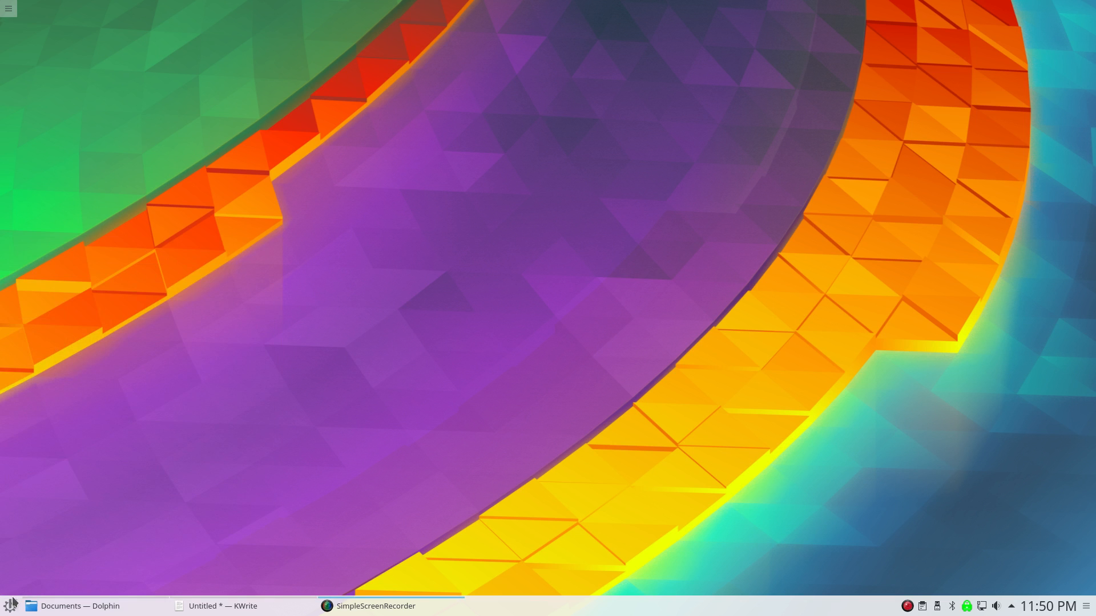
pyautogui.moveTo(355, 519)
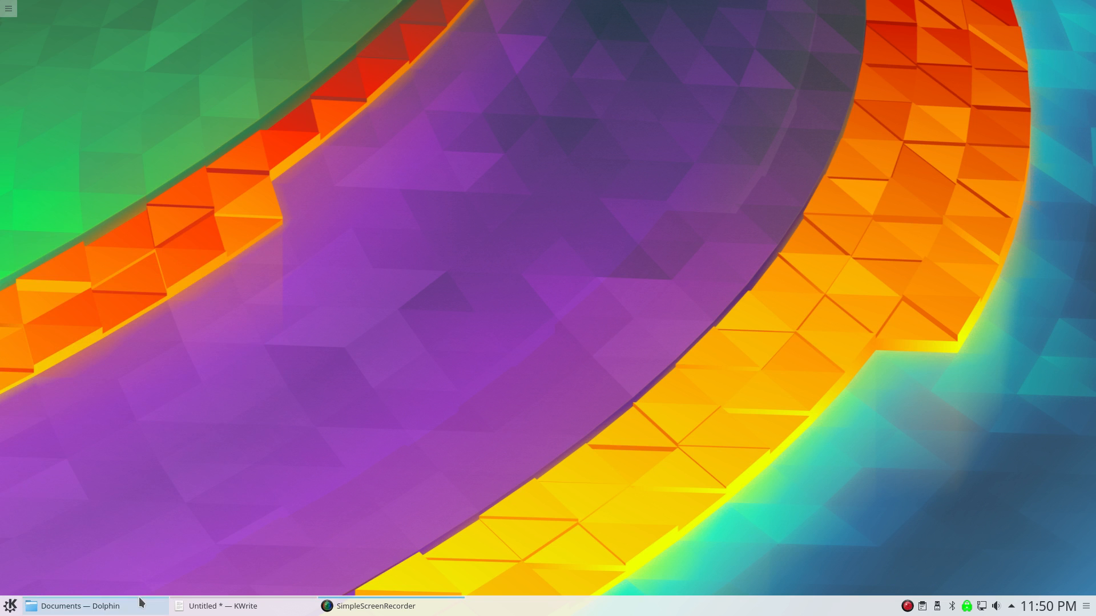
pyautogui.moveTo(440, 428)
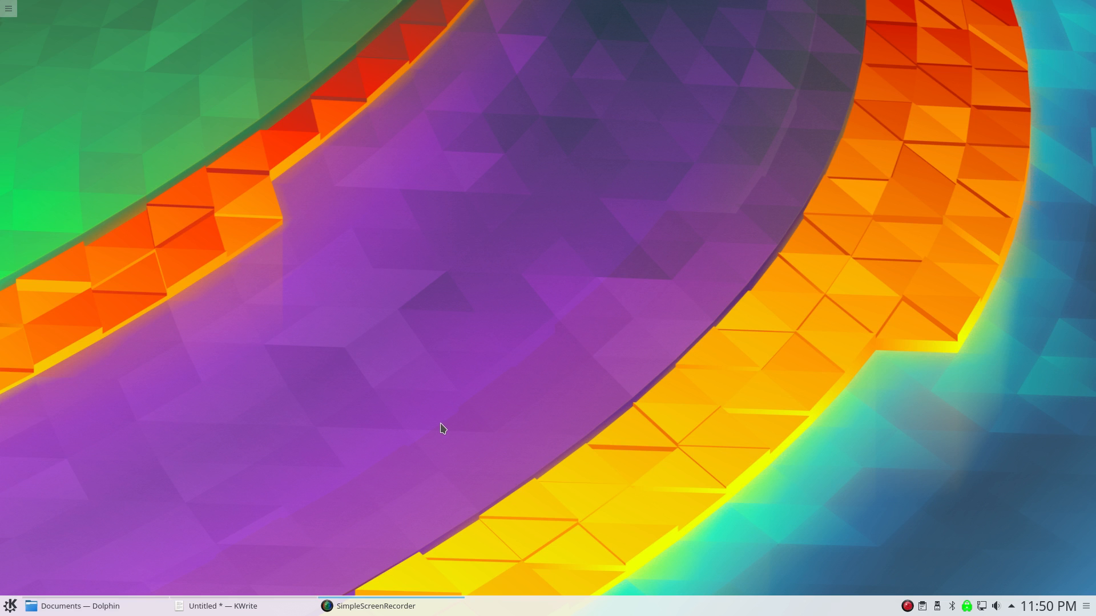
pyautogui.moveTo(274, 499)
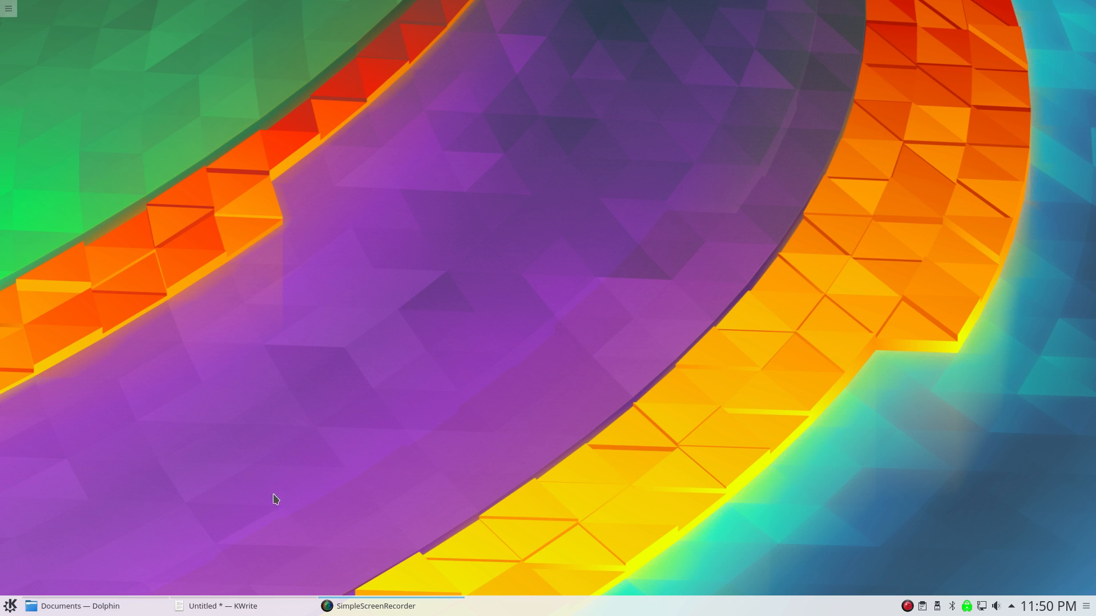
# Launch Synaptic Package Manager from the launcher search and confirm the authentication prompt.
pyautogui.click(10, 606)
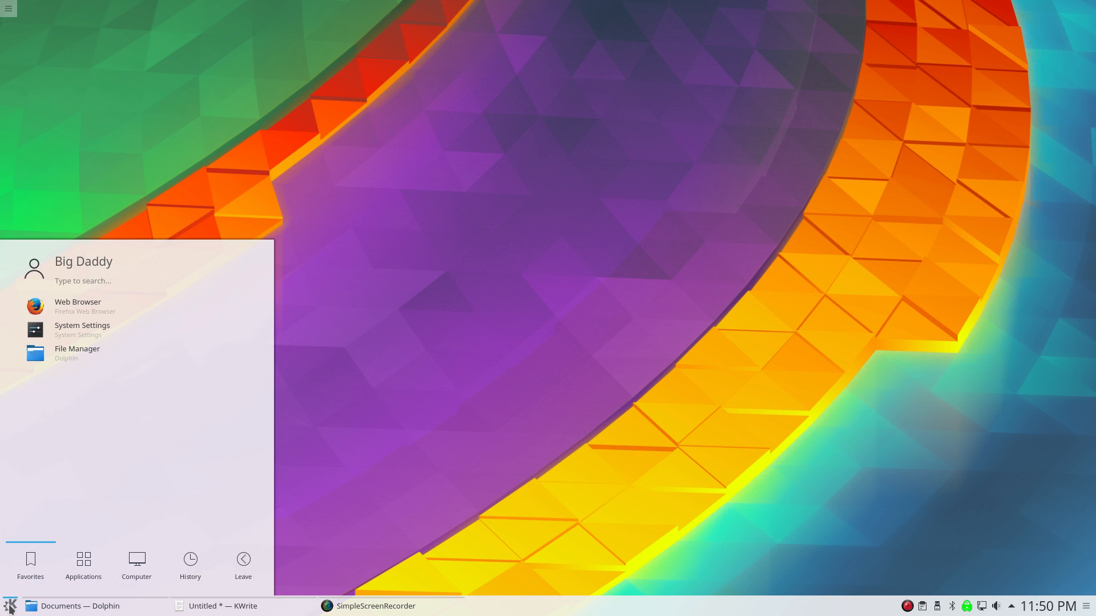
pyautogui.write('su')
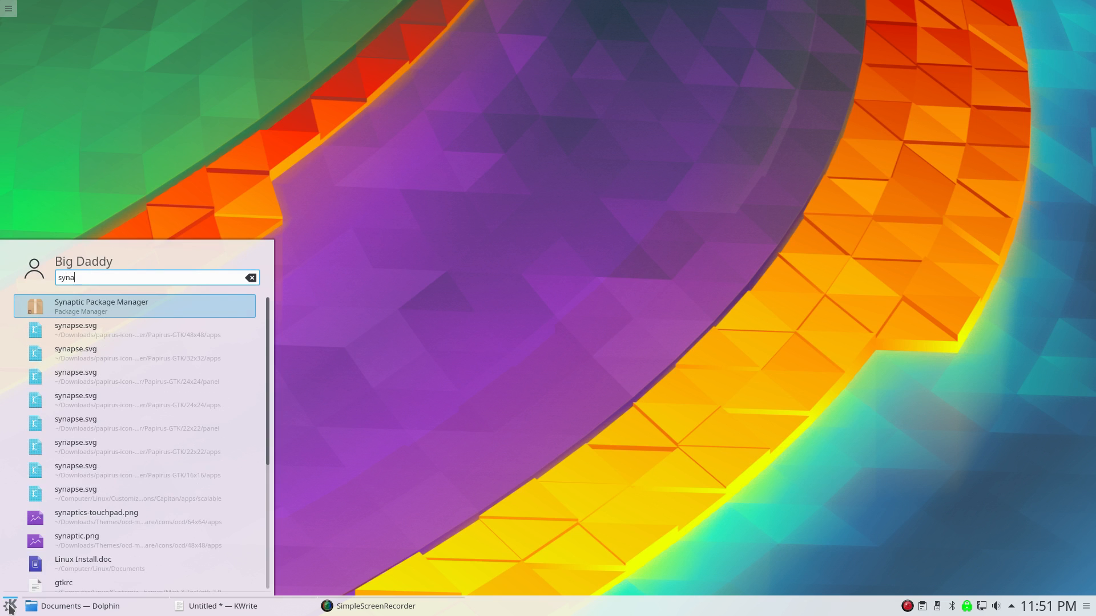
pyautogui.click(101, 306)
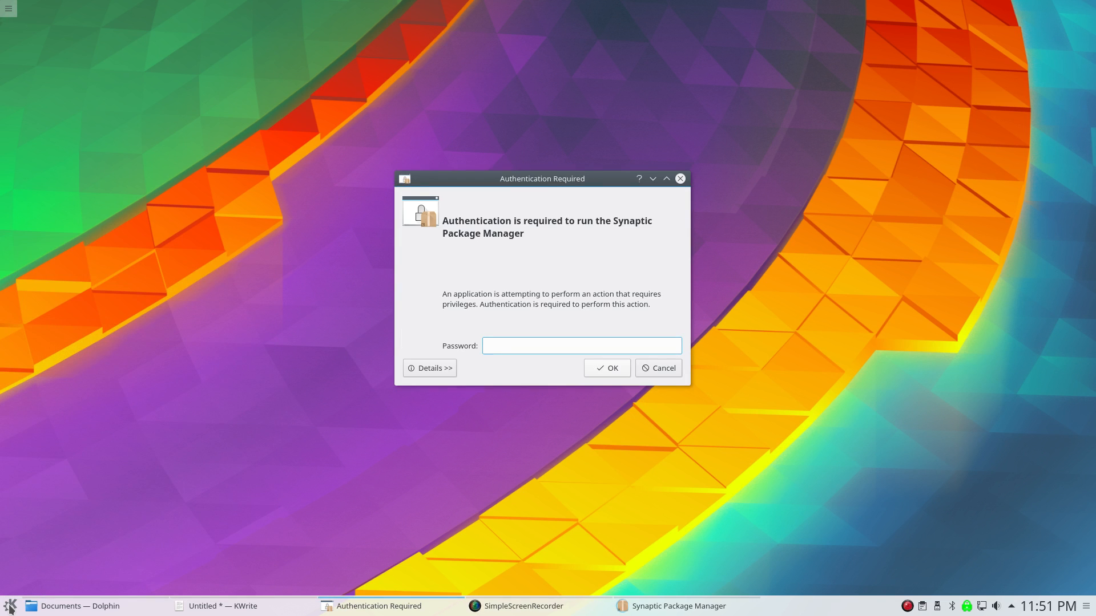
pyautogui.click(605, 369)
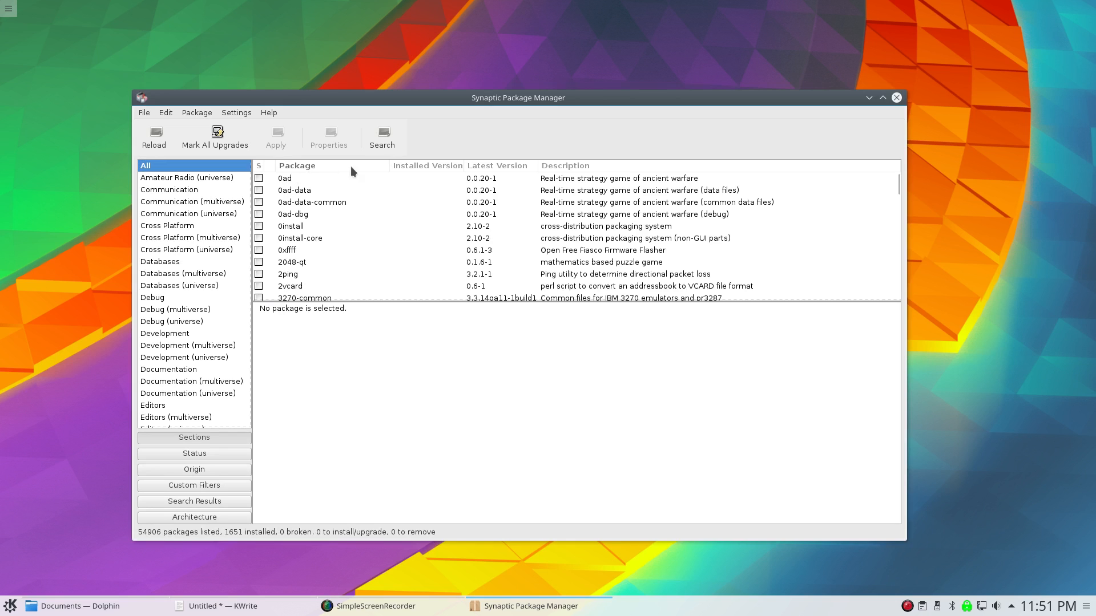
# Search Synaptic for 'nvidia' and scroll through the matching packages.
pyautogui.click(381, 135)
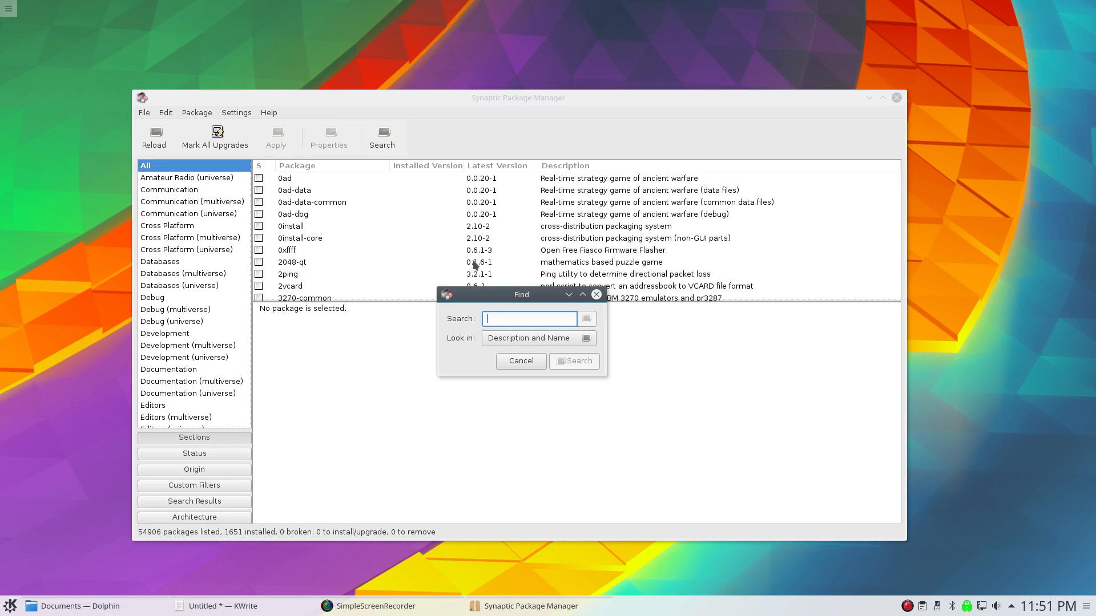
pyautogui.write('nvidia')
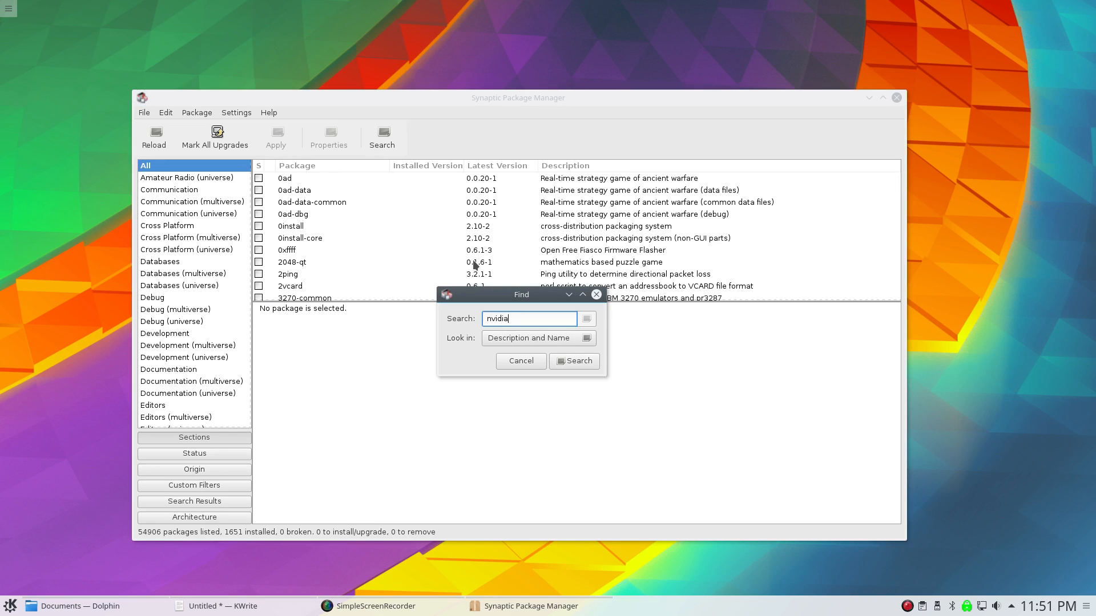
pyautogui.click(573, 362)
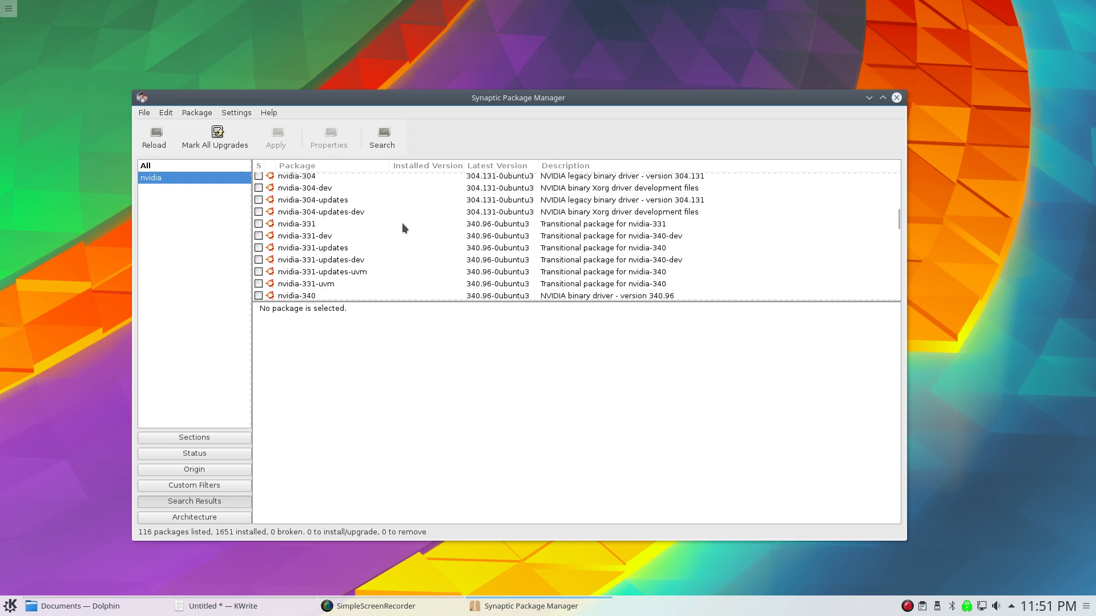
pyautogui.scroll(-3)
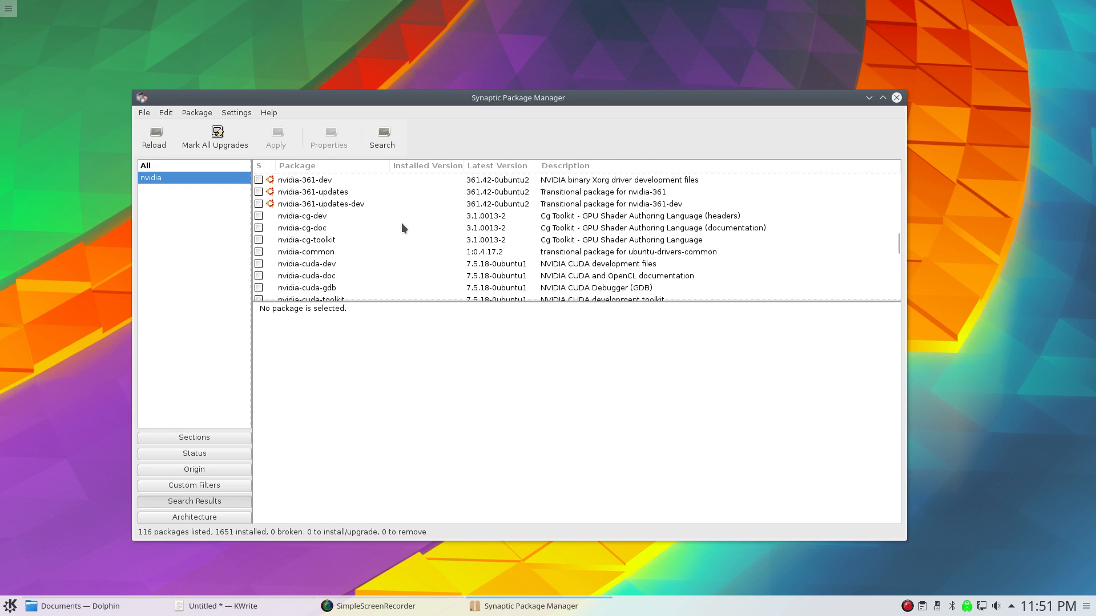
pyautogui.scroll(-3)
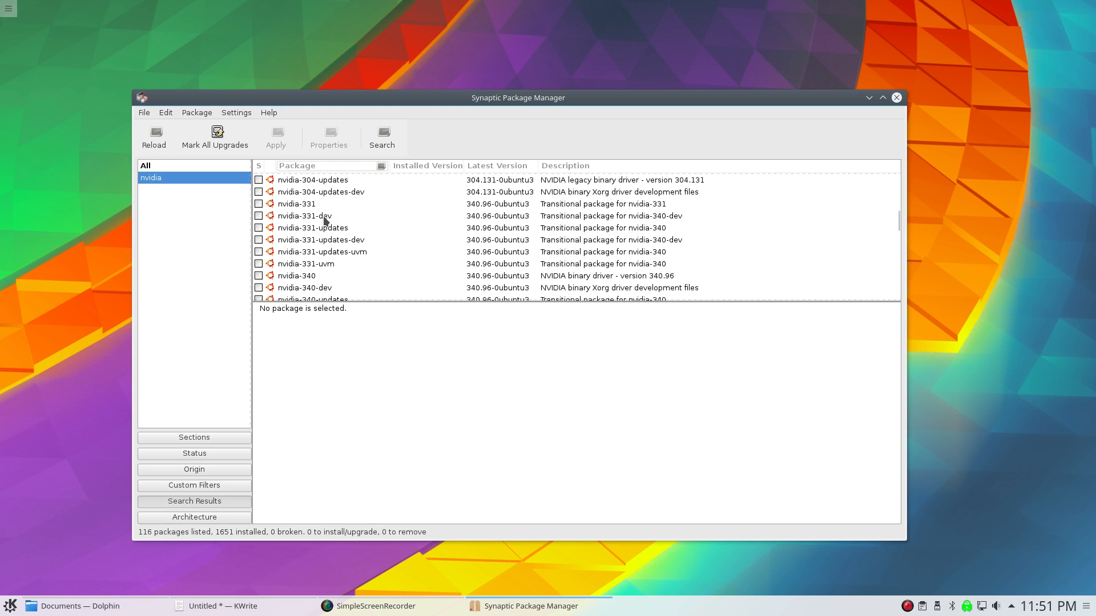
# Show the details of the nvidia-304 legacy binary driver and continue down the list.
pyautogui.click(315, 177)
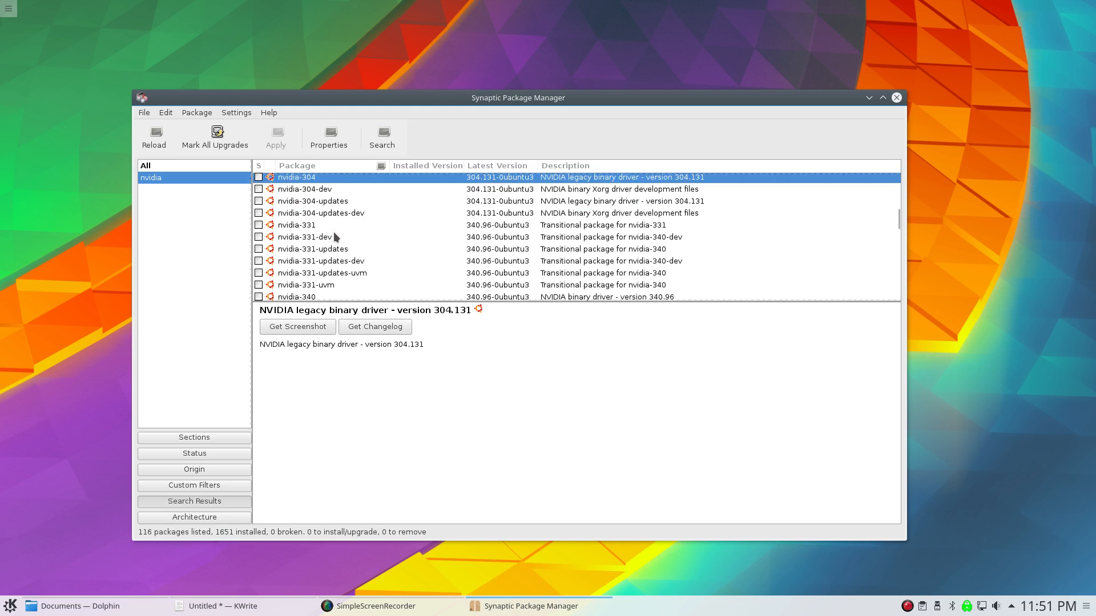
pyautogui.scroll(-3)
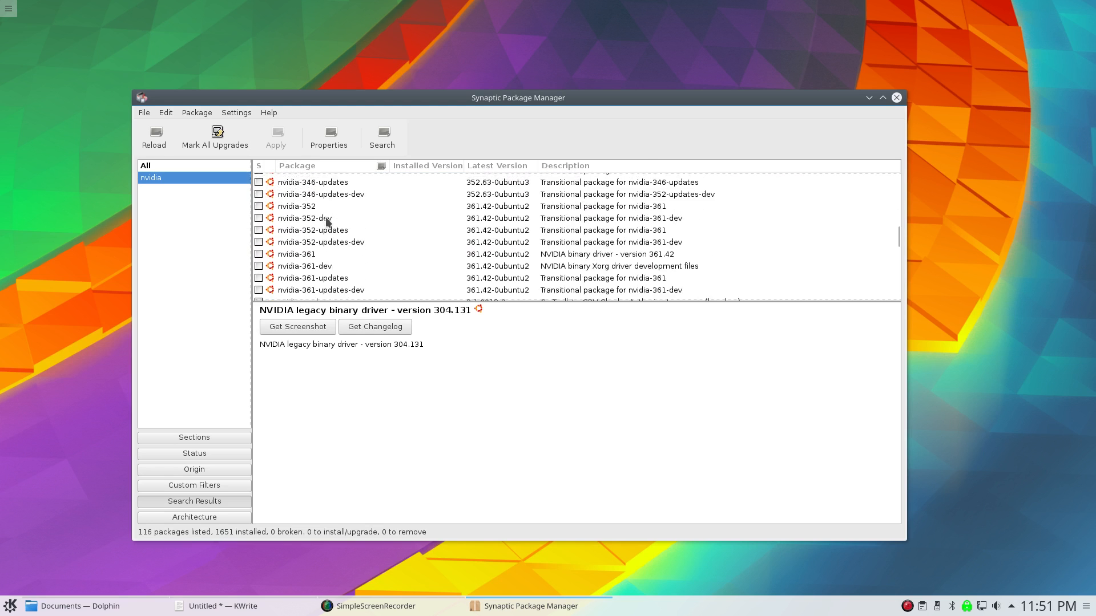
pyautogui.scroll(-3)
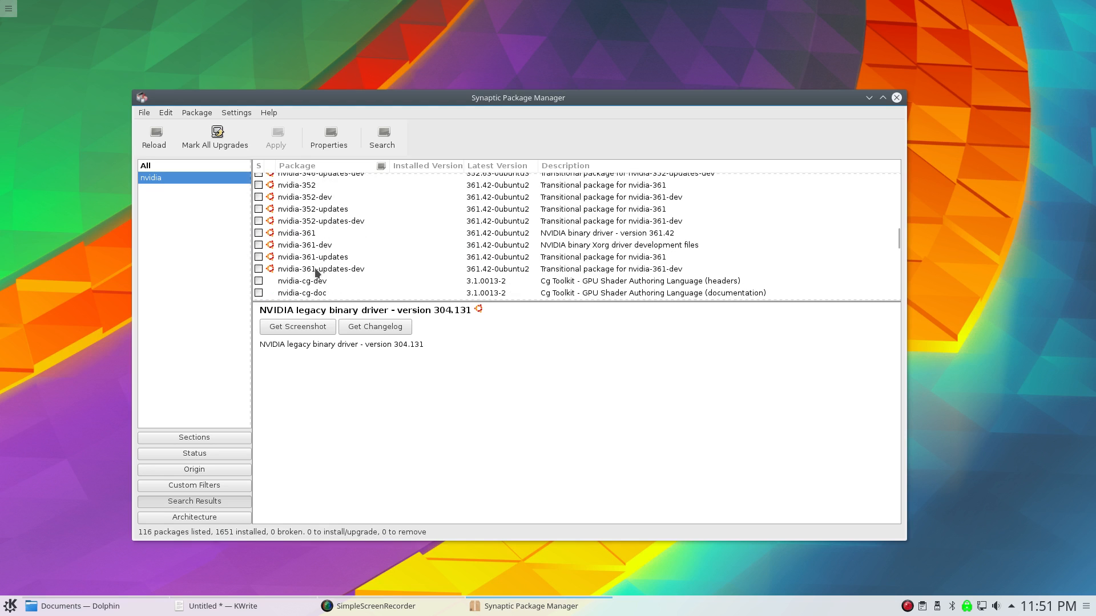
# Mark nvidia-361, review its additional required packages, then cancel so nothing is queued.
pyautogui.click(296, 232)
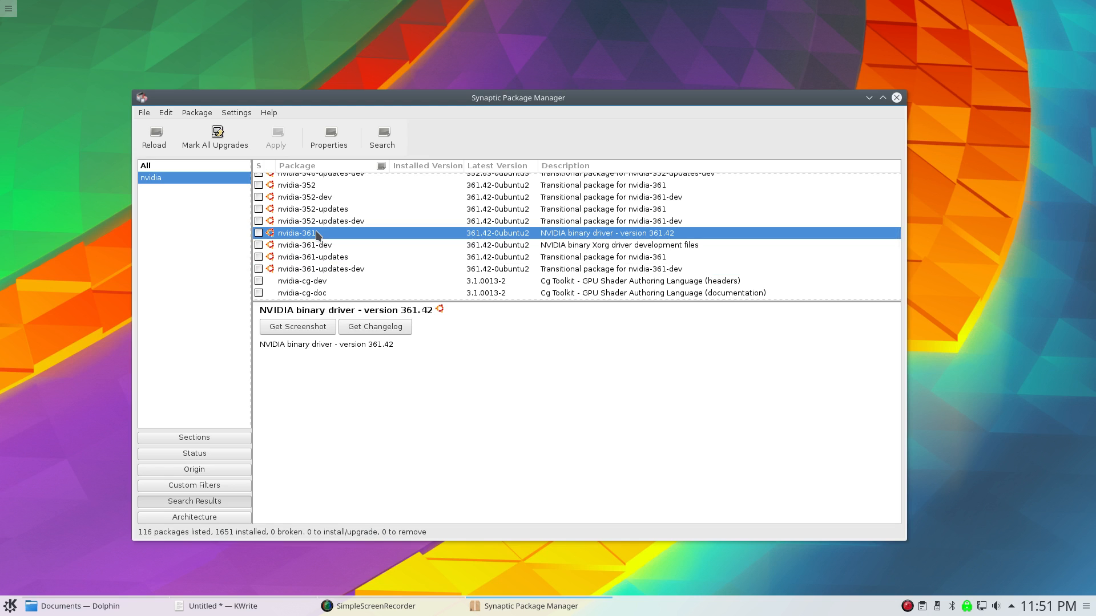
pyautogui.click(259, 233)
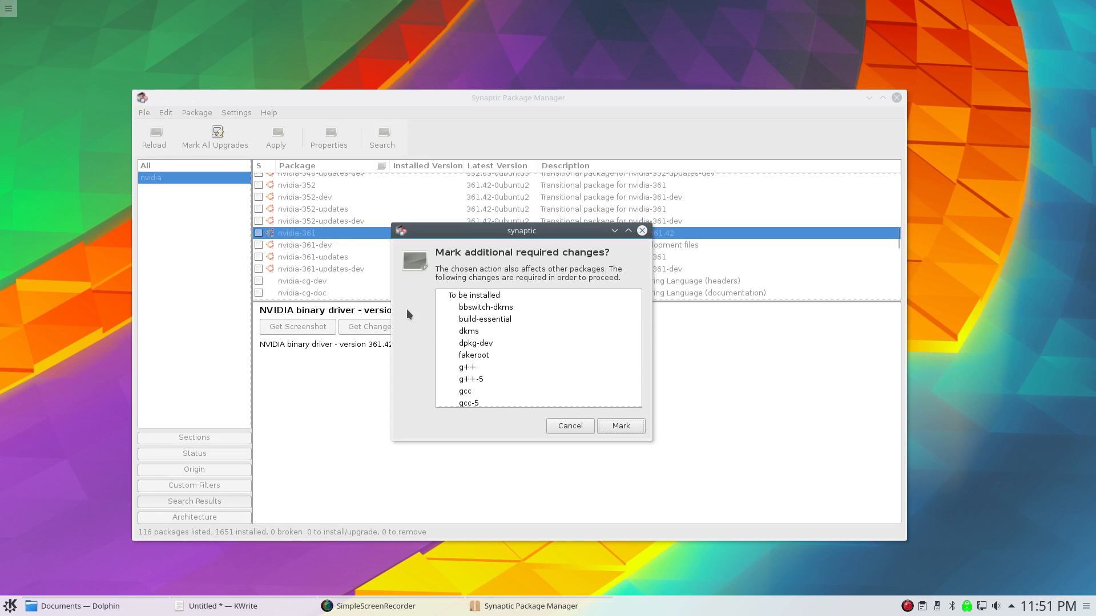
pyautogui.scroll(-3)
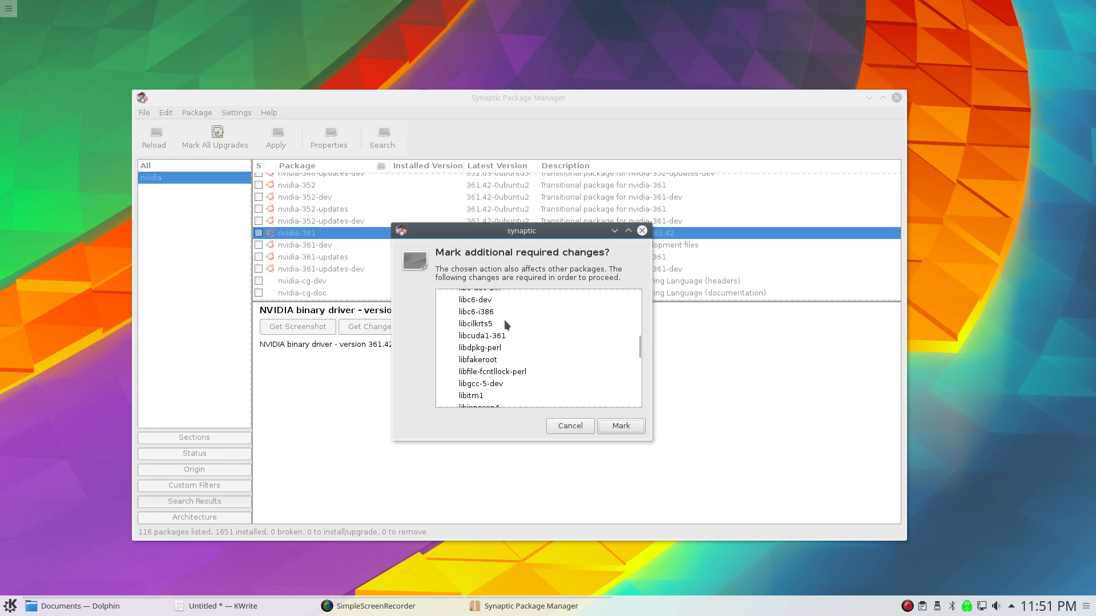
pyautogui.scroll(-3)
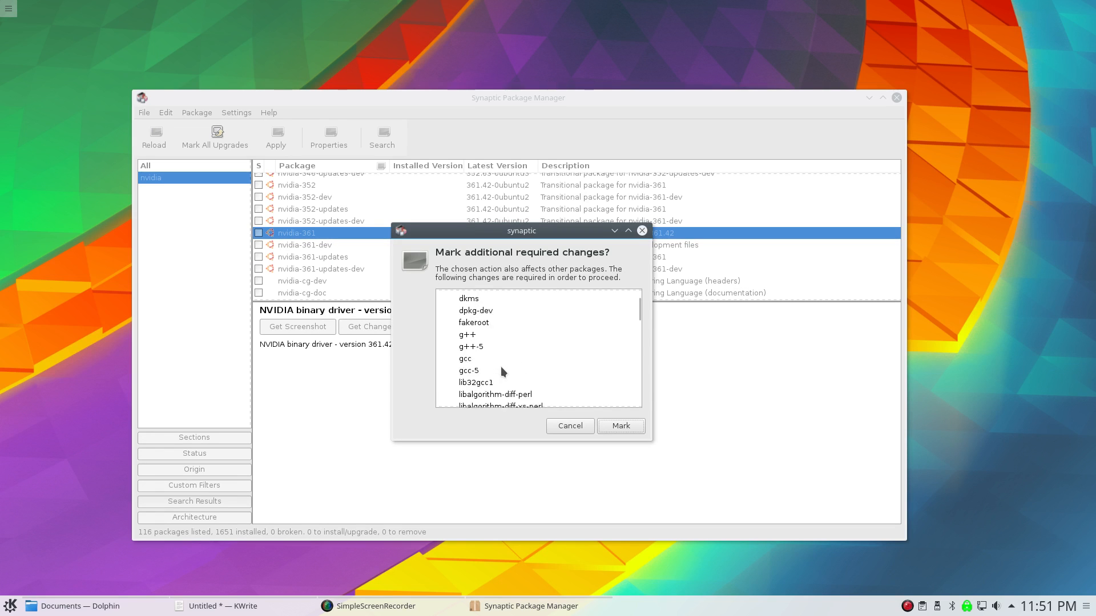
pyautogui.click(568, 425)
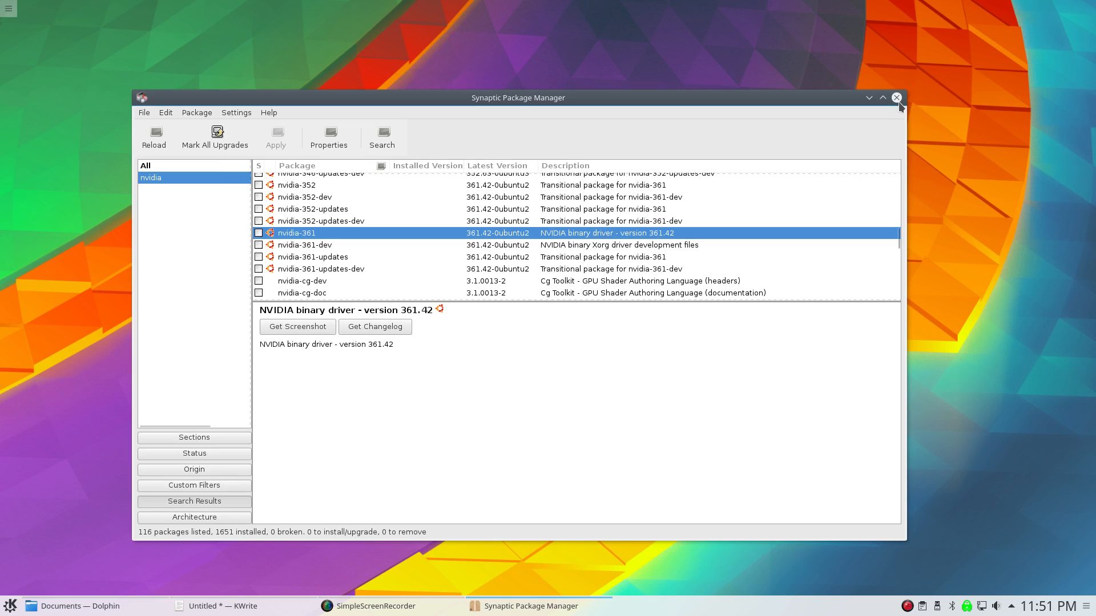
pyautogui.moveTo(319, 237)
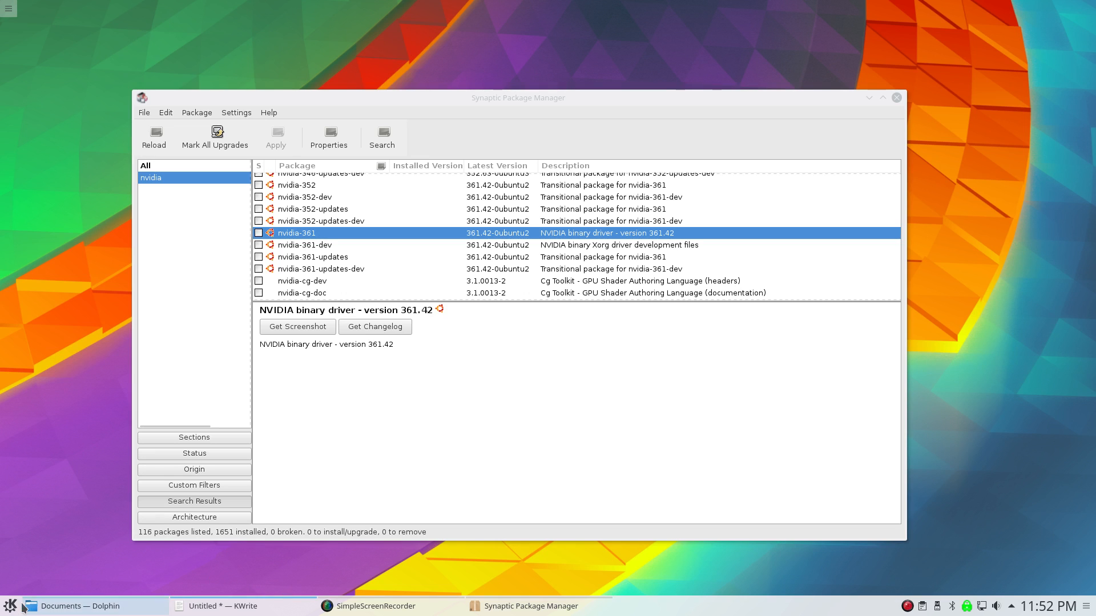
# Launch the Konsole terminal from the launcher's System category.
pyautogui.click(10, 606)
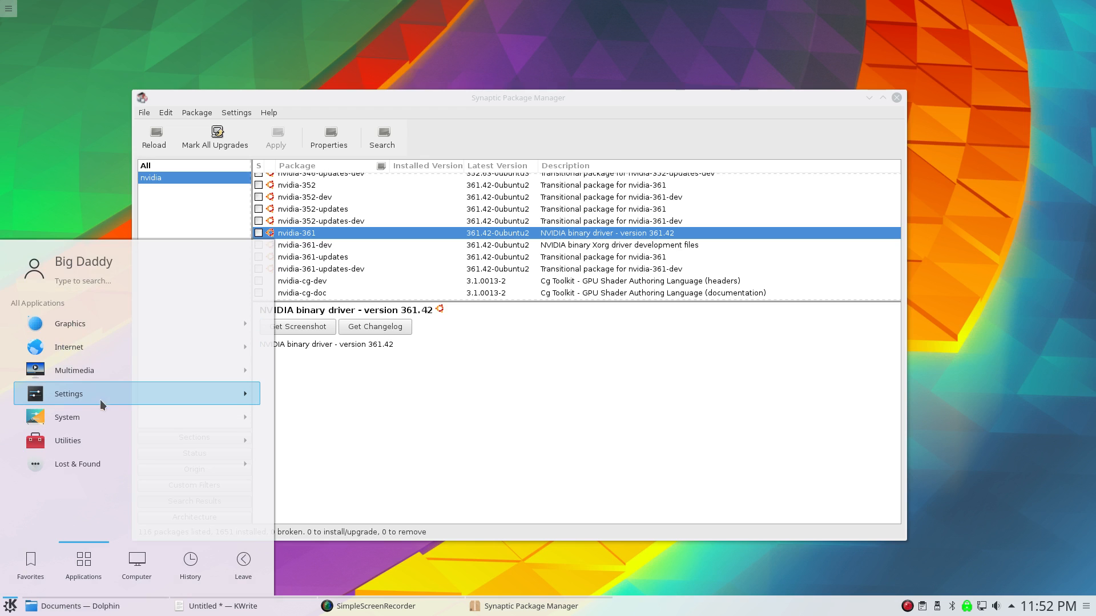
pyautogui.moveTo(79, 347)
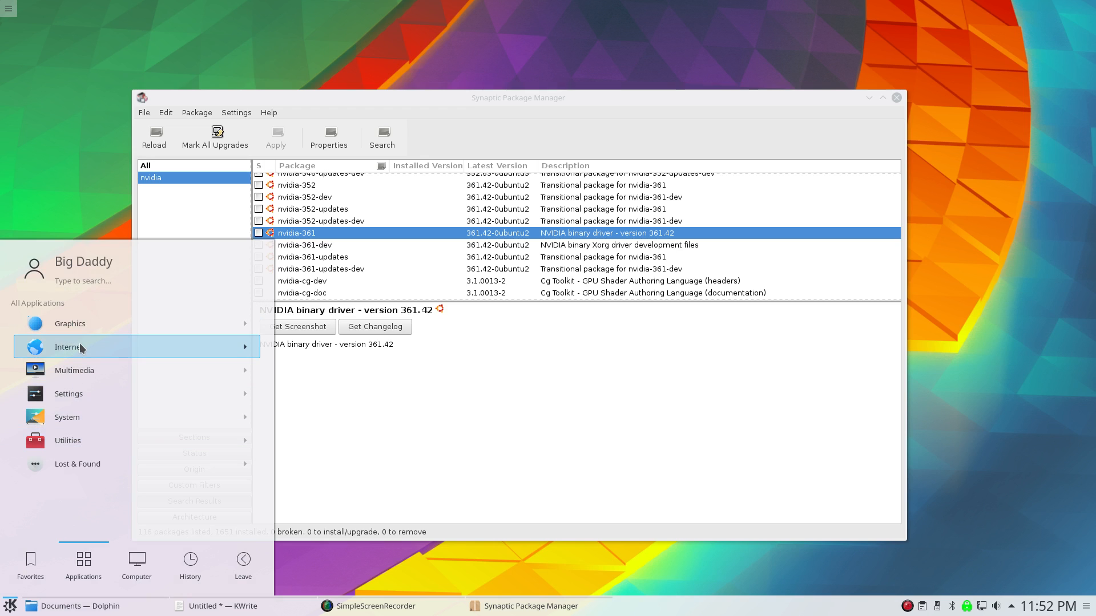
pyautogui.moveTo(90, 418)
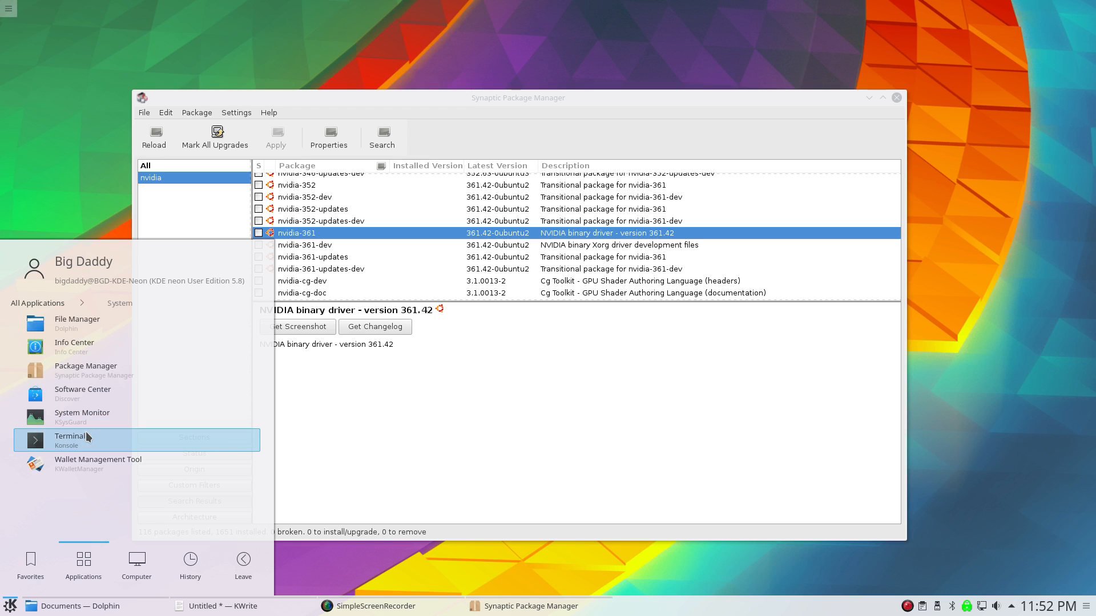
pyautogui.moveTo(82, 417)
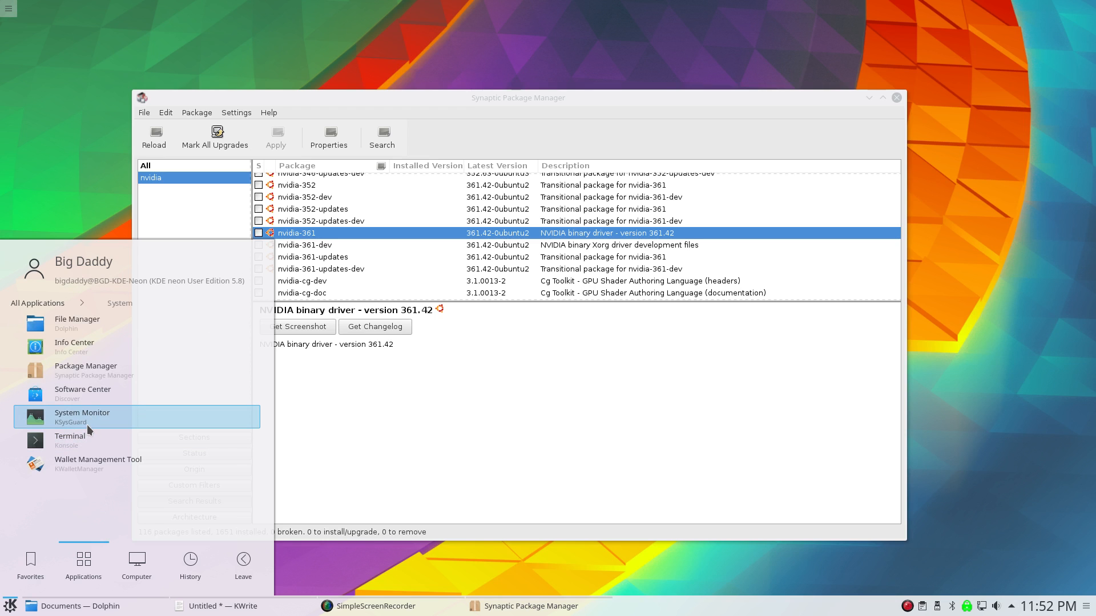
pyautogui.moveTo(78, 441)
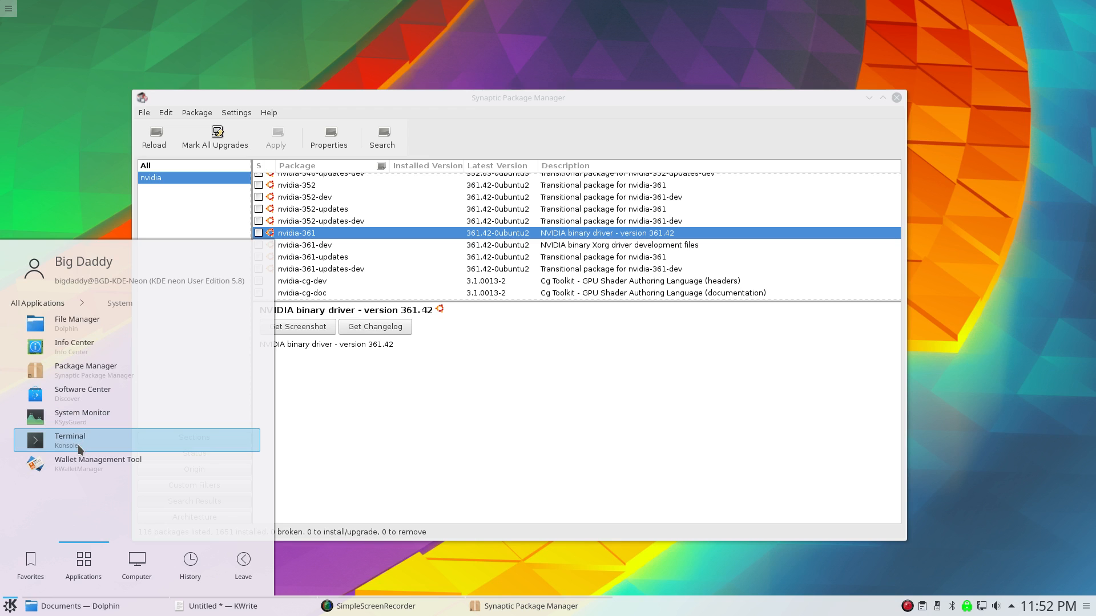
pyautogui.click(70, 441)
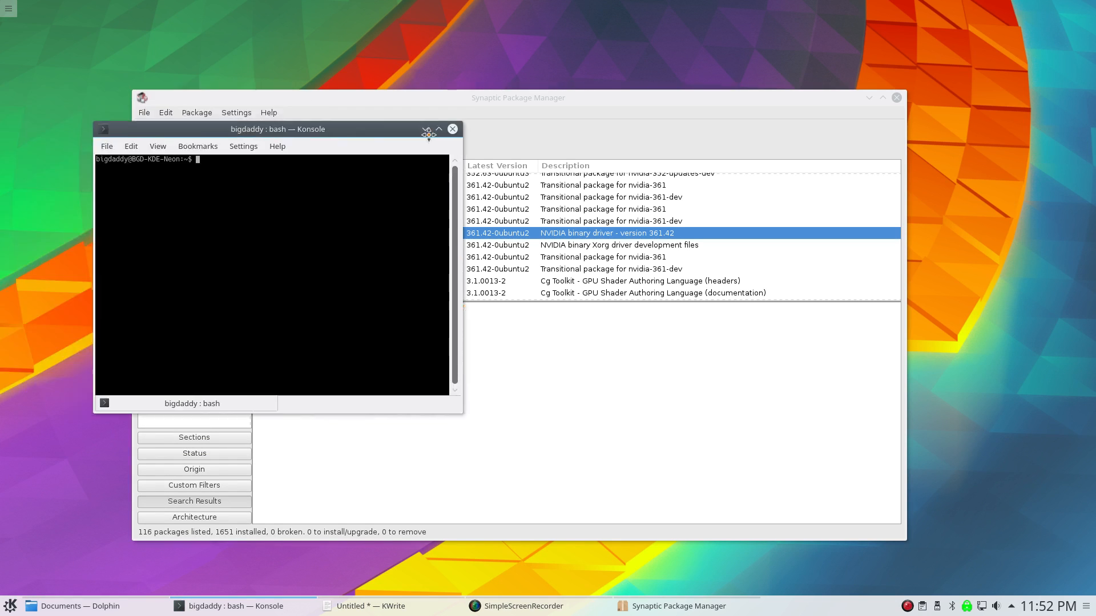
# Run 'sudo add-apt-repository ppa:graphics-drivers/ppa' with the sudo password and confirm adding the PPA.
pyautogui.moveTo(279, 129); pyautogui.dragTo(652, 186)
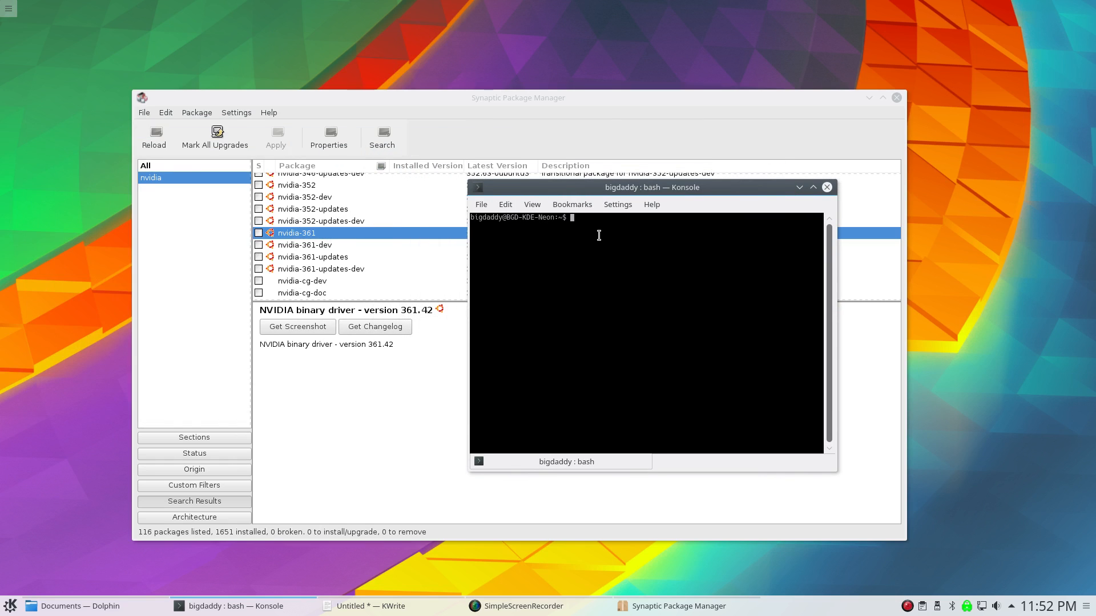
pyautogui.rightClick(597, 235)
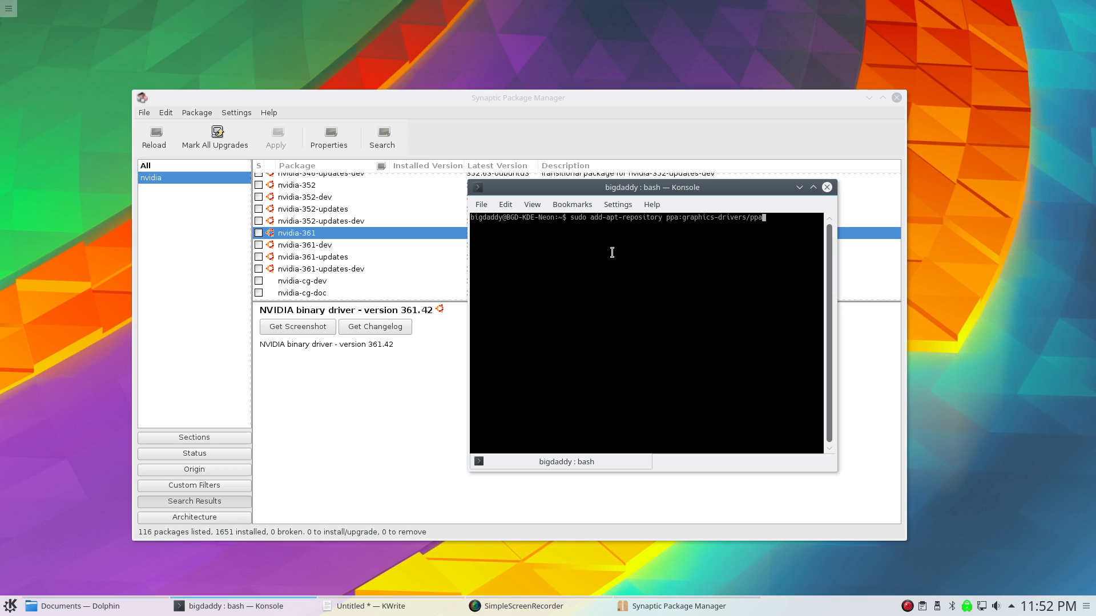
pyautogui.moveTo(658, 219)
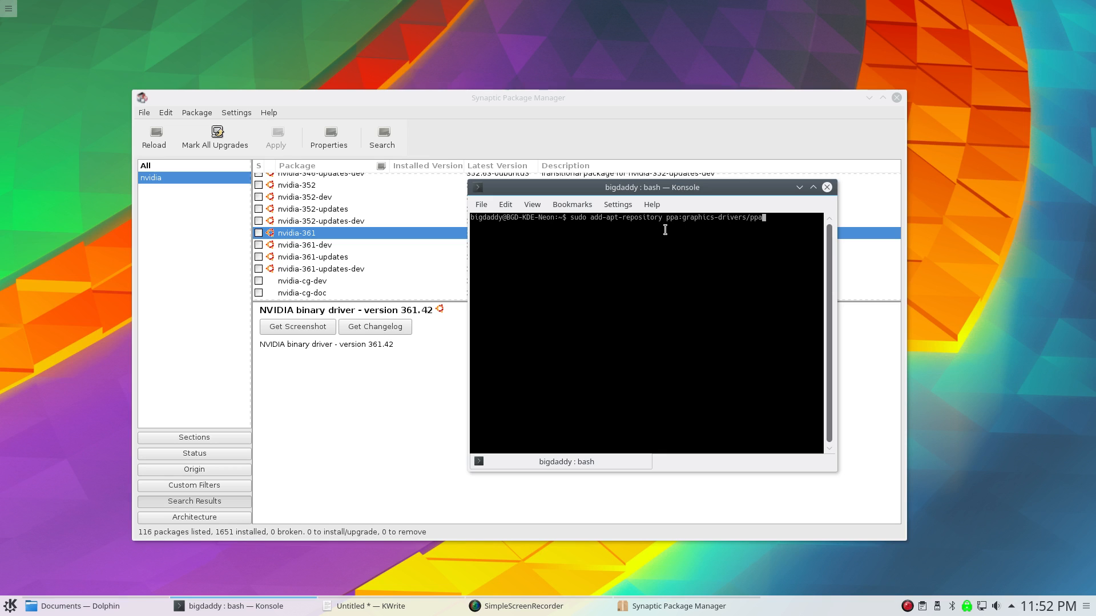
pyautogui.moveTo(631, 263)
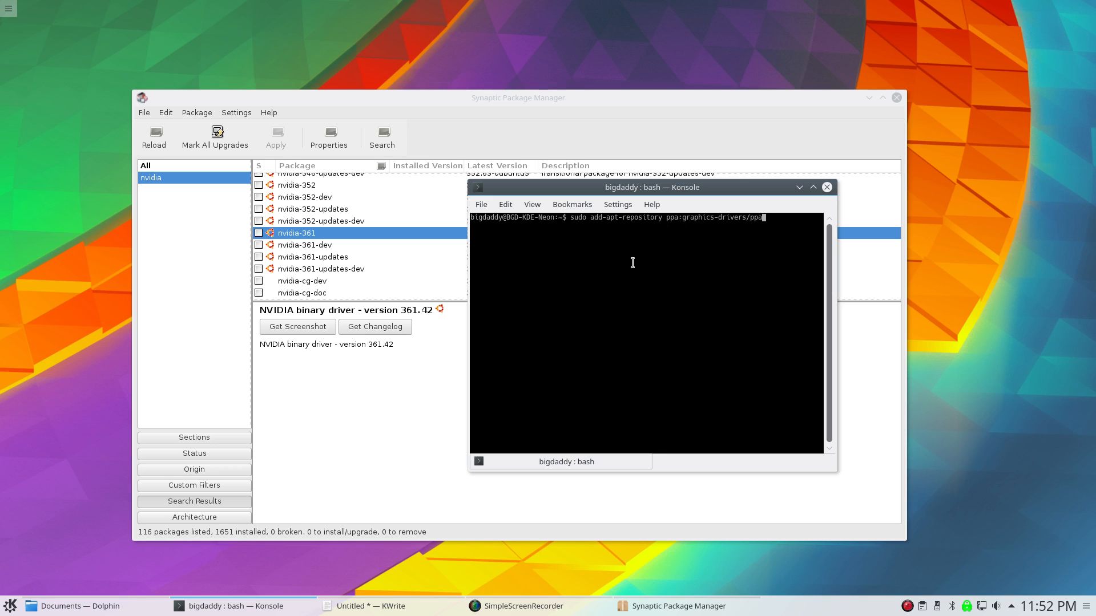
pyautogui.moveTo(627, 263)
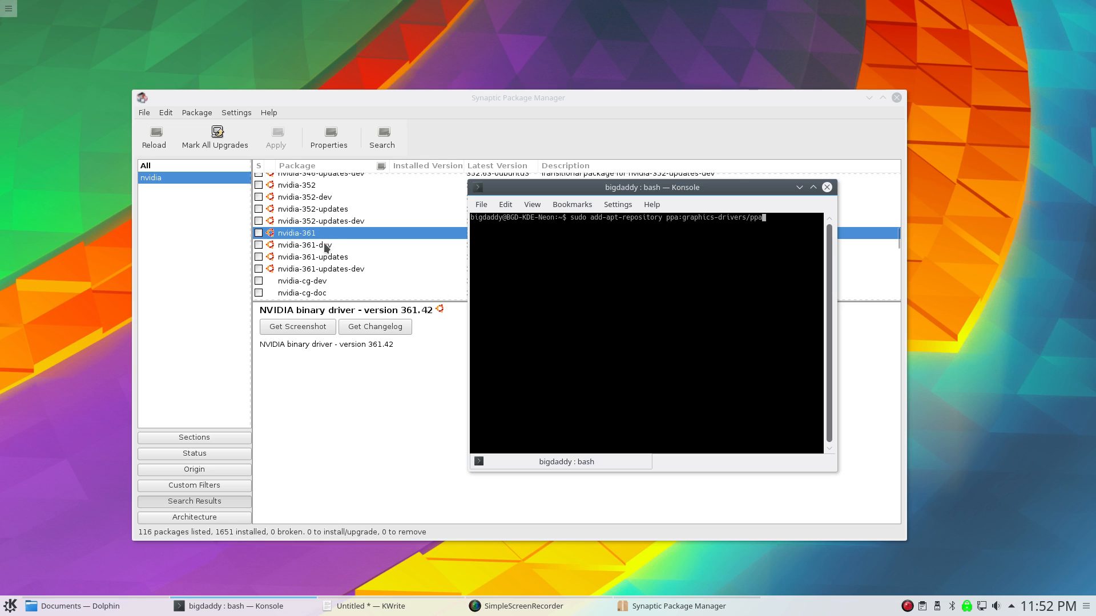
pyautogui.moveTo(435, 242)
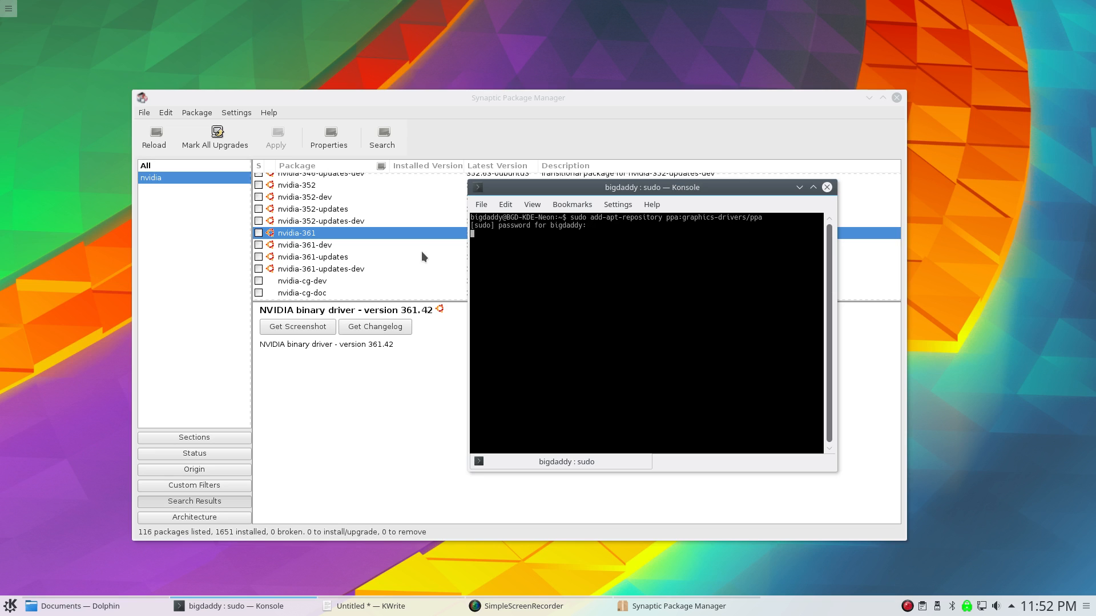
pyautogui.press('Return')
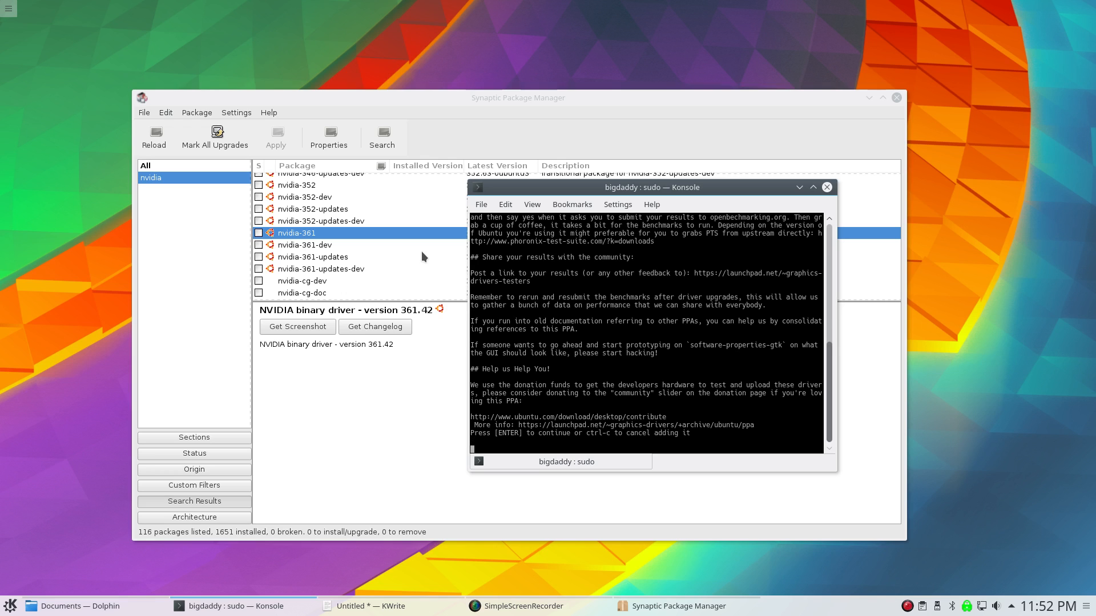
pyautogui.press('Return')
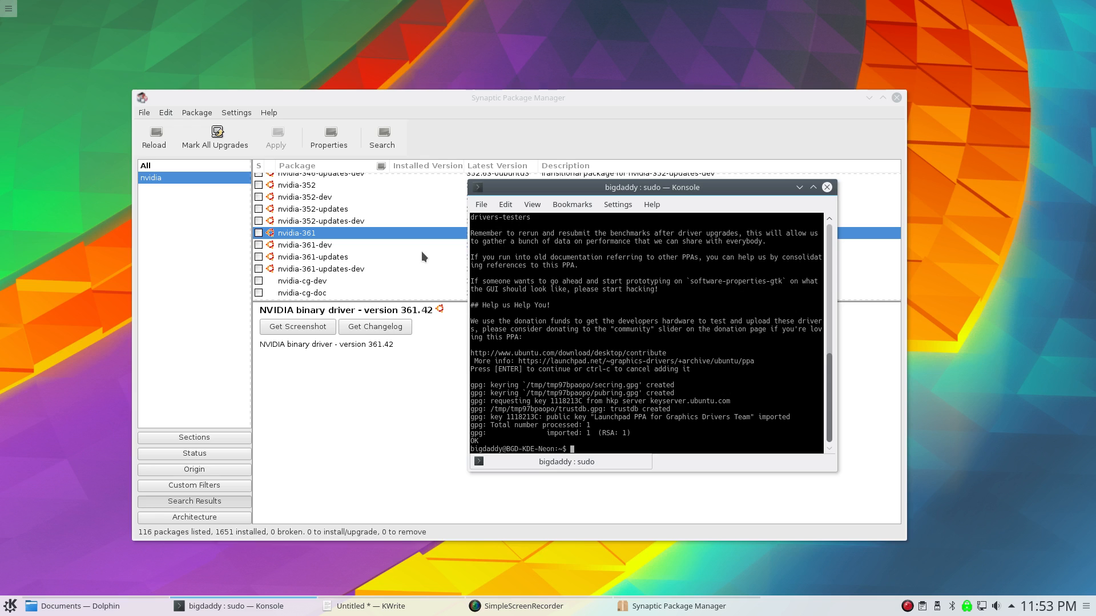
# Run 'sudo apt update' and close Synaptic to release the package lock so the update succeeds.
pyautogui.write('sudo a')
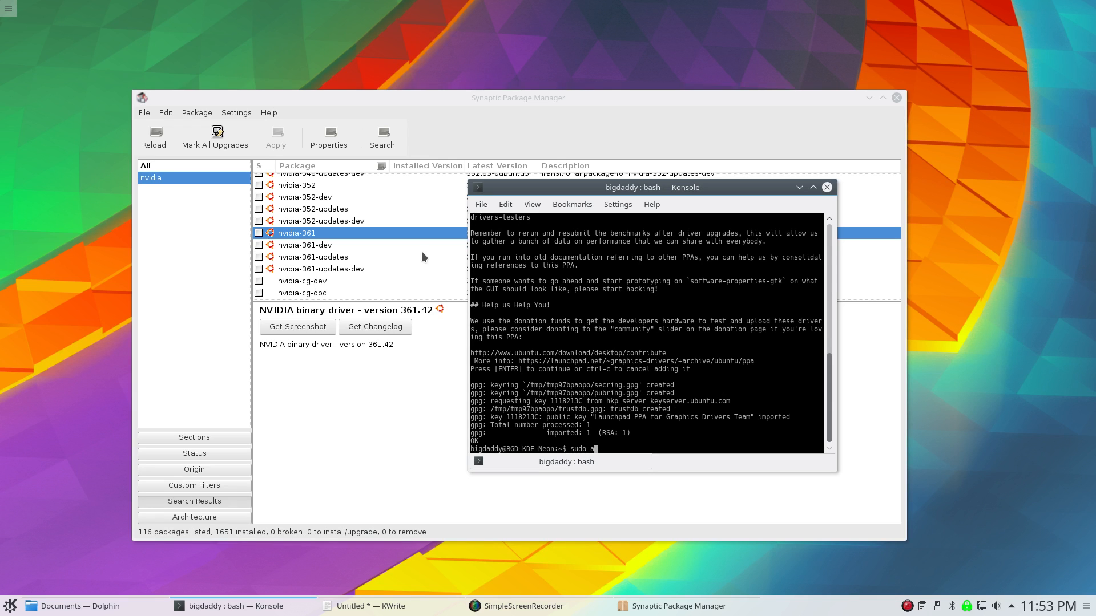
pyautogui.write('pt upd')
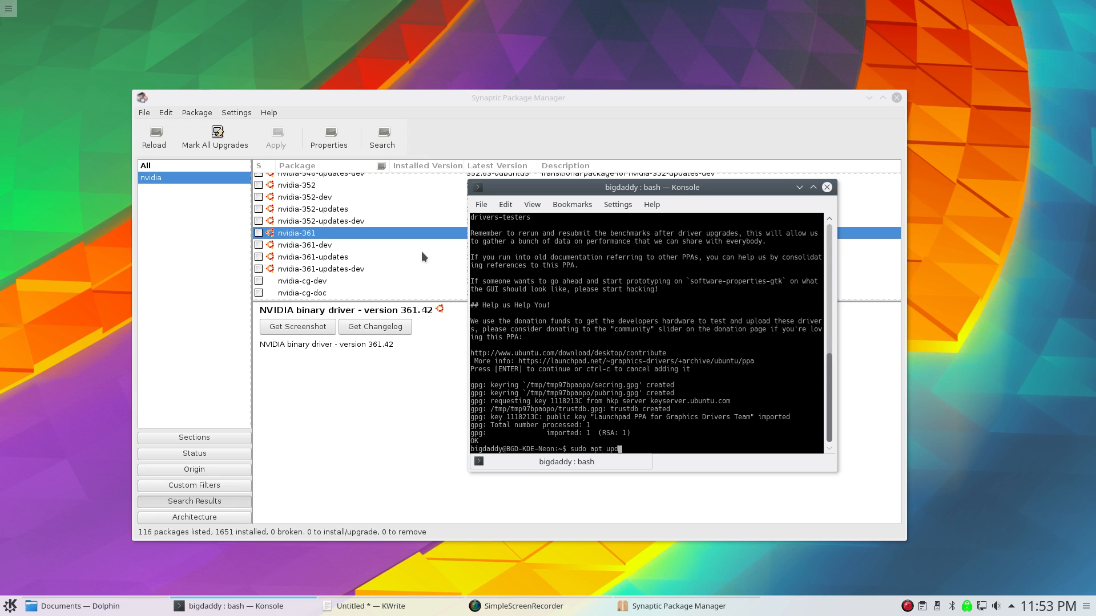
pyautogui.press('Return')
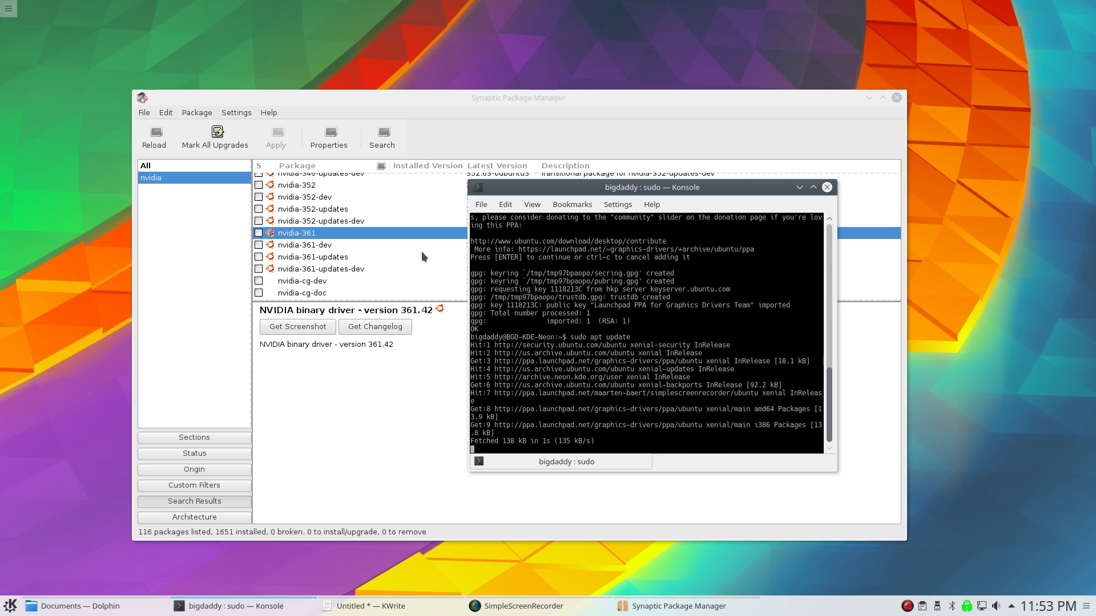
pyautogui.press('Return')
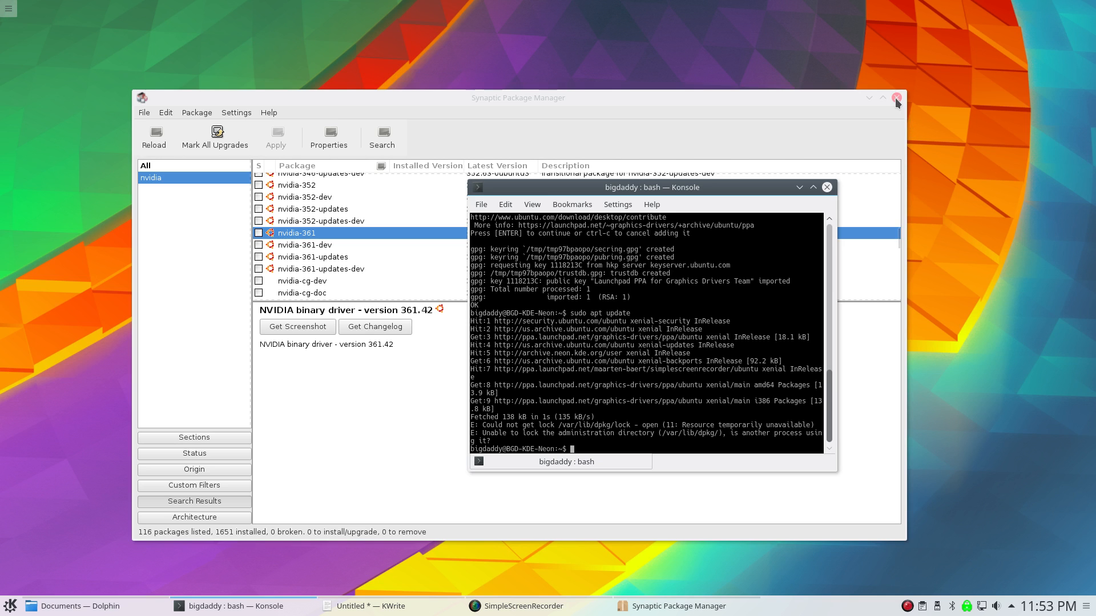
pyautogui.click(897, 98)
pyautogui.write('sudo apt update')
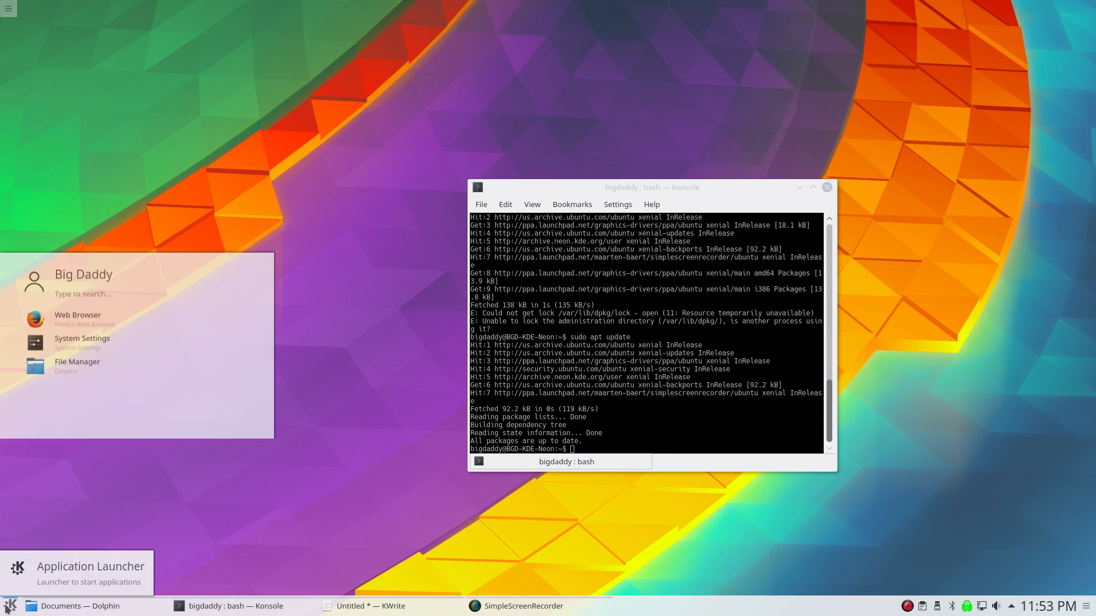
# Relaunch Synaptic Package Manager from the launcher search and authenticate as administrator.
pyautogui.write('synap')
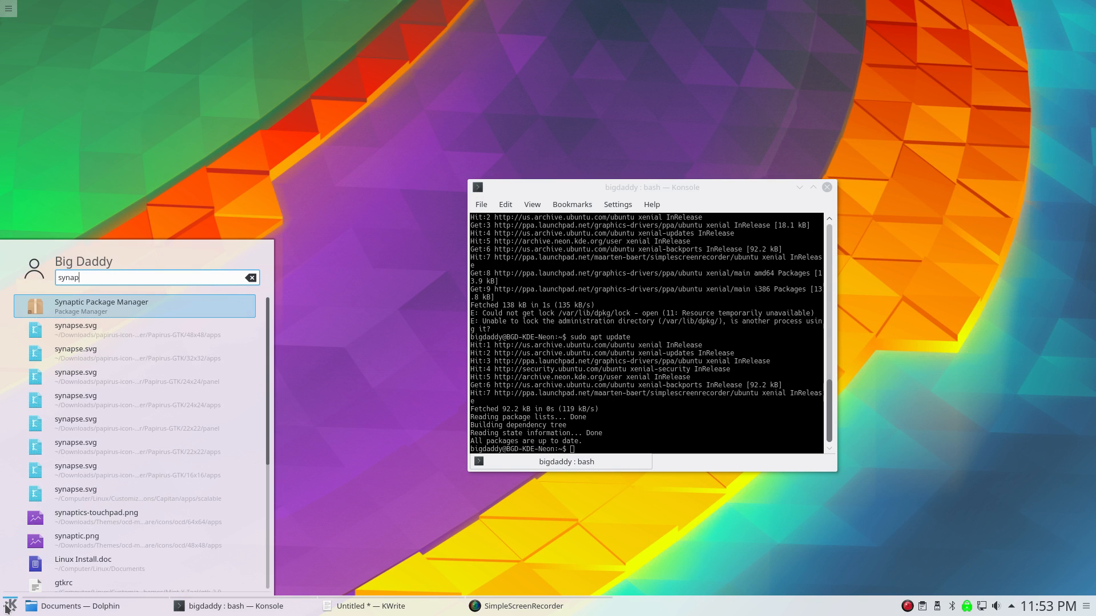
pyautogui.click(100, 305)
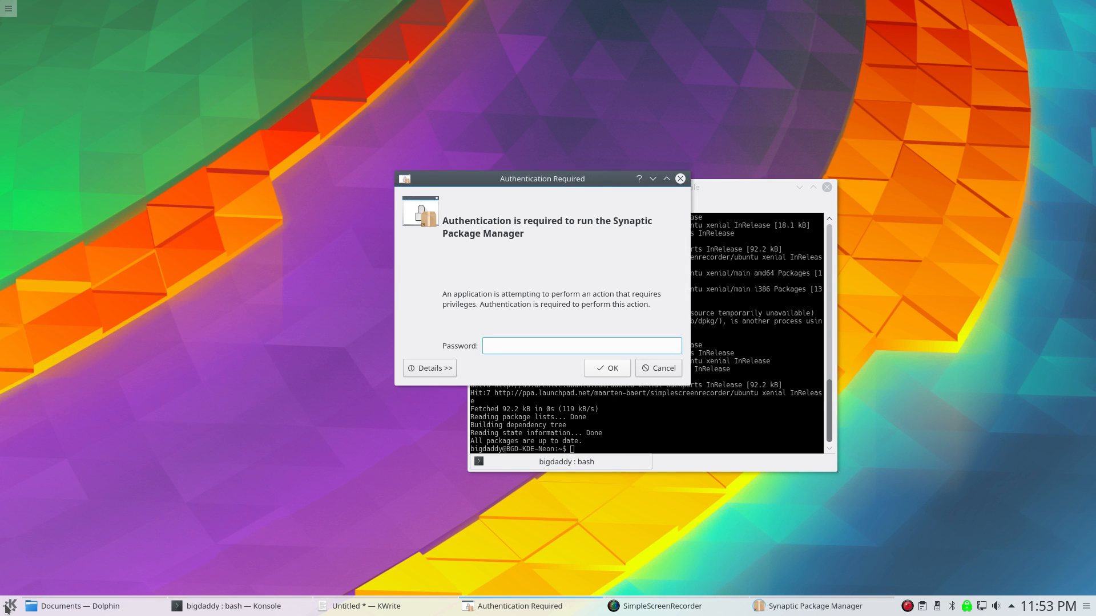
pyautogui.moveTo(230, 606)
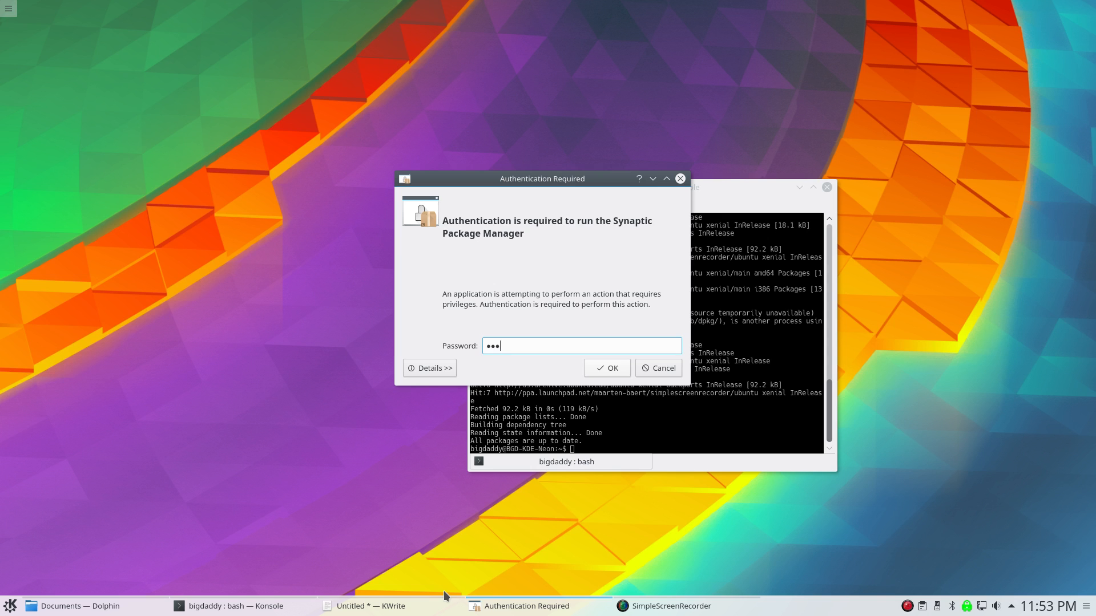
pyautogui.click(606, 368)
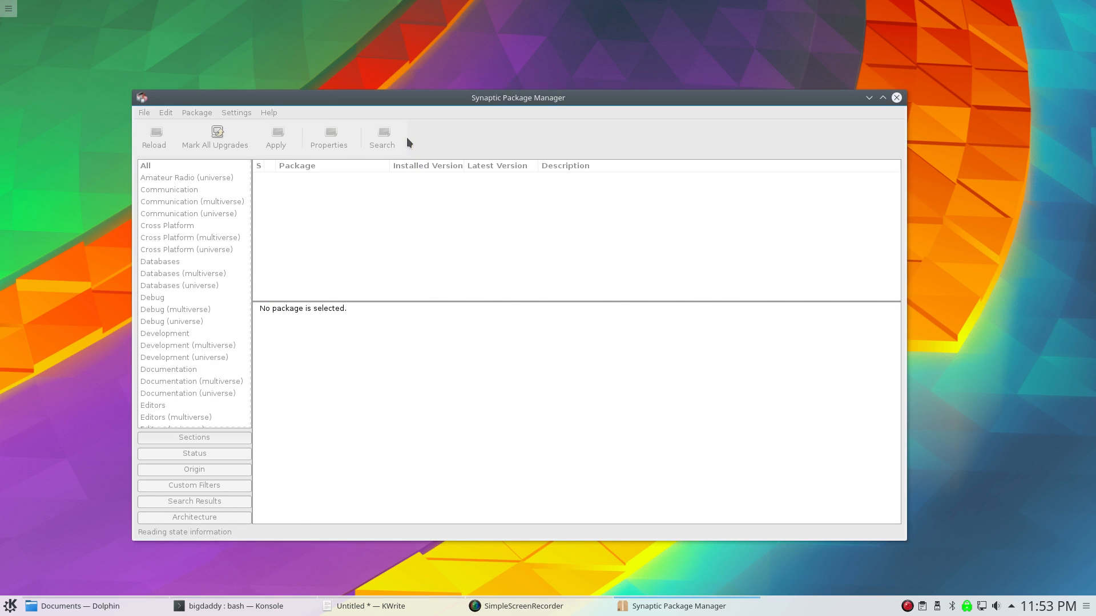
# Search Synaptic for 'nvidia' and scroll to the nvidia-370 driver.
pyautogui.click(381, 136)
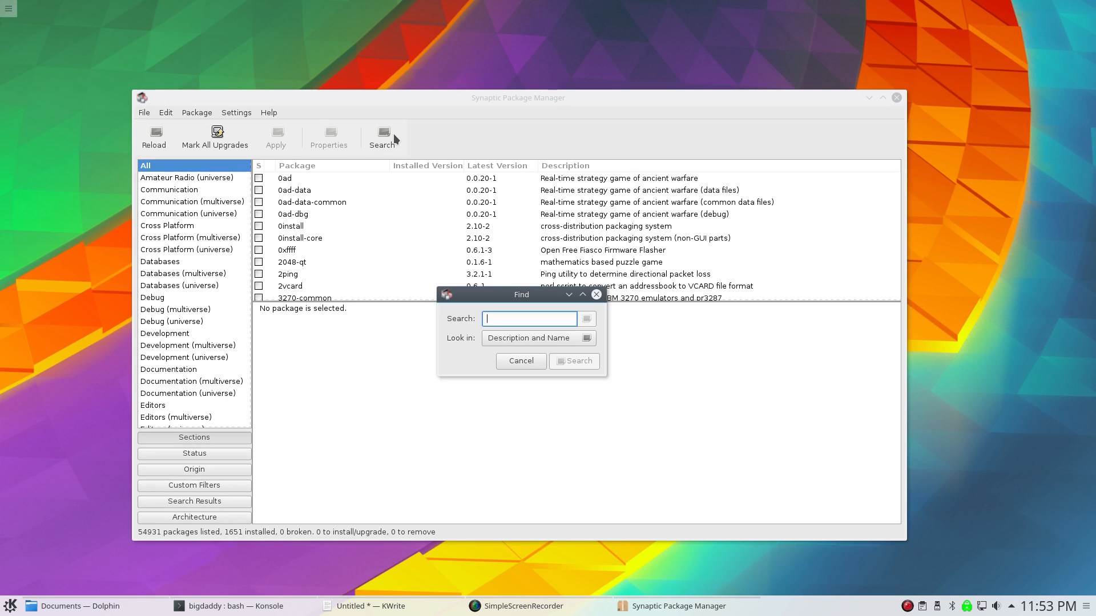
pyautogui.write('nvidia')
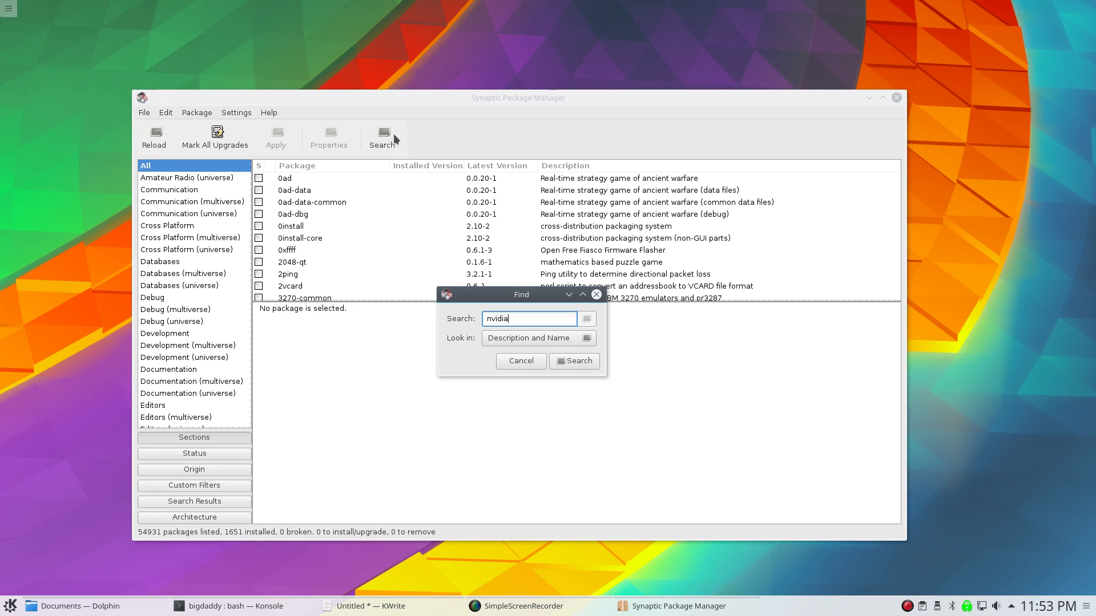
pyautogui.click(574, 362)
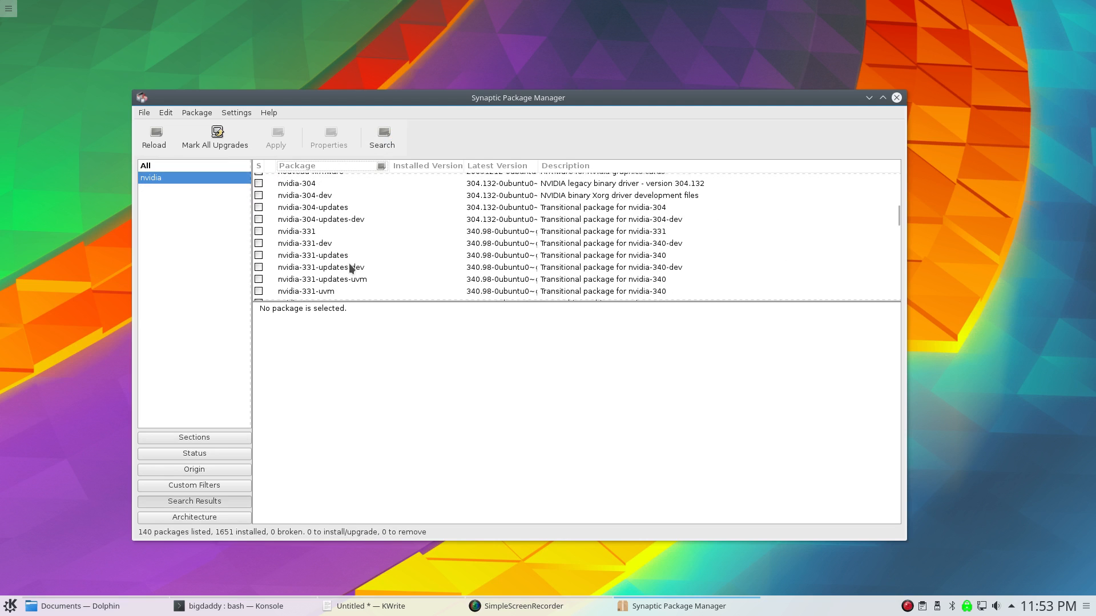
pyautogui.scroll(-3)
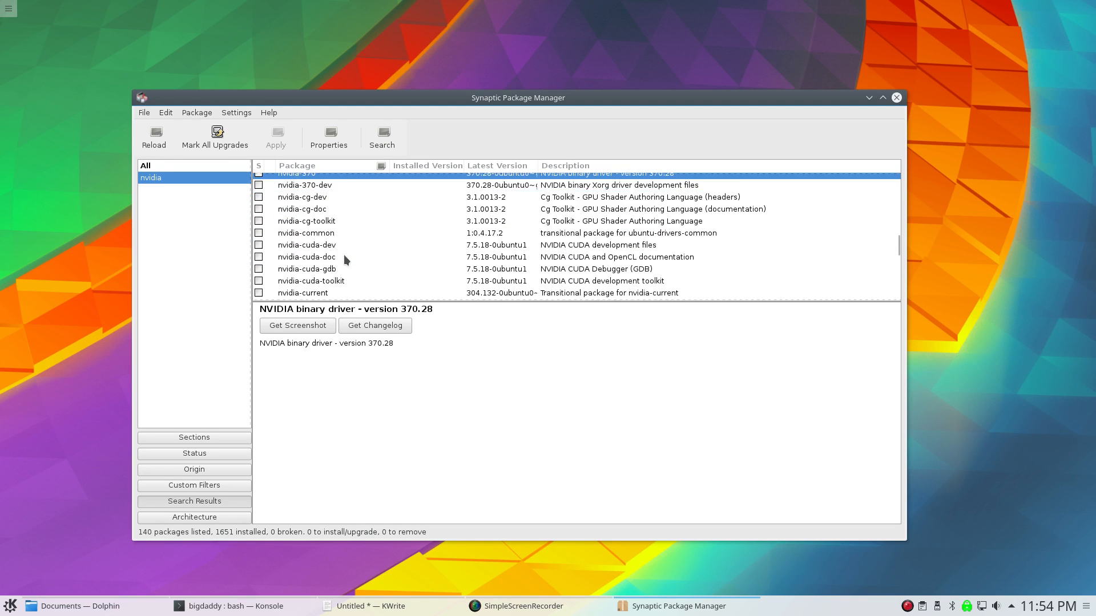
pyautogui.scroll(-3)
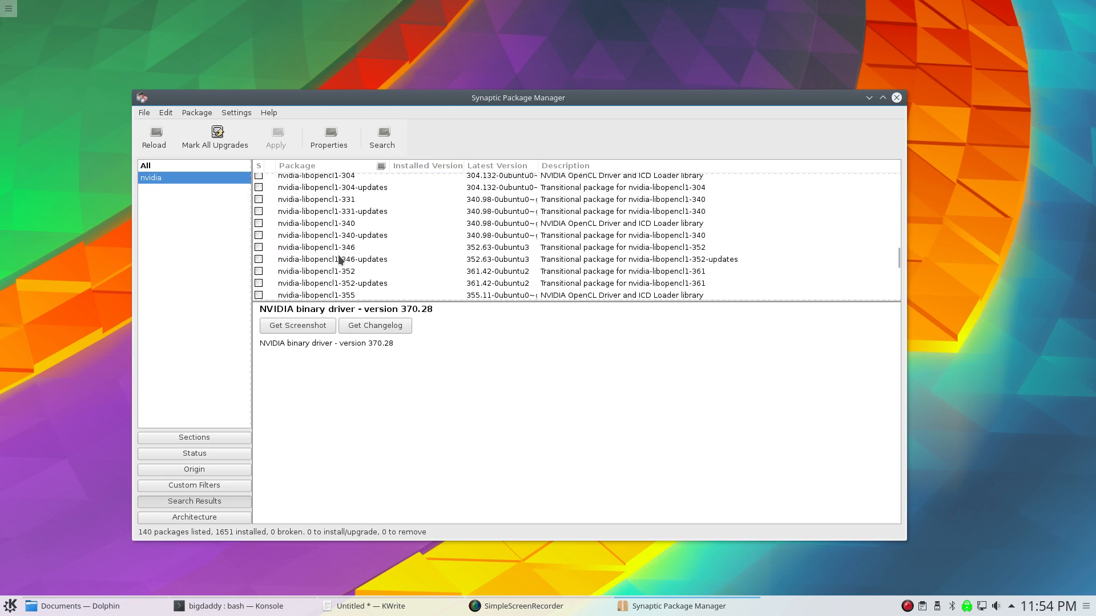
# Mark nvidia-370 for installation and accept its additional required packages.
pyautogui.rightClick(296, 235)
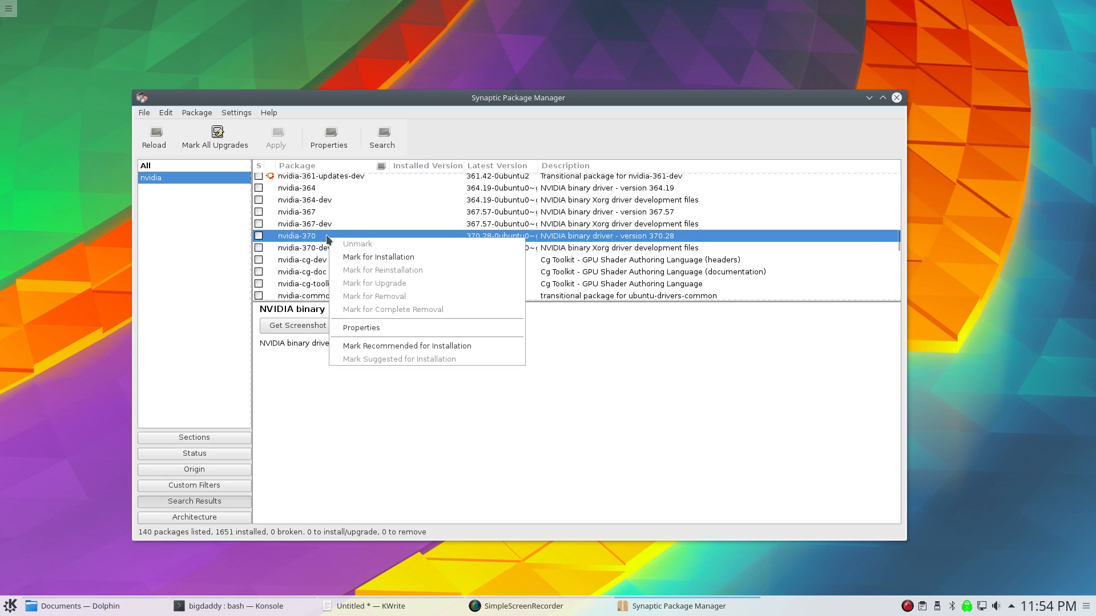
pyautogui.click(378, 257)
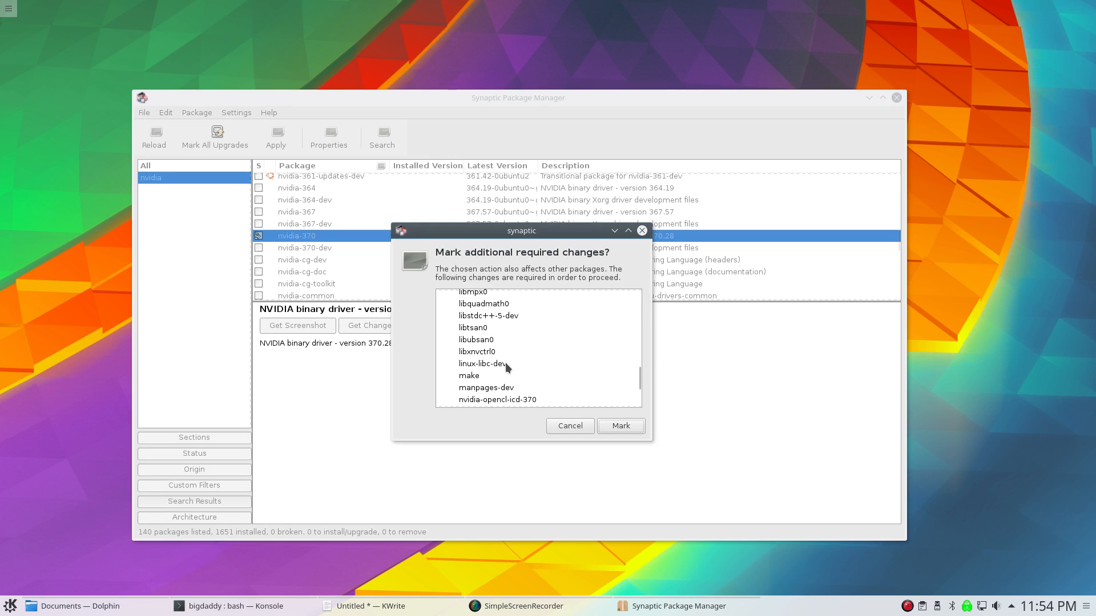
pyautogui.scroll(-3)
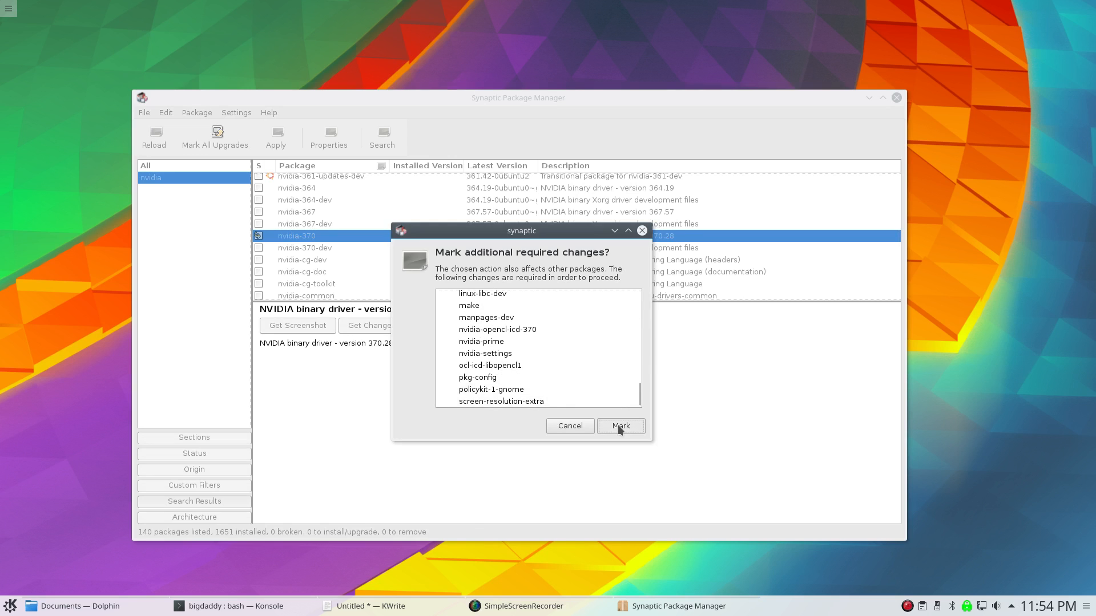
pyautogui.click(618, 425)
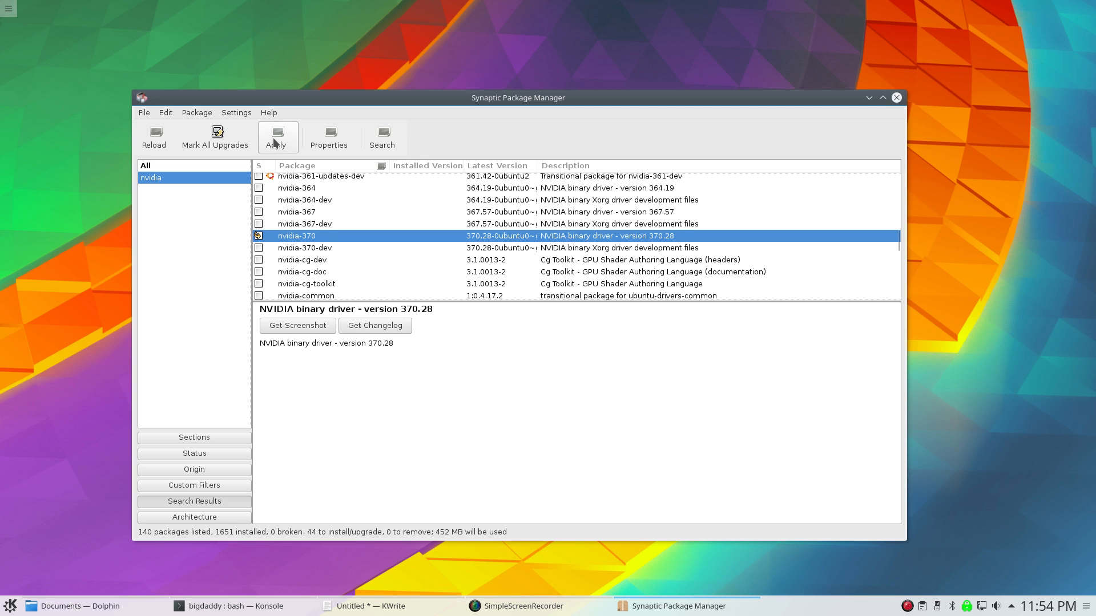
# Apply the marked changes and confirm installing the 44 new packages.
pyautogui.click(276, 137)
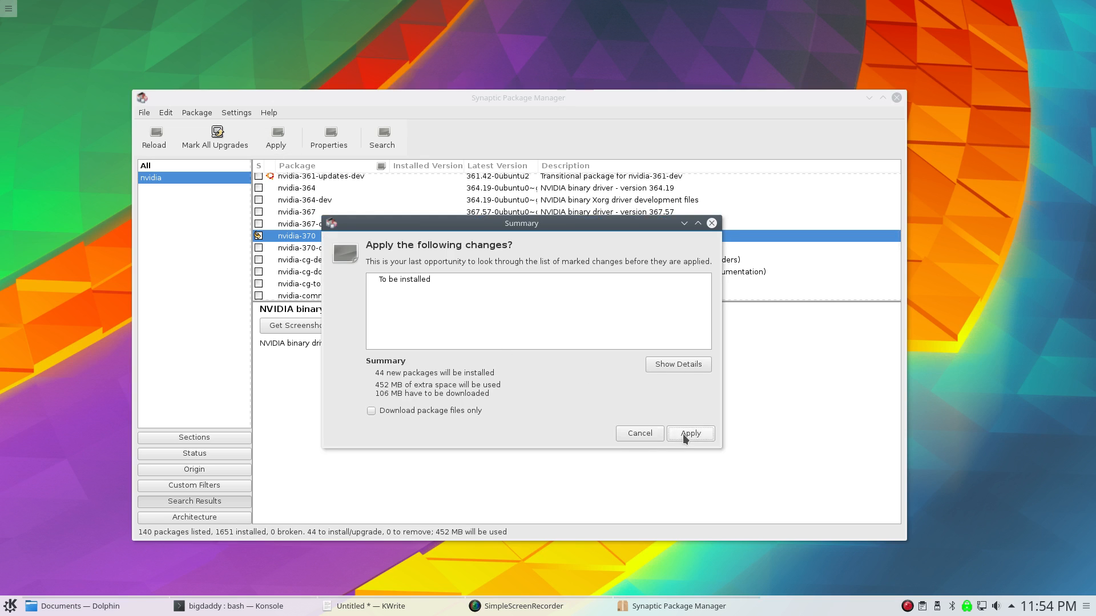
pyautogui.click(689, 433)
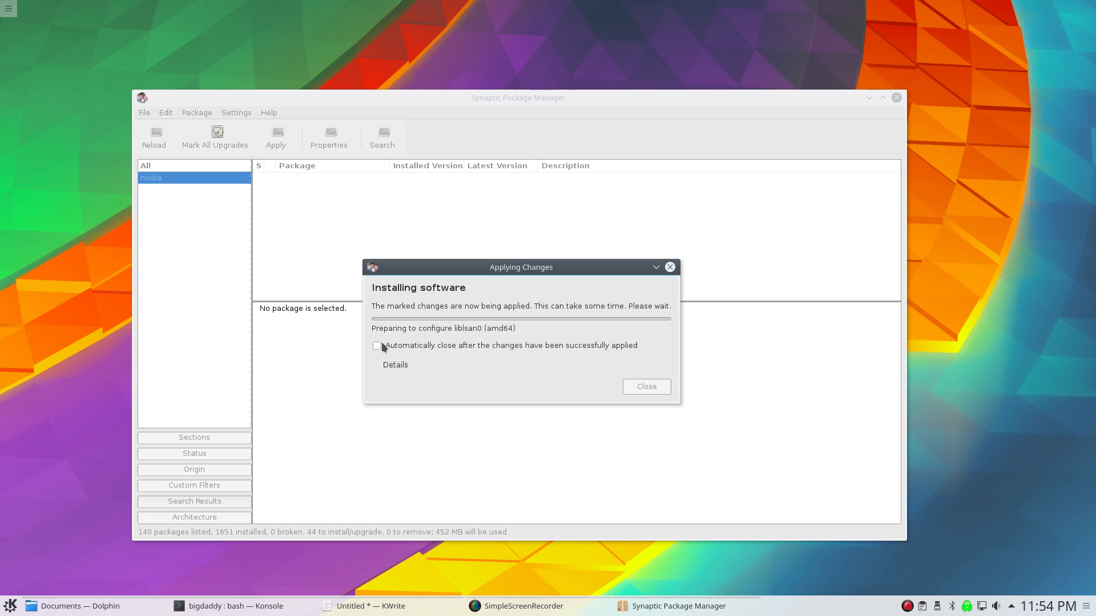
# Have the progress window close automatically when finished, then bring up the application launcher.
pyautogui.click(376, 345)
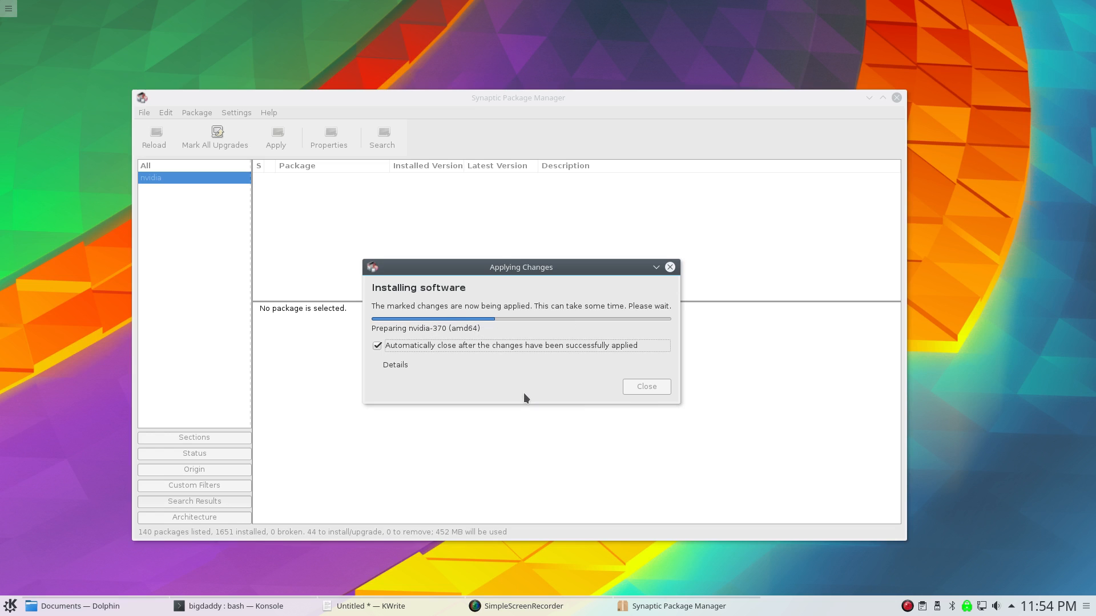
pyautogui.moveTo(533, 359)
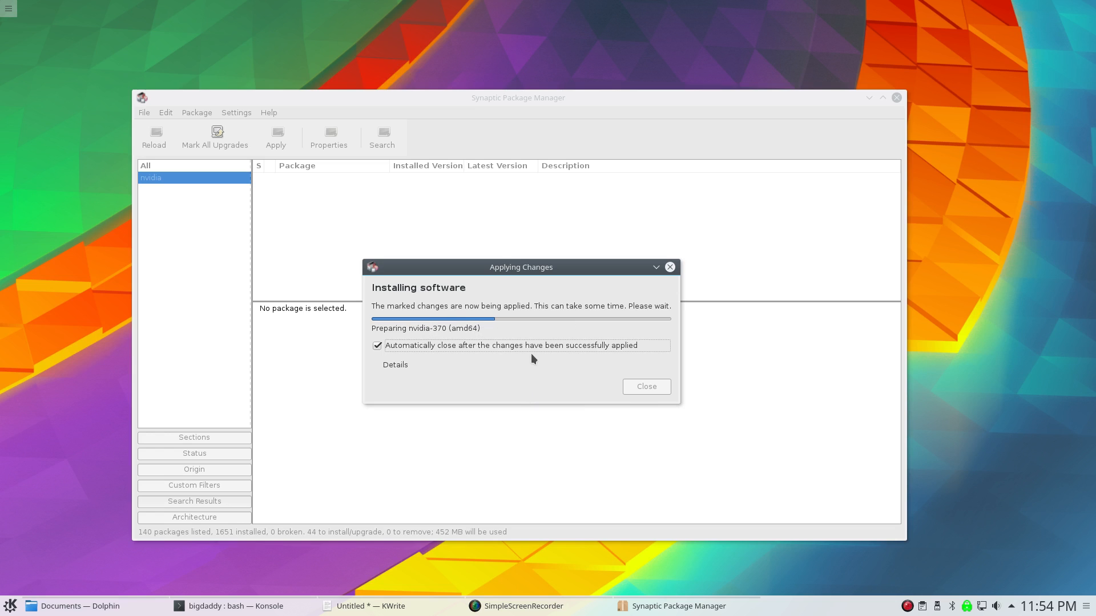
pyautogui.moveTo(525, 375)
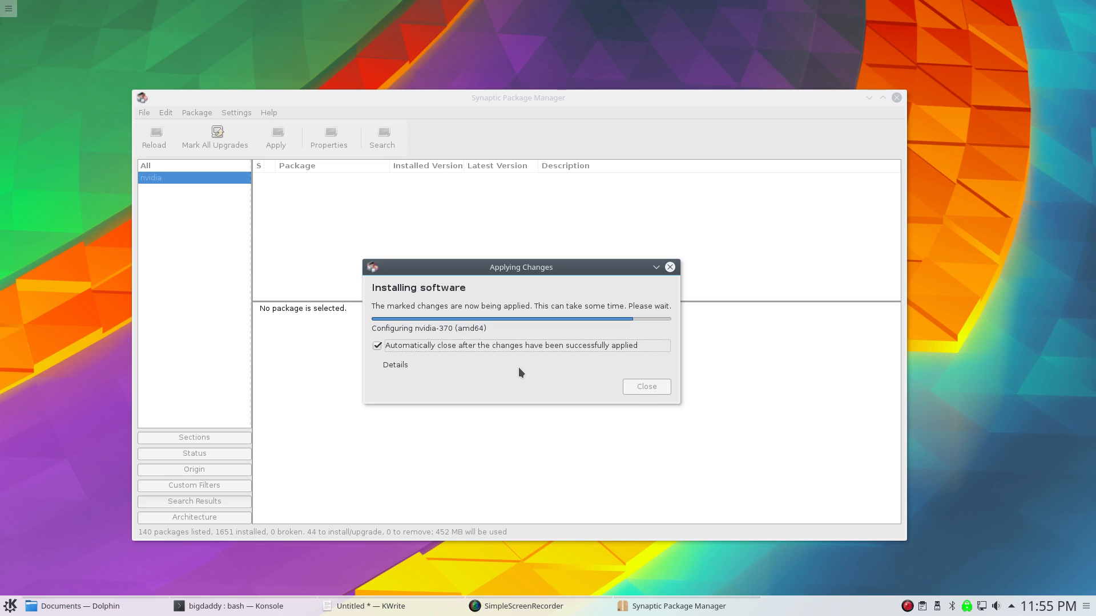
pyautogui.moveTo(517, 375)
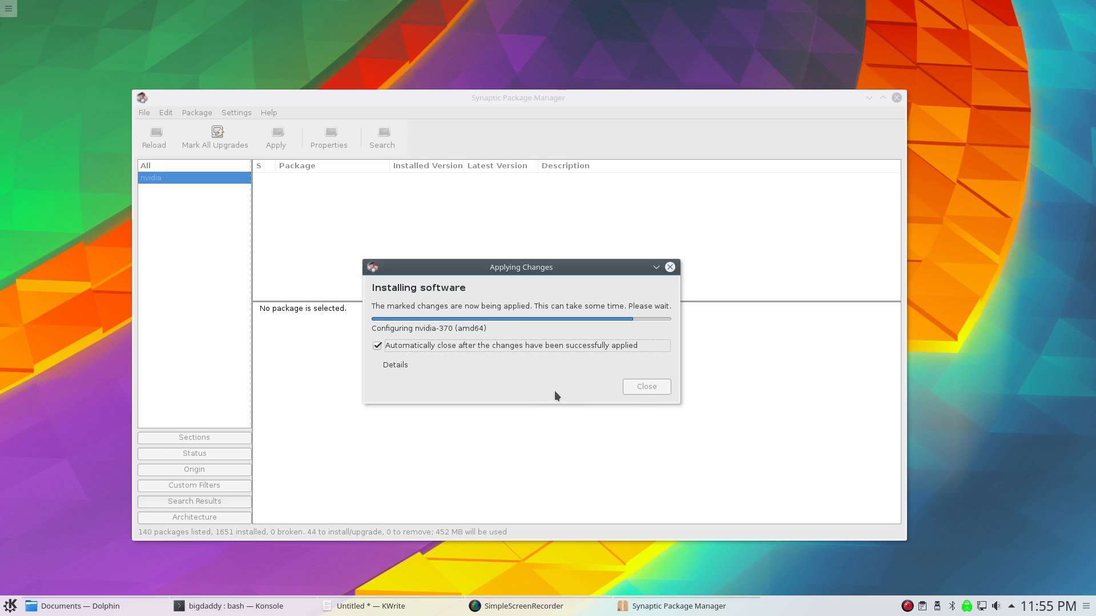
pyautogui.moveTo(560, 377)
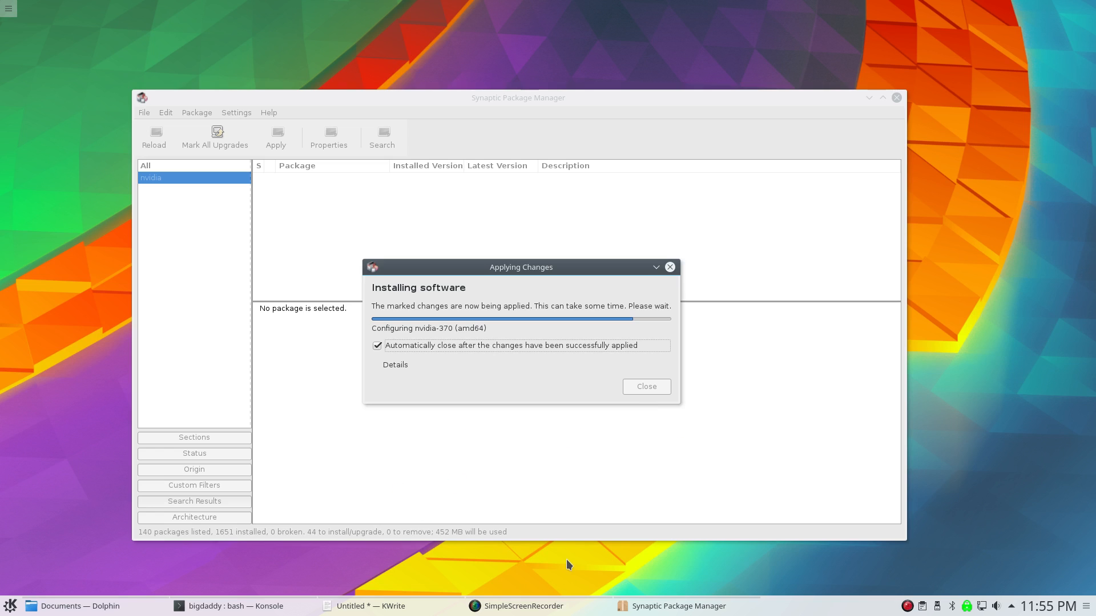
pyautogui.moveTo(675, 606)
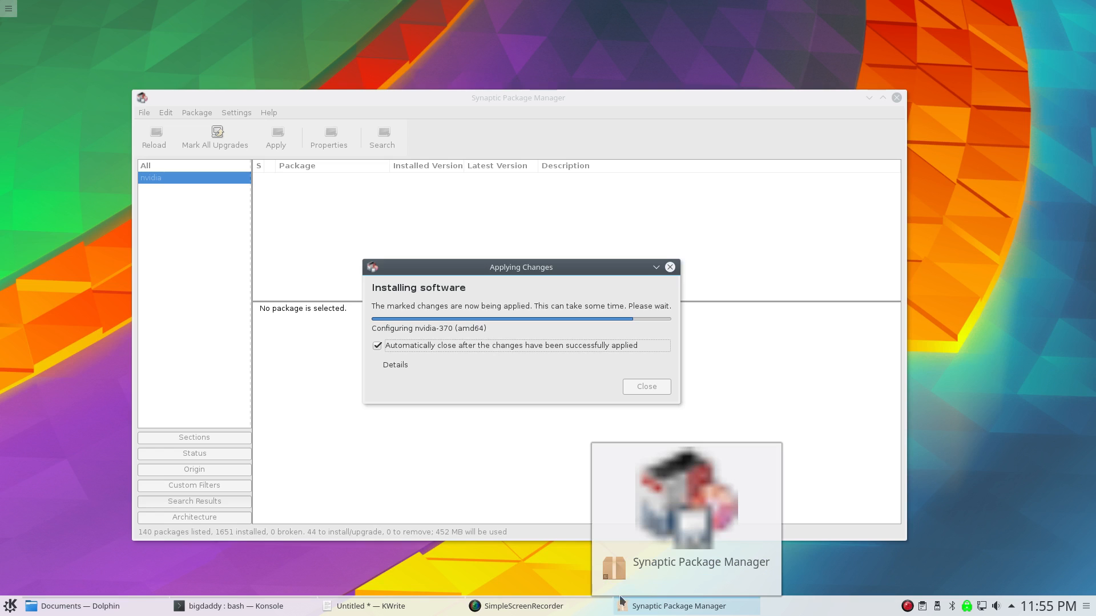
pyautogui.moveTo(561, 561)
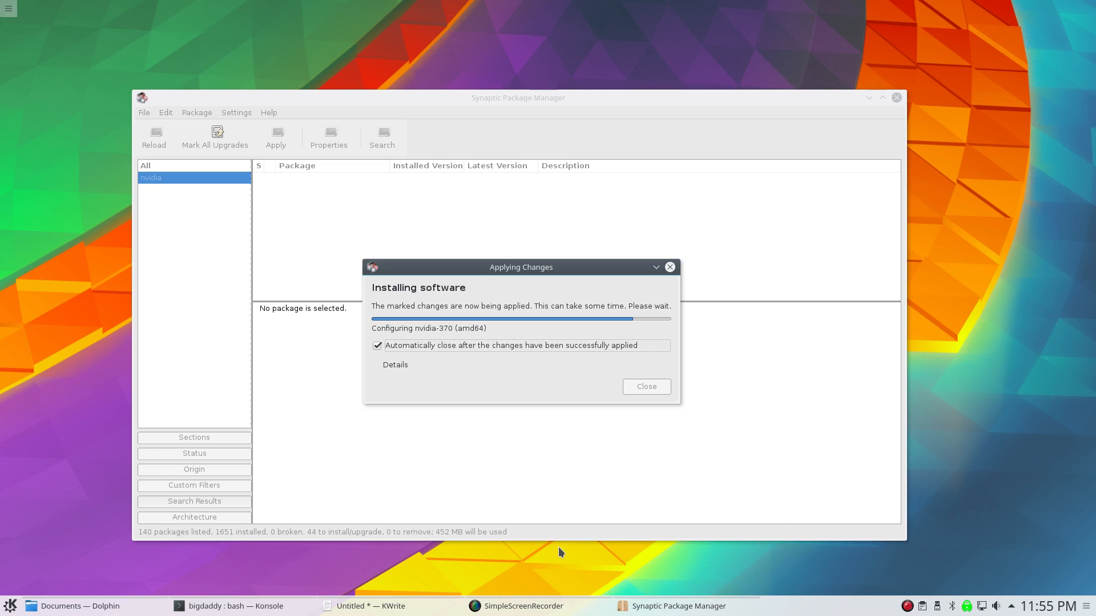
pyautogui.moveTo(500, 566)
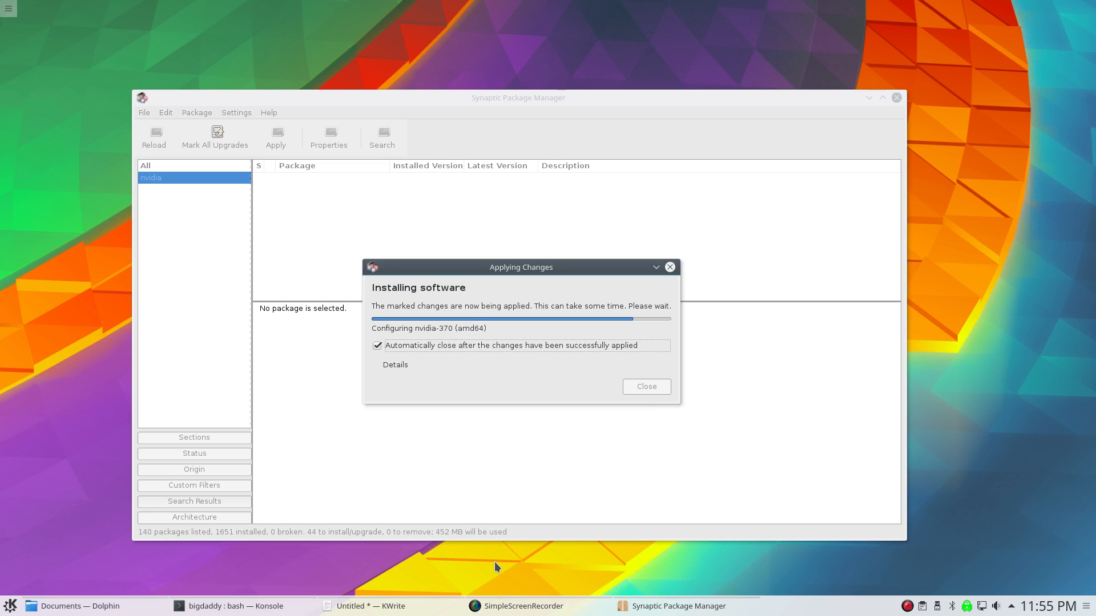
pyautogui.moveTo(473, 541)
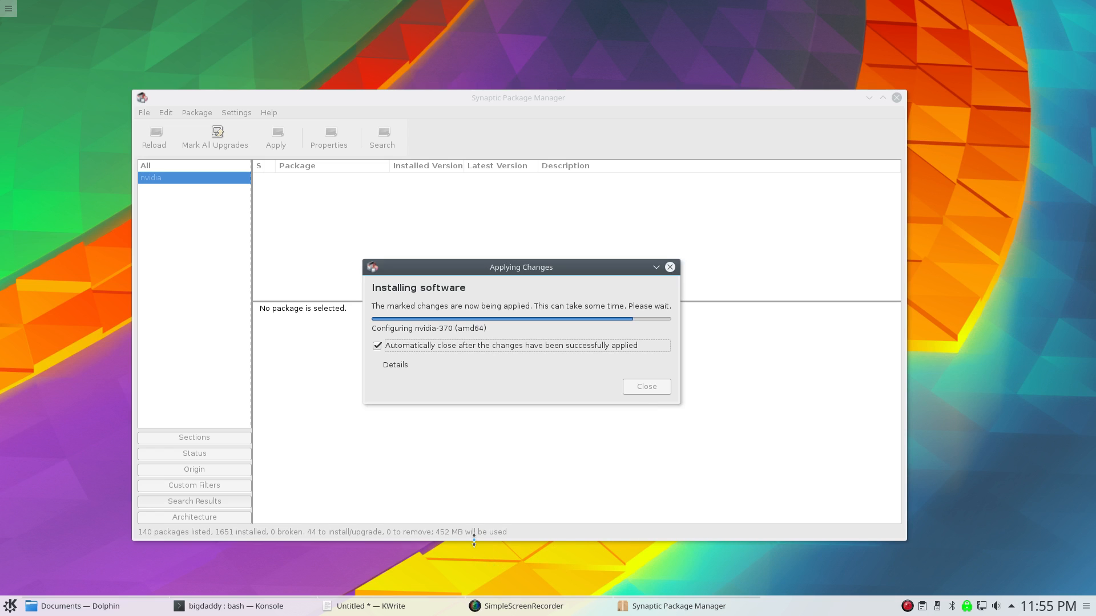
pyautogui.moveTo(470, 570)
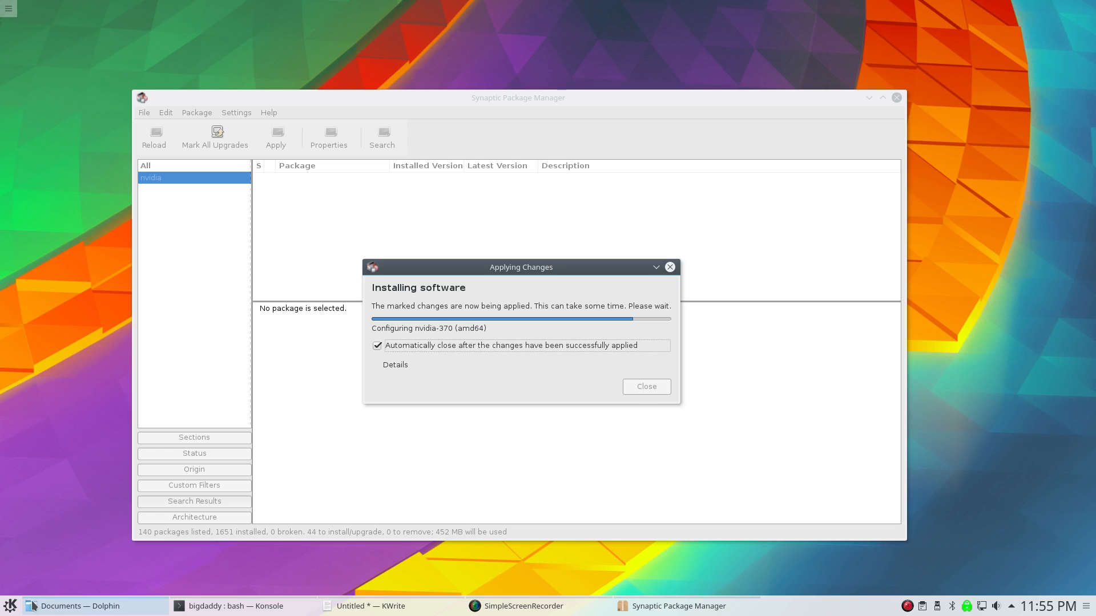
pyautogui.click(10, 606)
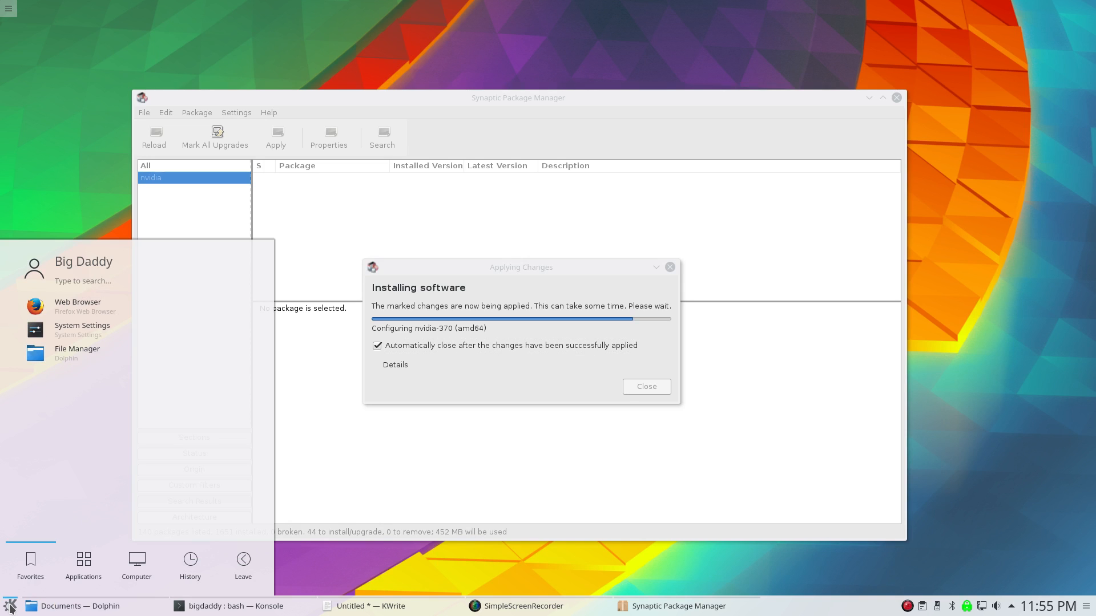